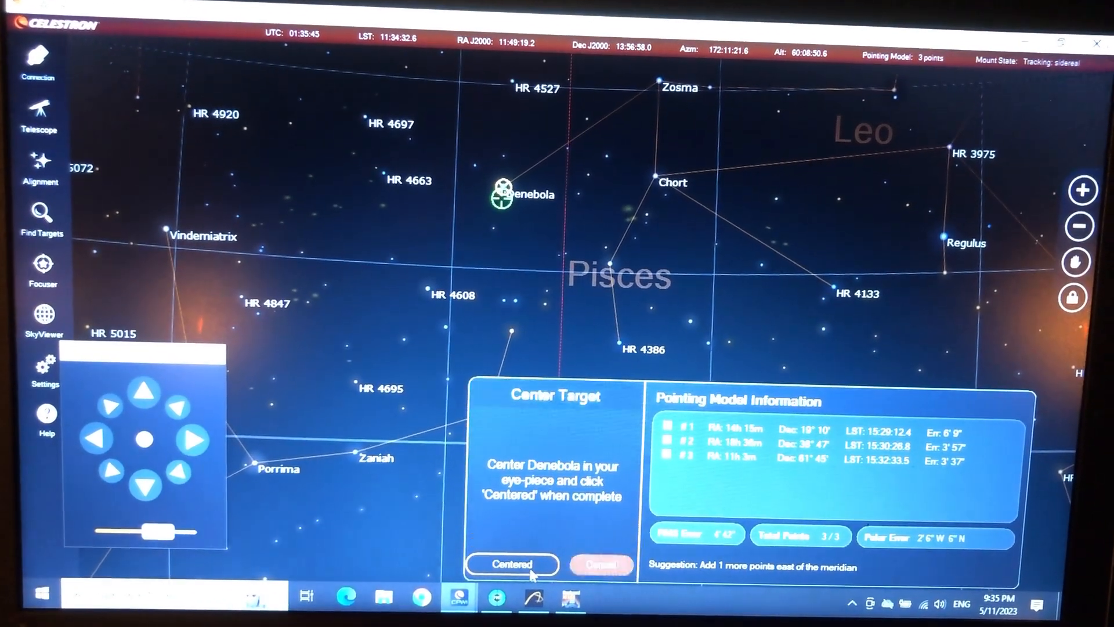
Confirm Denebola is centred, adding it as a third point to the CPWI pointing model
{"action": "left_click", "coordinate": [512, 564]}
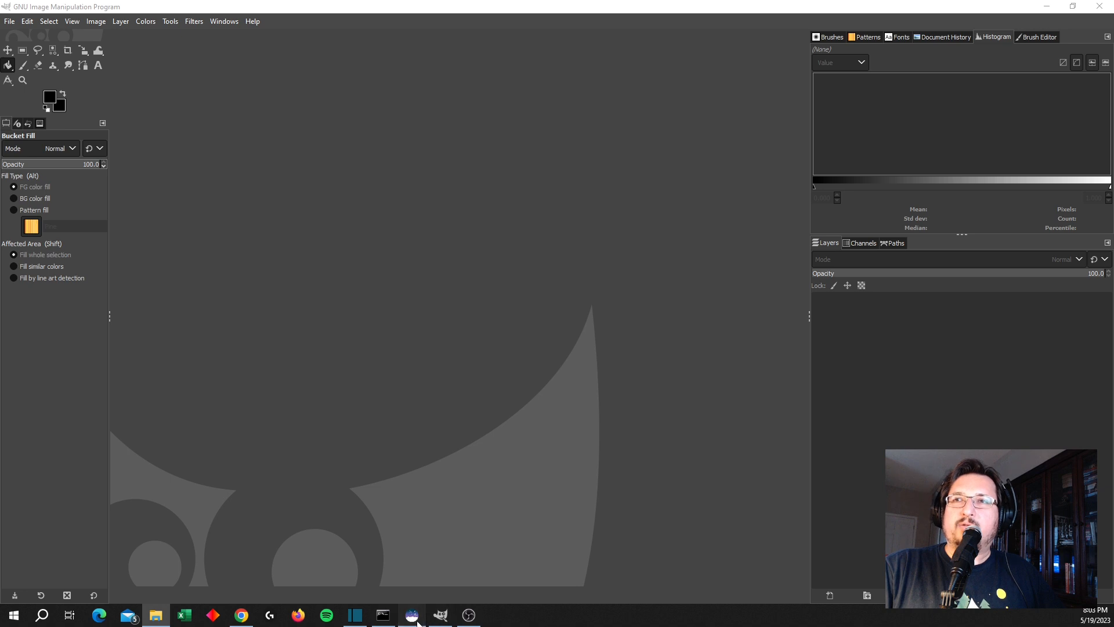
Load the stacked M81/M82 84-frame TIFF in Siril, preview an autostretch, then return to linear display
{"action": "left_click", "coordinate": [411, 616]}
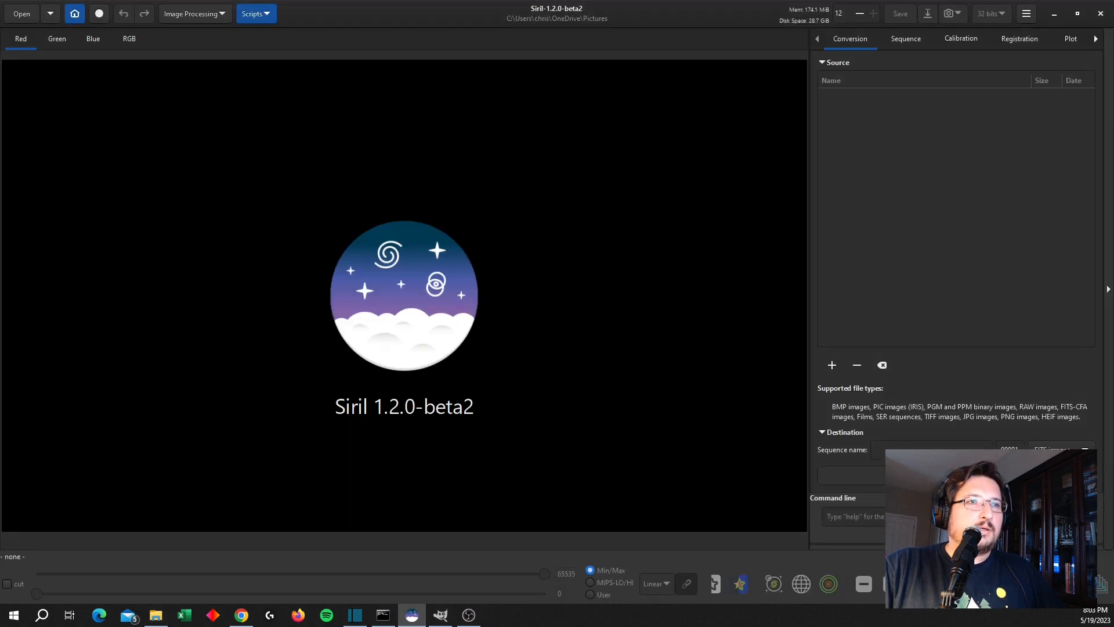
{"action": "left_click", "coordinate": [21, 14]}
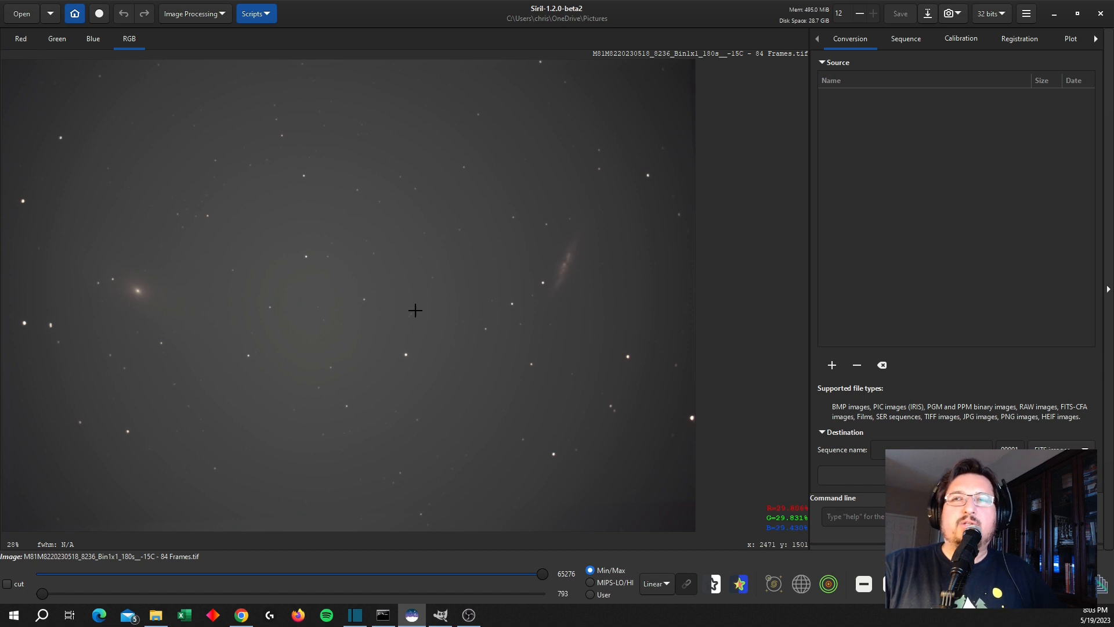
{"action": "mouse_move", "coordinate": [418, 306]}
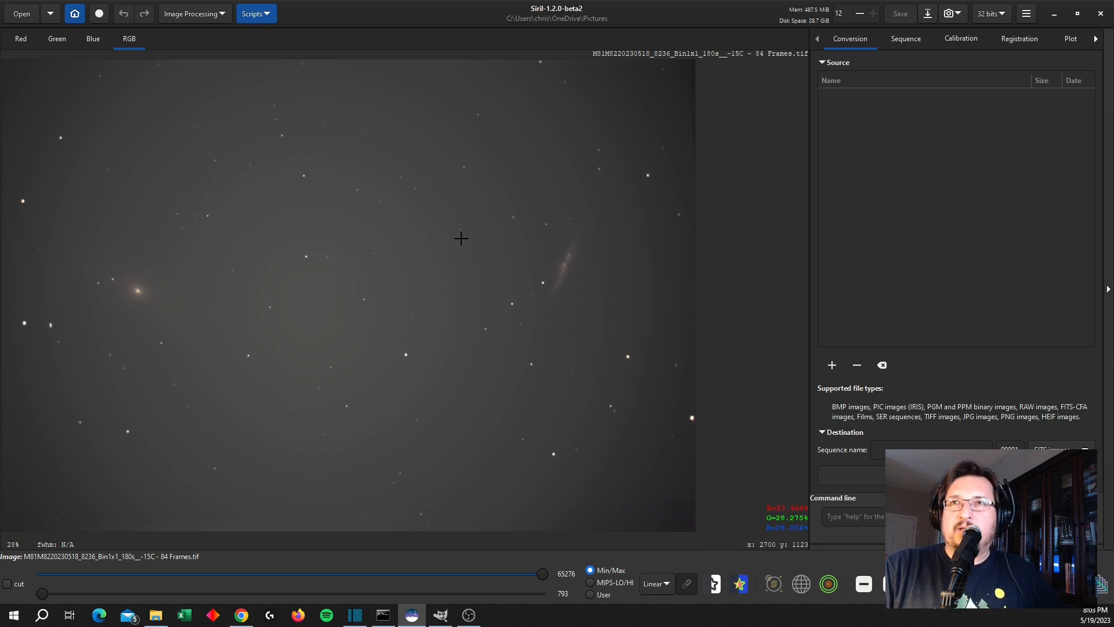
{"action": "mouse_move", "coordinate": [661, 602]}
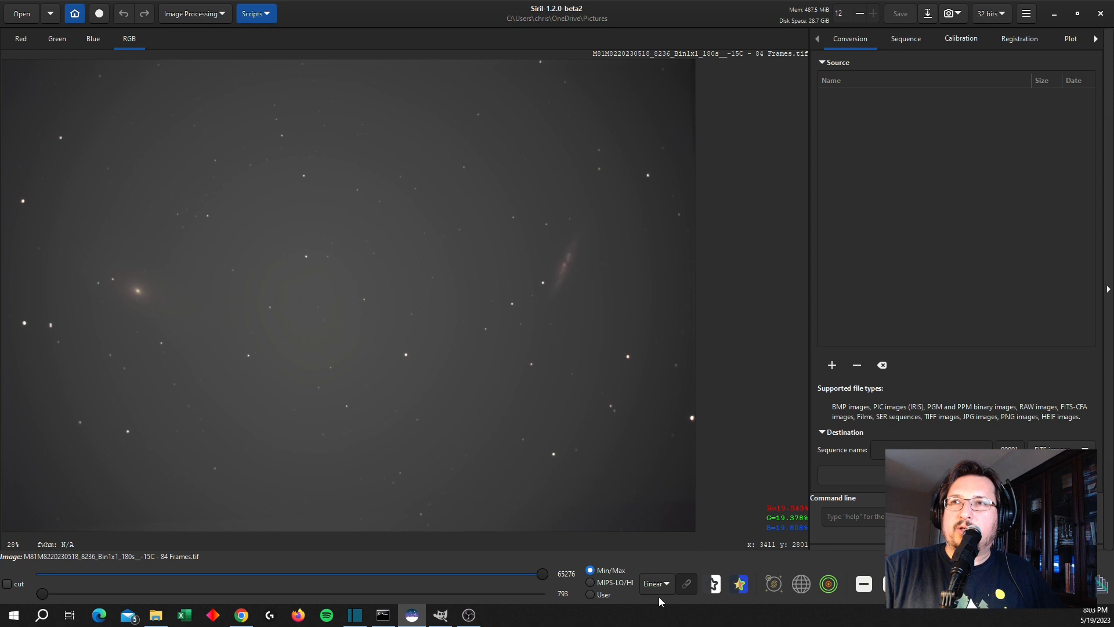
{"action": "left_click", "coordinate": [656, 584]}
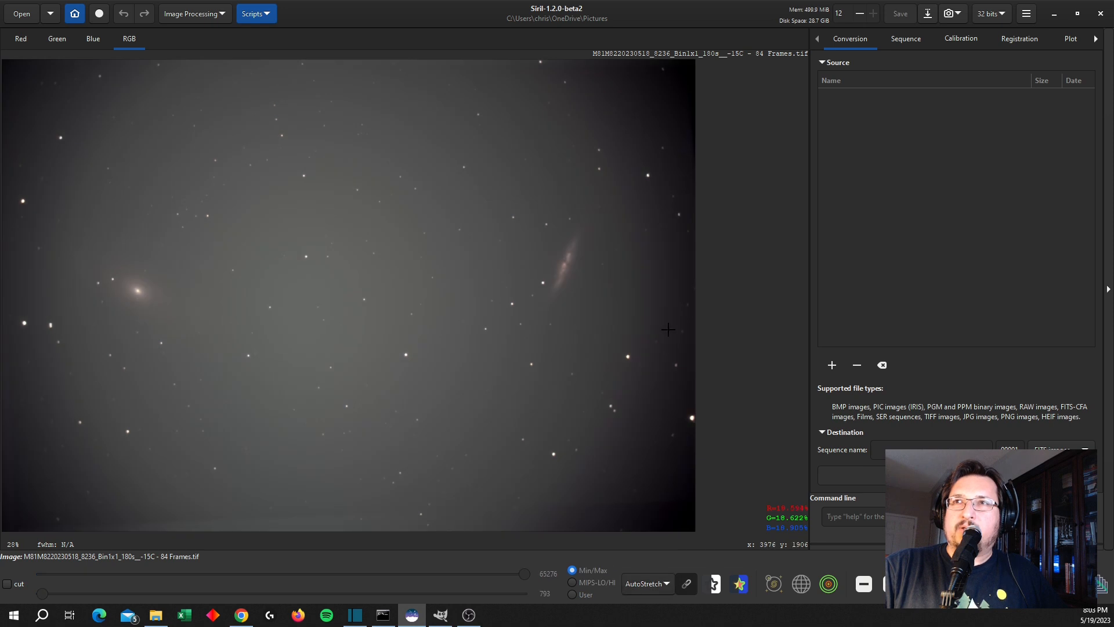
{"action": "mouse_move", "coordinate": [539, 183]}
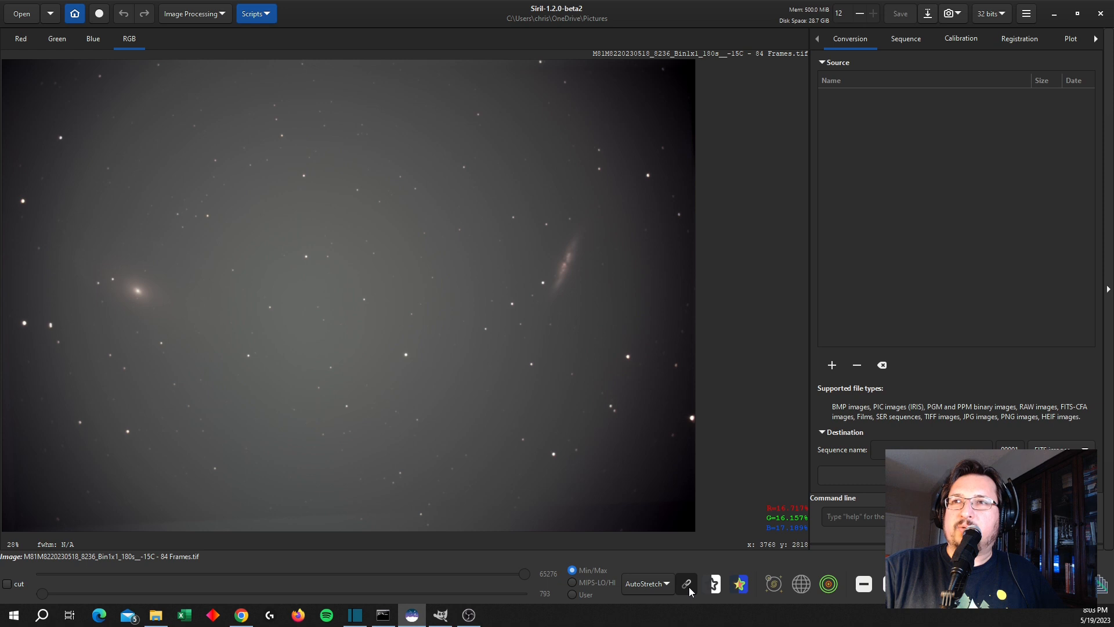
{"action": "left_click", "coordinate": [646, 583]}
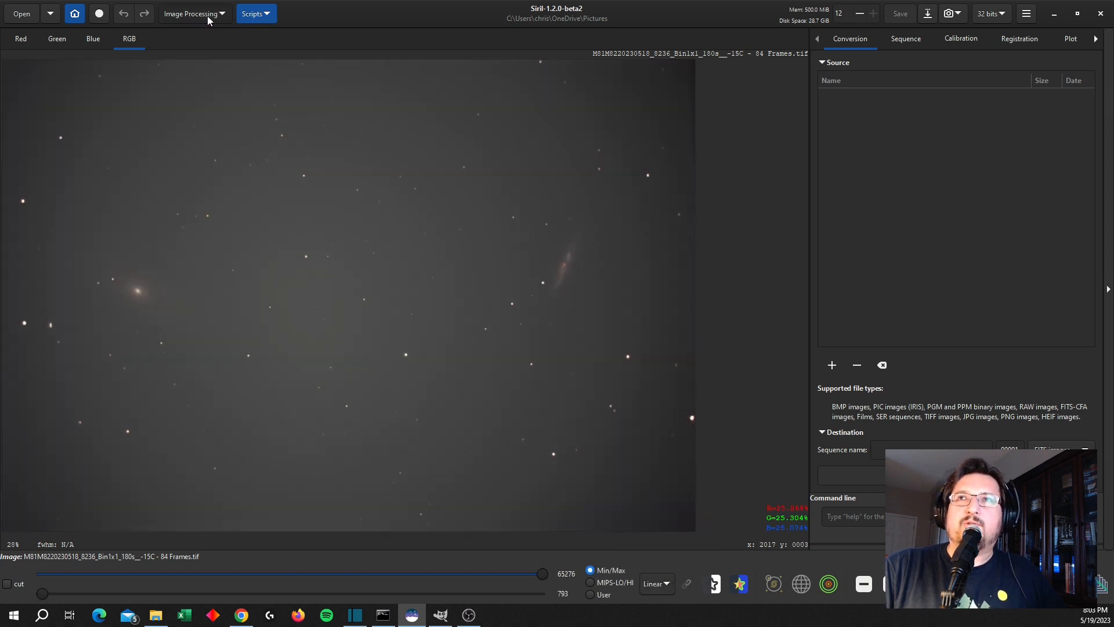
Apply a first generalised hyperbolic stretch with raised local intensity and stretch factor
{"action": "left_click", "coordinate": [193, 13]}
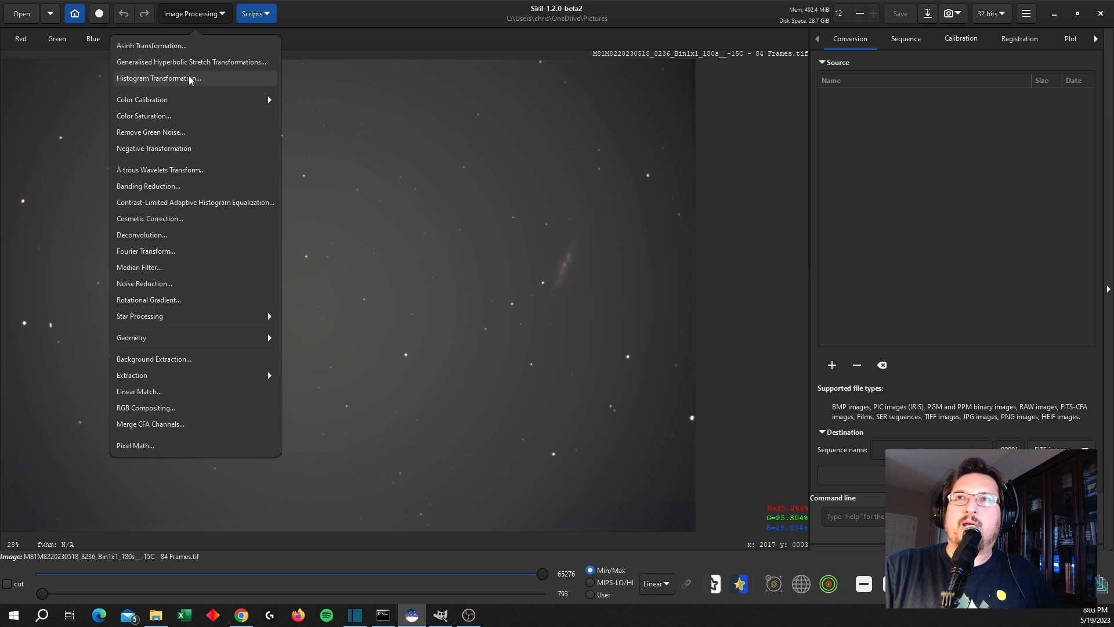
{"action": "mouse_move", "coordinate": [184, 62]}
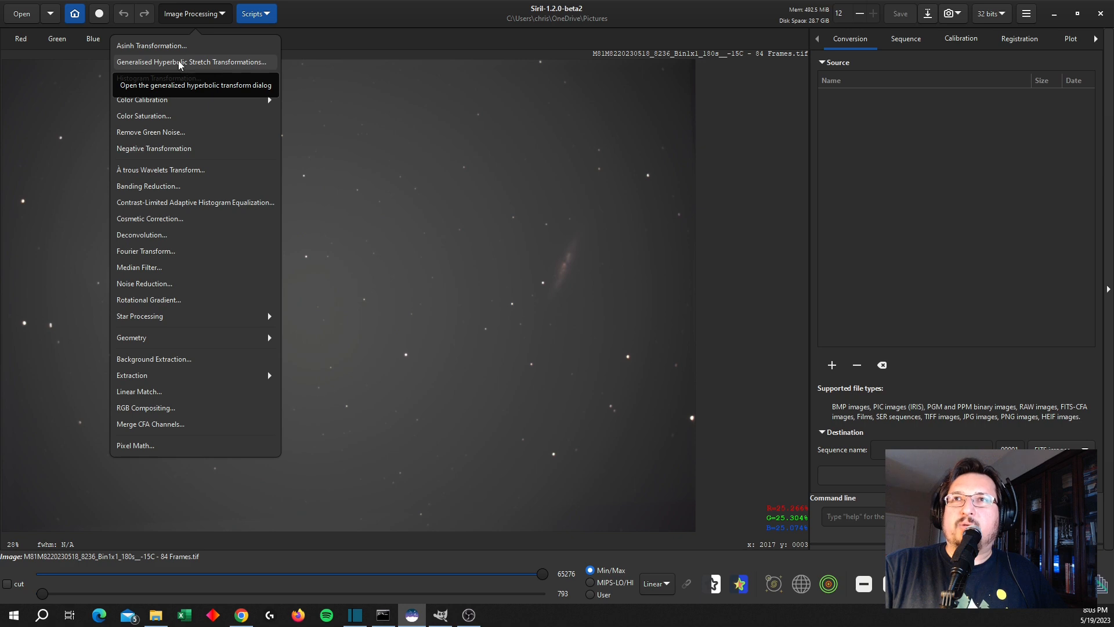
{"action": "left_click", "coordinate": [181, 62]}
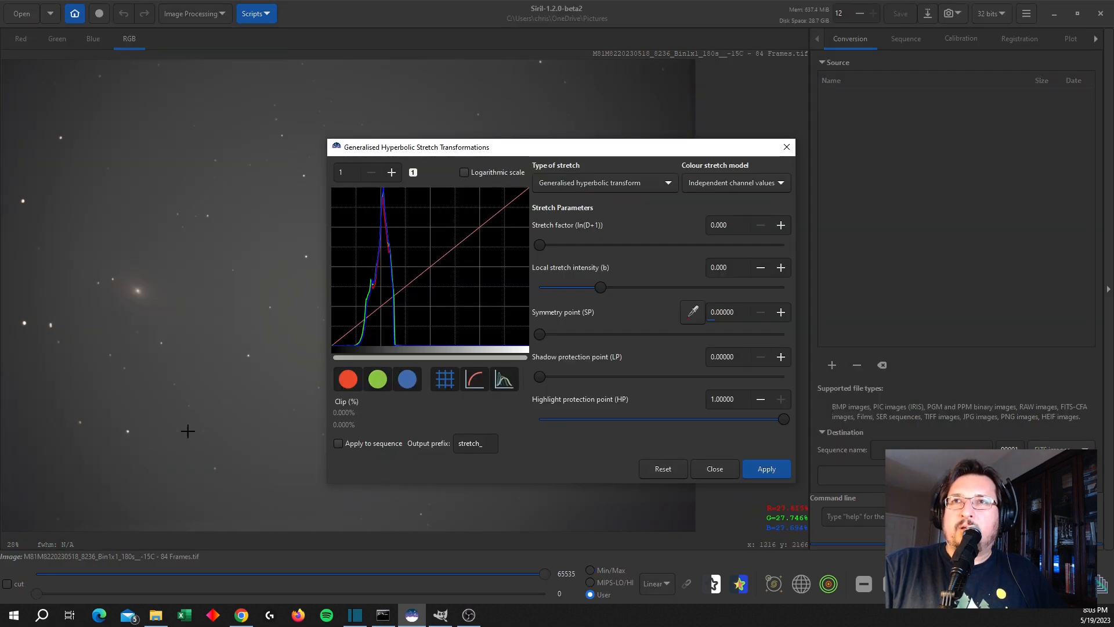
{"action": "mouse_move", "coordinate": [30, 475]}
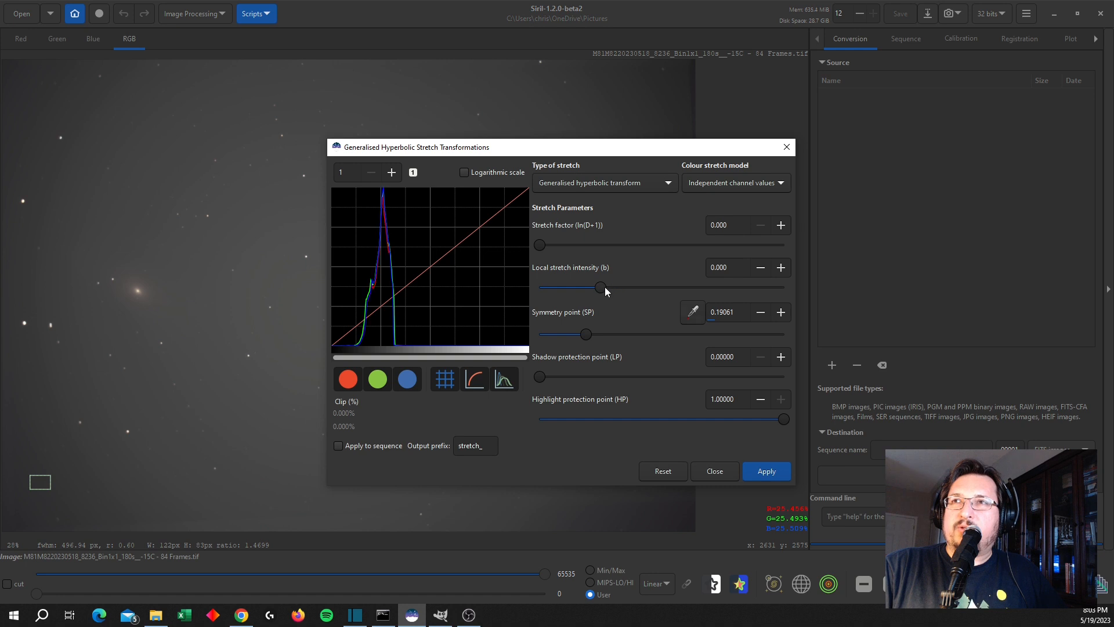
{"action": "left_click_drag", "start_coordinate": [601, 287], "coordinate": [762, 288]}
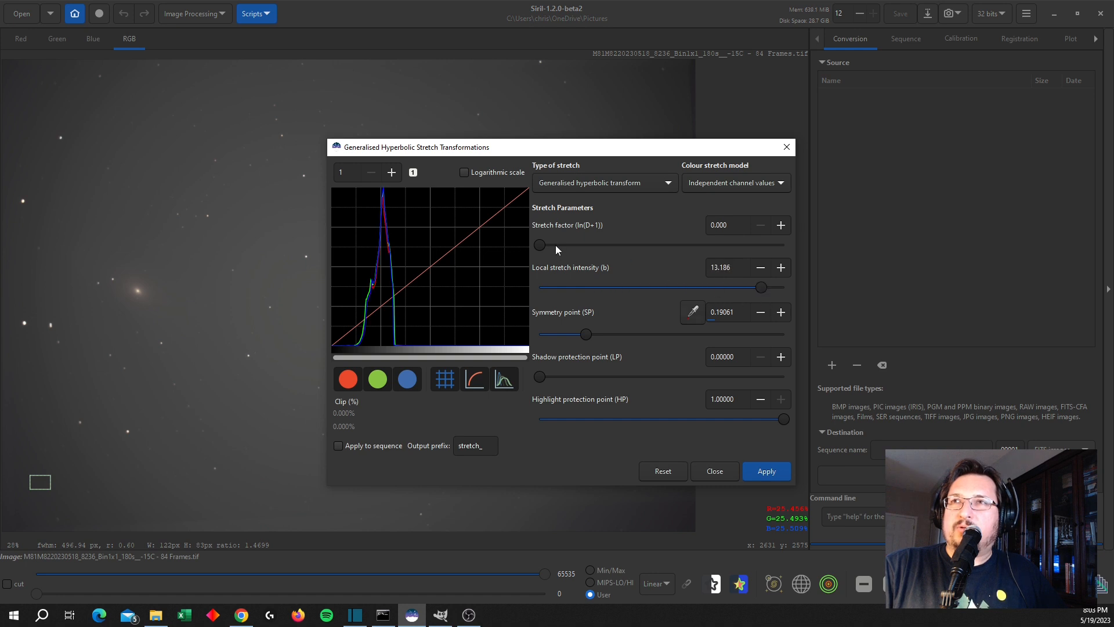
{"action": "left_click_drag", "start_coordinate": [540, 245], "coordinate": [560, 245]}
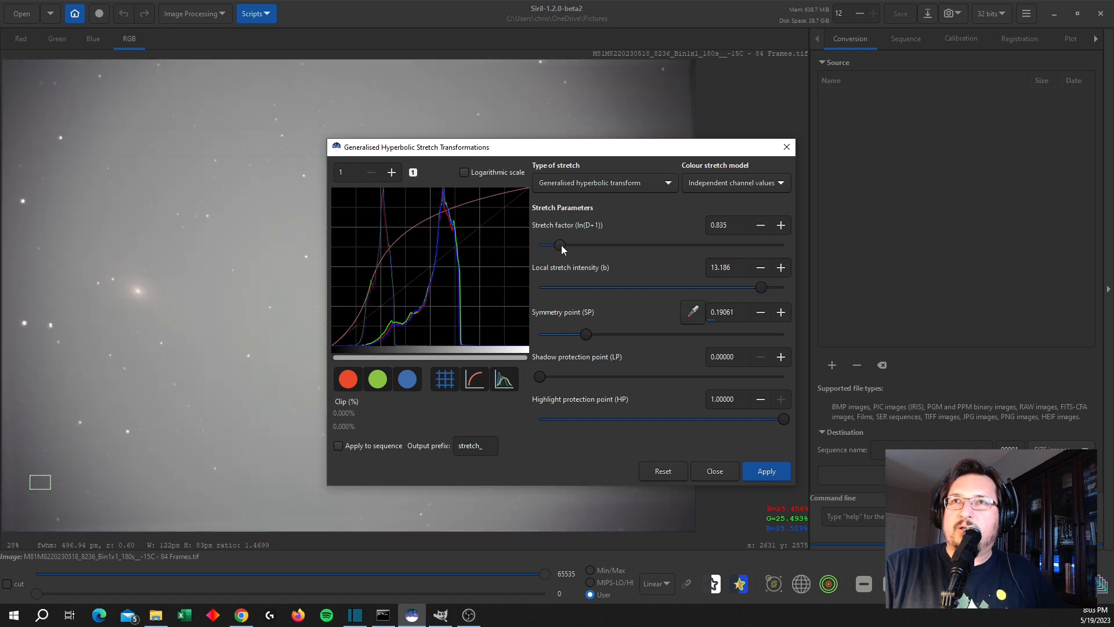
{"action": "left_click_drag", "start_coordinate": [557, 244], "coordinate": [547, 244]}
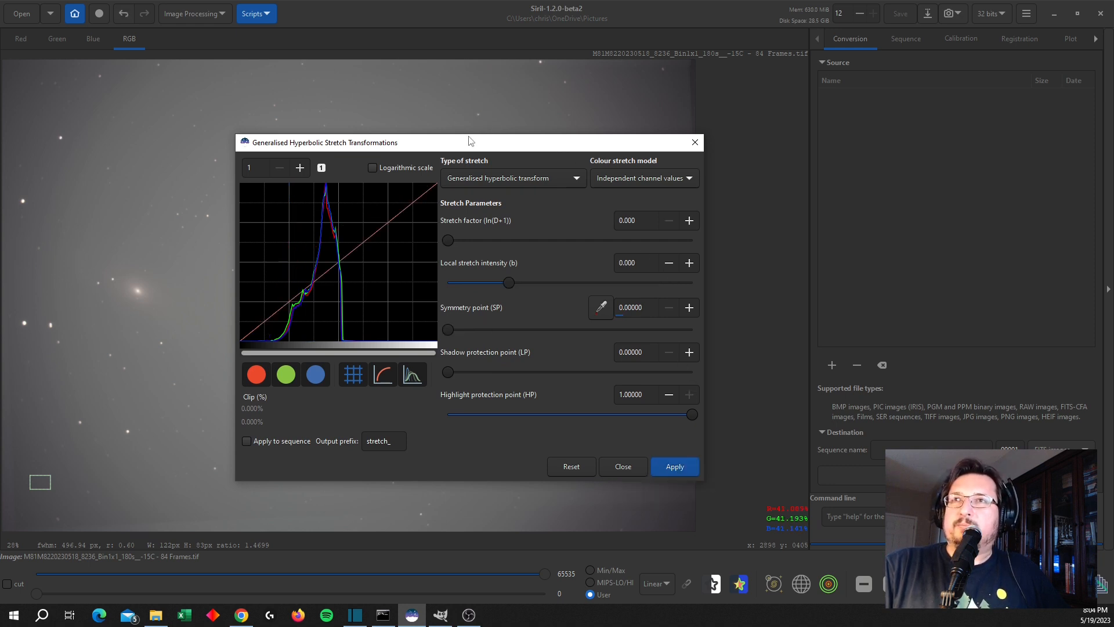
Set the GHS symmetry point on the M81 core and apply a stretch factor of about 1.838
{"action": "left_click_drag", "start_coordinate": [468, 141], "coordinate": [495, 302]}
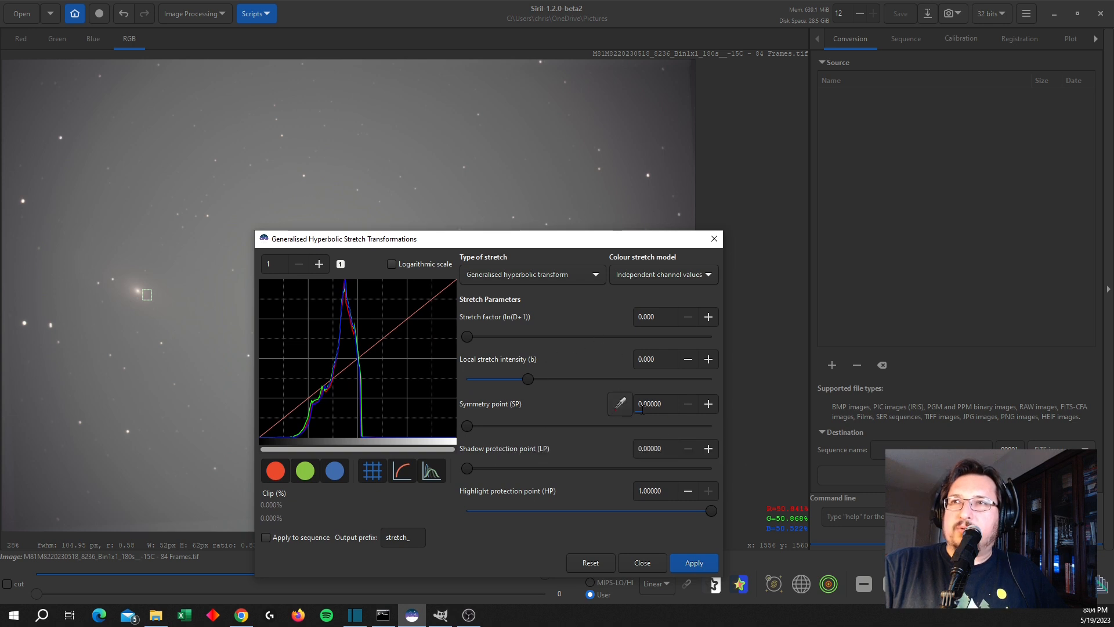
{"action": "left_click_drag", "start_coordinate": [466, 426], "coordinate": [596, 425]}
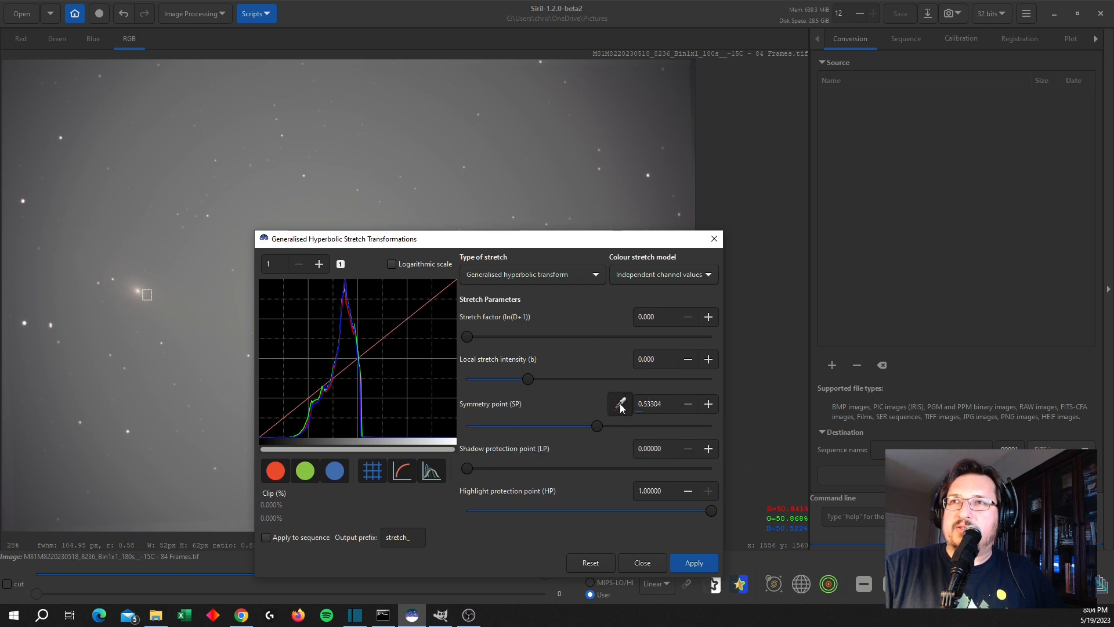
{"action": "mouse_move", "coordinate": [525, 374]}
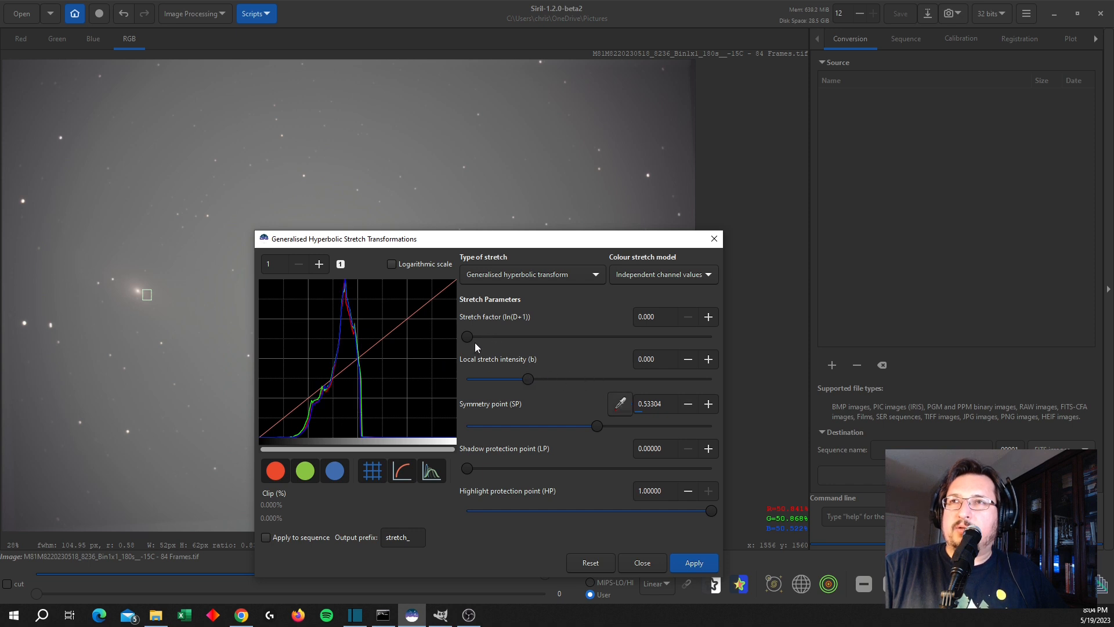
{"action": "left_click_drag", "start_coordinate": [467, 336], "coordinate": [476, 336]}
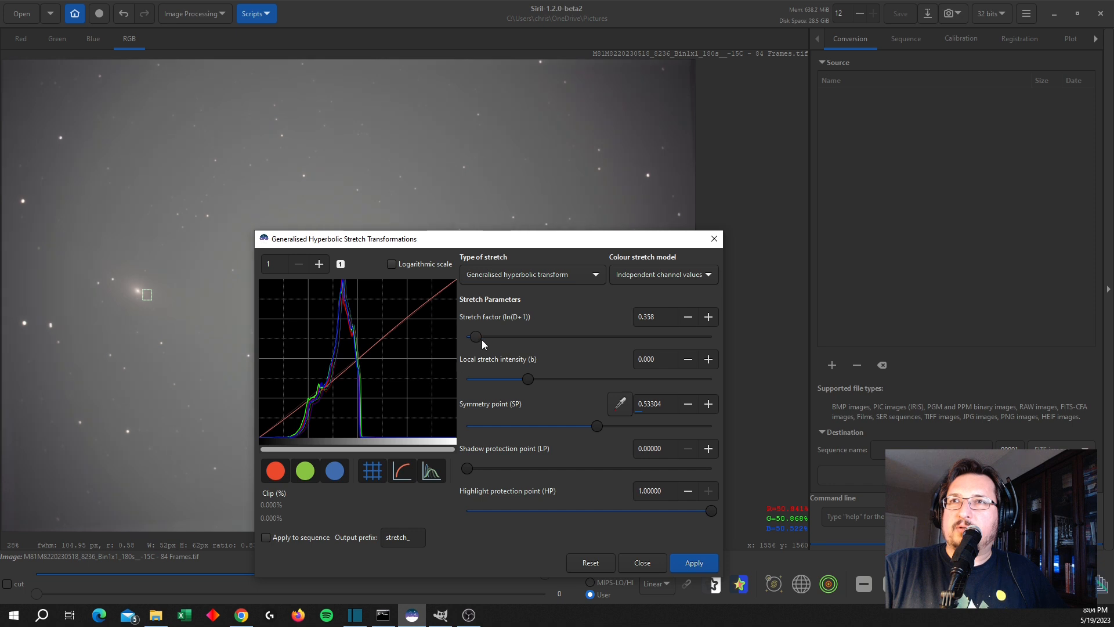
{"action": "left_click_drag", "start_coordinate": [476, 336], "coordinate": [514, 336]}
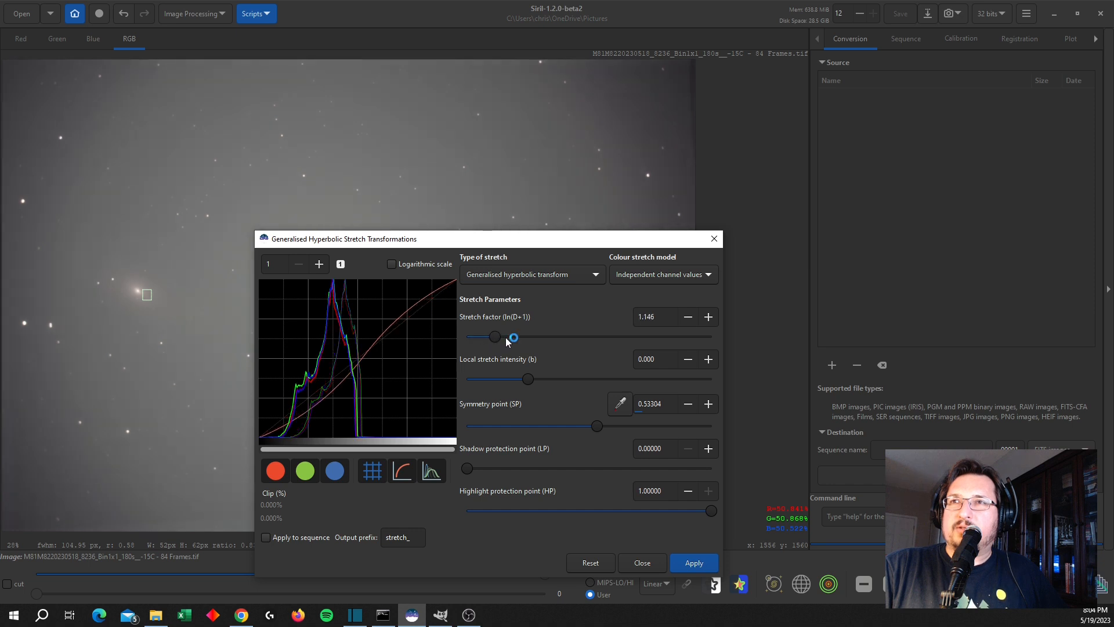
{"action": "left_click_drag", "start_coordinate": [514, 336], "coordinate": [504, 337]}
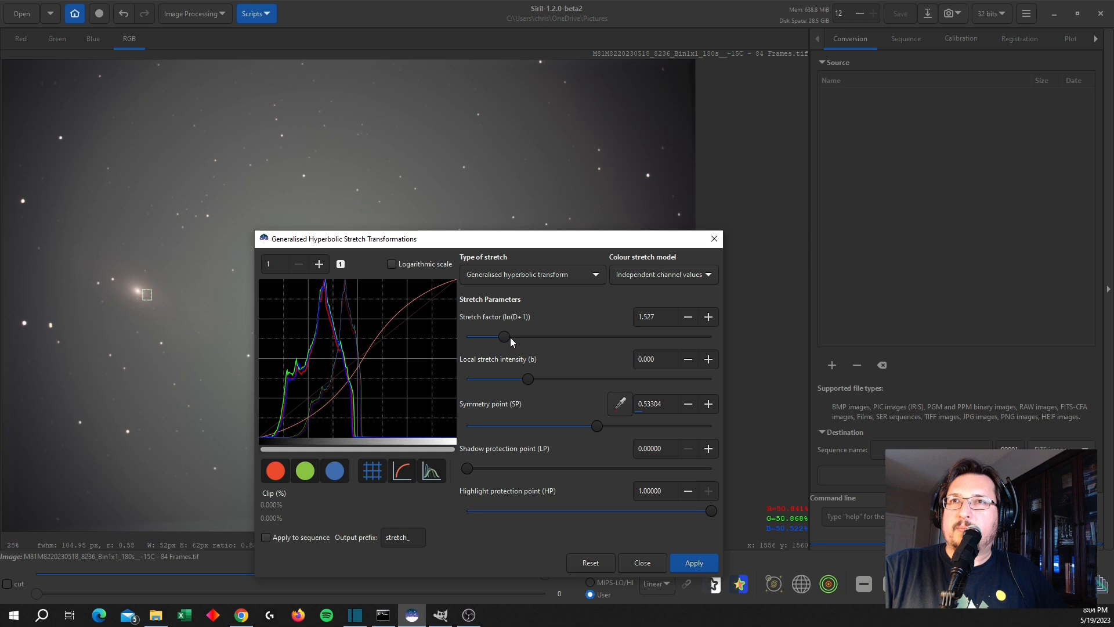
{"action": "left_click_drag", "start_coordinate": [504, 336], "coordinate": [514, 336]}
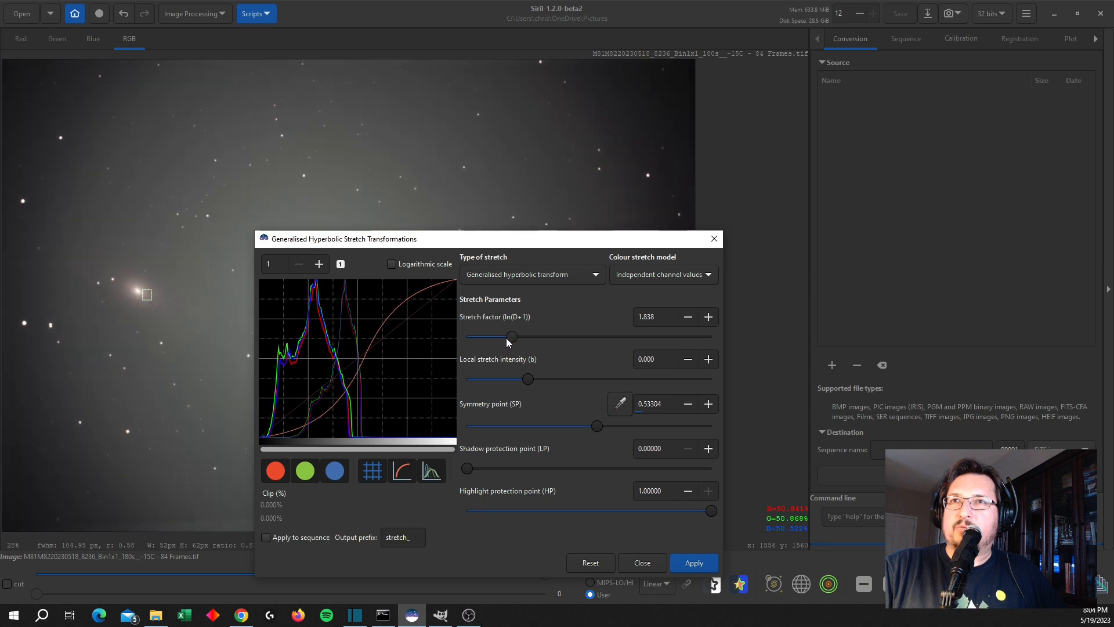
{"action": "left_click", "coordinate": [694, 563]}
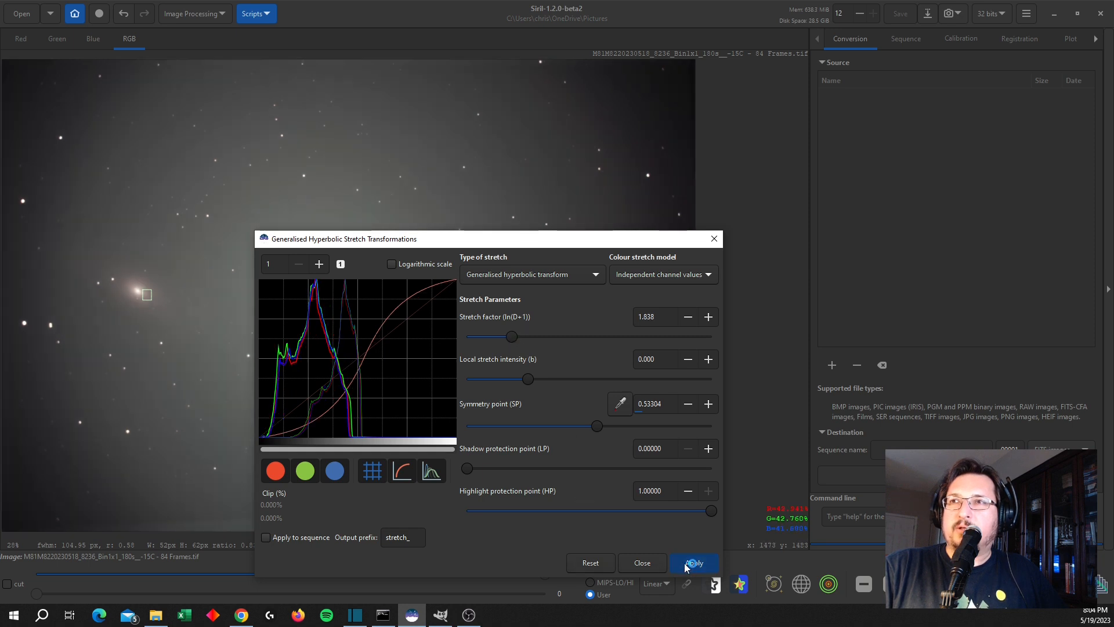
{"action": "left_click", "coordinate": [694, 563]}
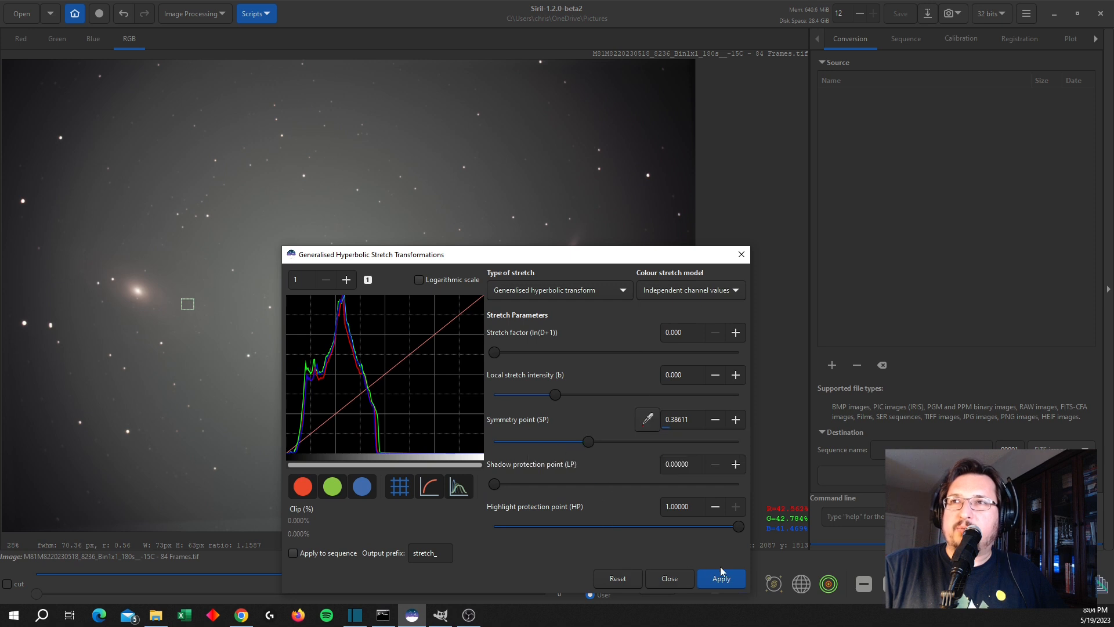
Adjust the GHS stretch factor up to about 2.3 and back to about 1.72, then apply it
{"action": "left_click_drag", "start_coordinate": [494, 352], "coordinate": [507, 352]}
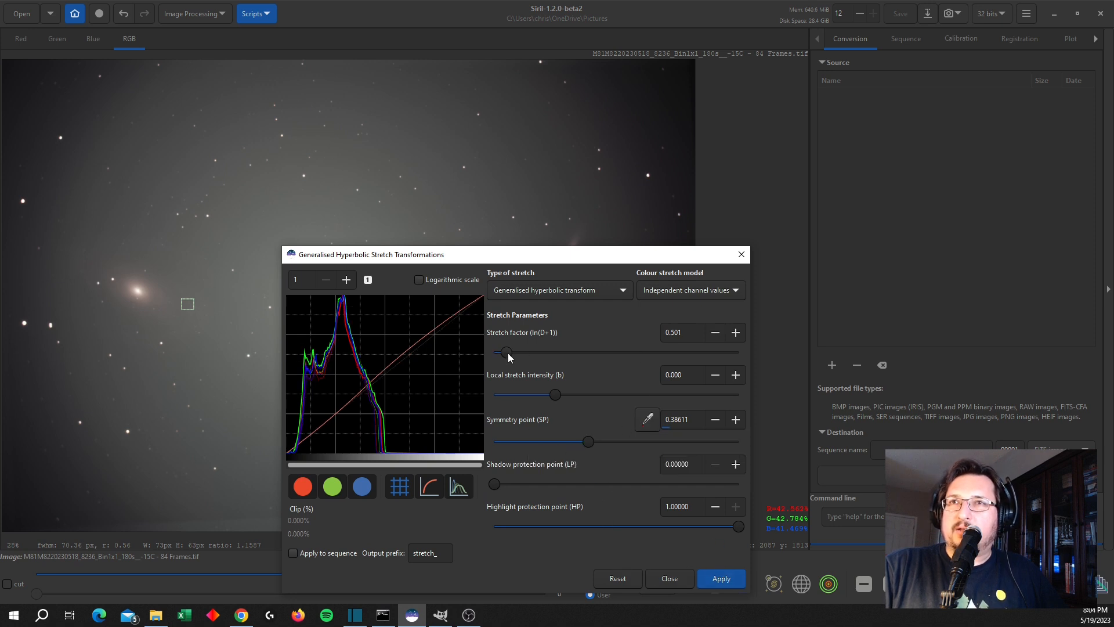
{"action": "left_click_drag", "start_coordinate": [504, 352], "coordinate": [540, 353]}
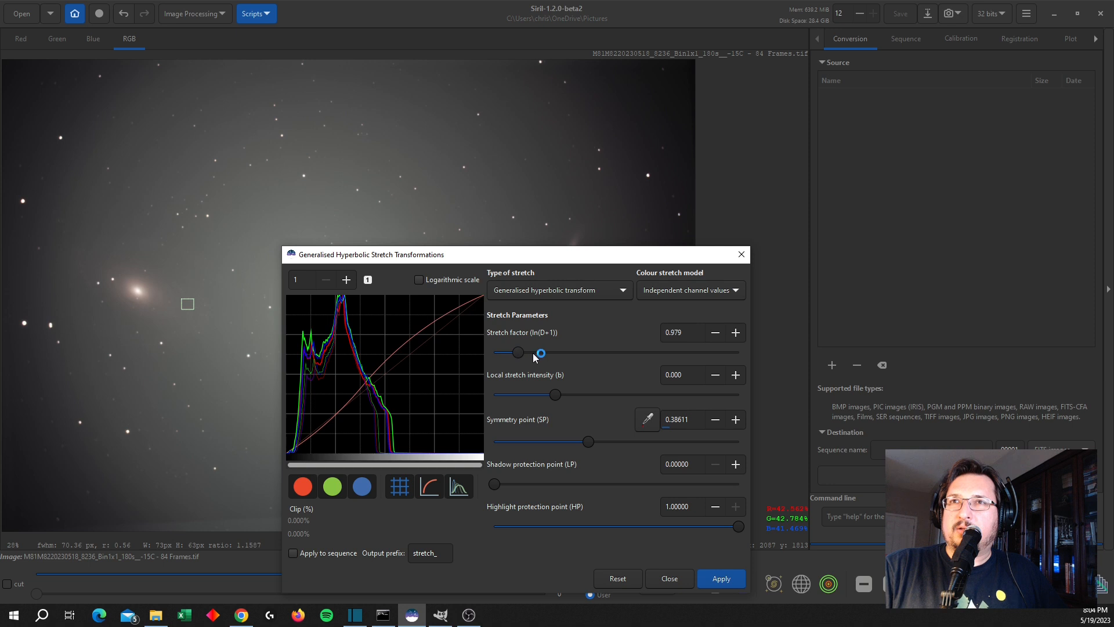
{"action": "left_click_drag", "start_coordinate": [518, 352], "coordinate": [538, 352]}
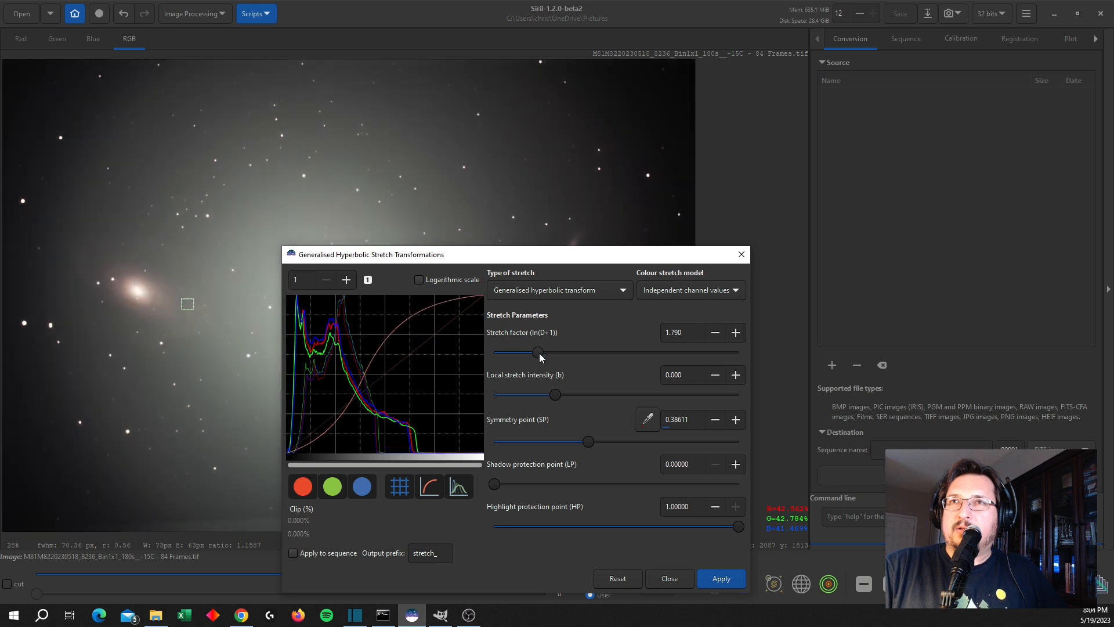
{"action": "left_click_drag", "start_coordinate": [536, 352], "coordinate": [553, 352]}
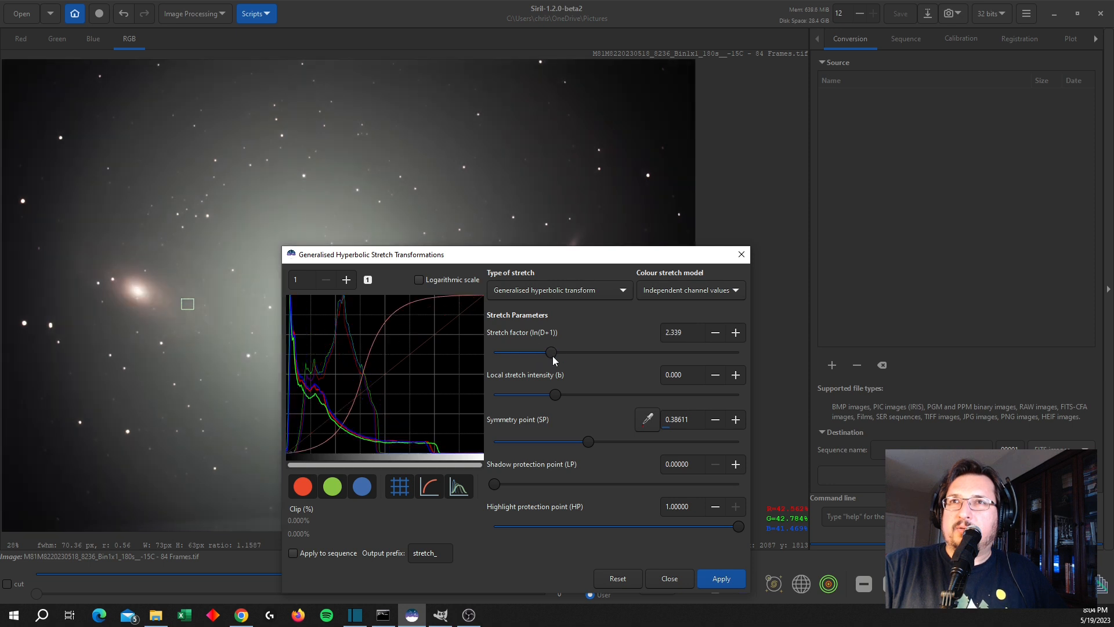
{"action": "left_click_drag", "start_coordinate": [553, 352], "coordinate": [543, 352]}
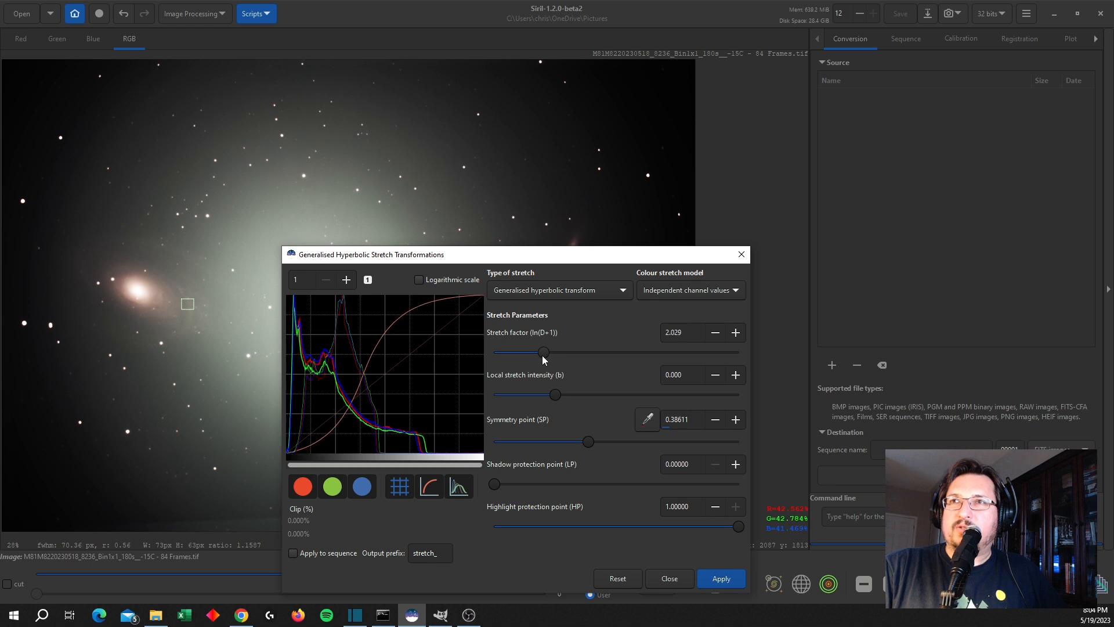
{"action": "left_click_drag", "start_coordinate": [544, 354], "coordinate": [547, 354]}
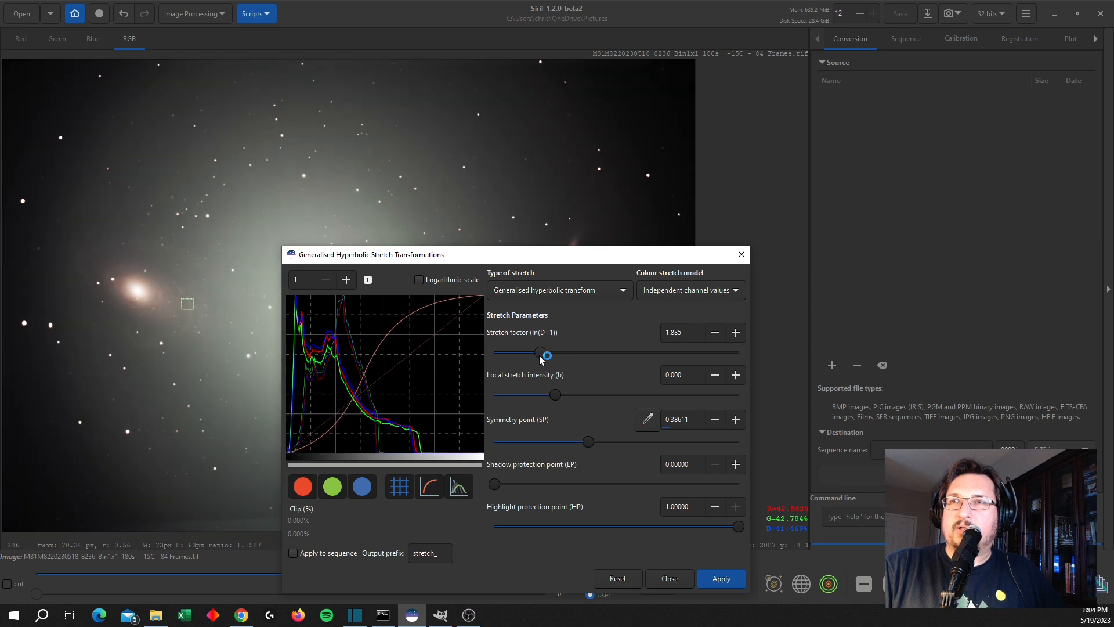
{"action": "left_click_drag", "start_coordinate": [546, 353], "coordinate": [534, 354]}
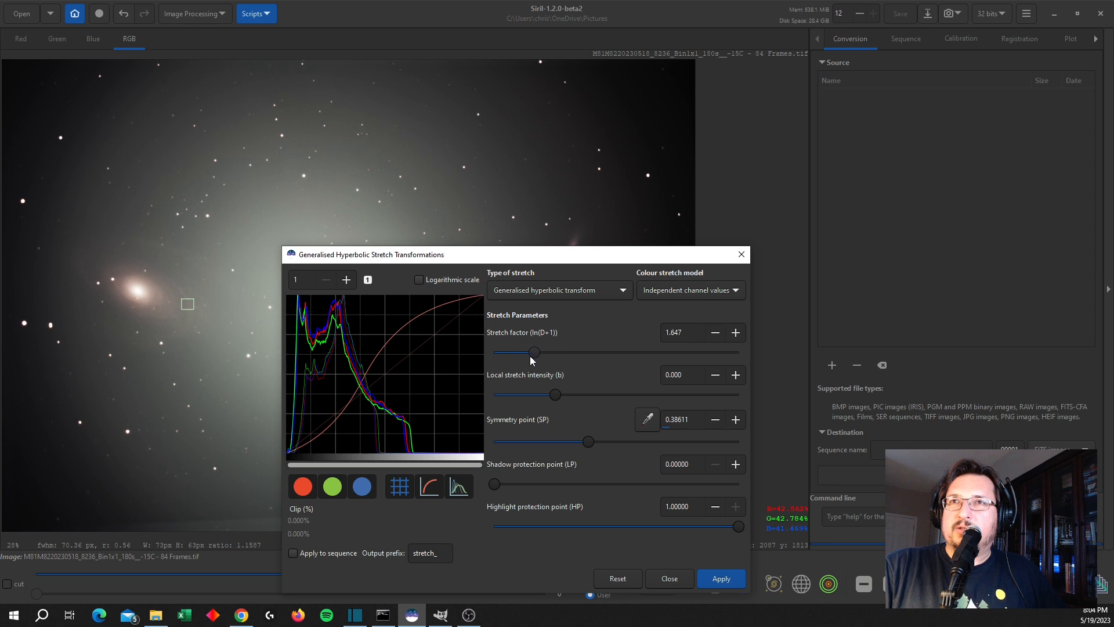
{"action": "left_click_drag", "start_coordinate": [534, 354], "coordinate": [536, 354]}
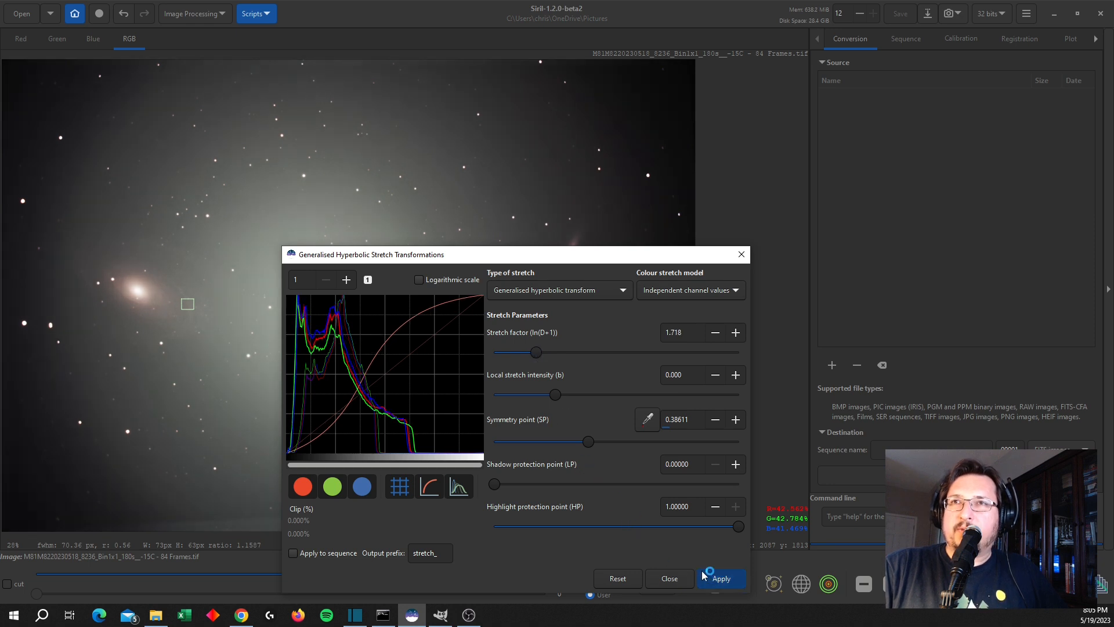
{"action": "left_click", "coordinate": [722, 579]}
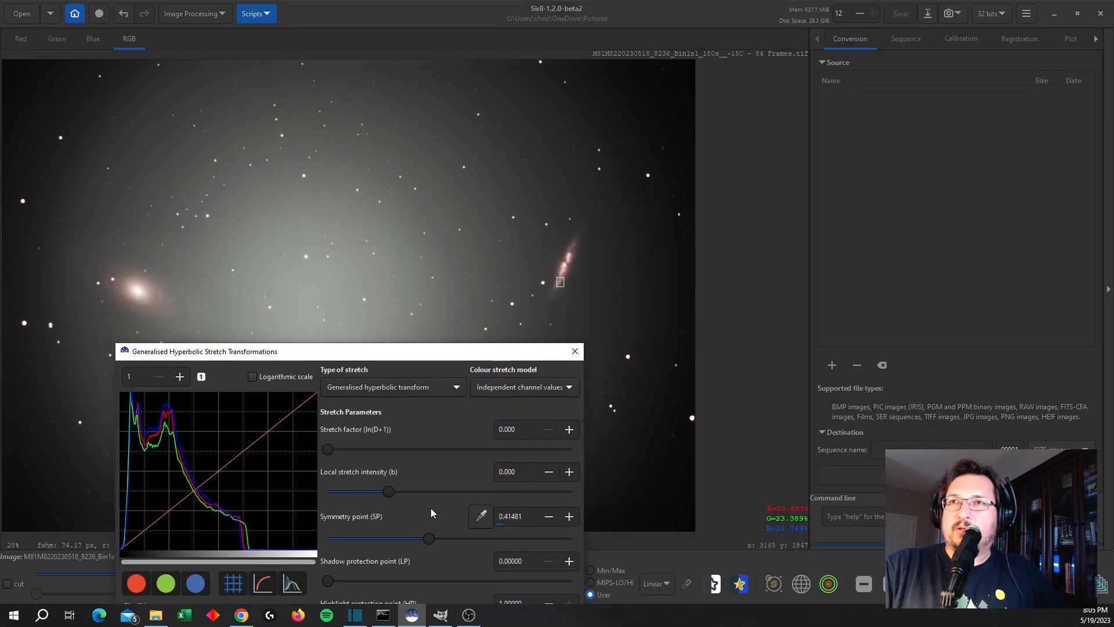
{"action": "mouse_move", "coordinate": [338, 453]}
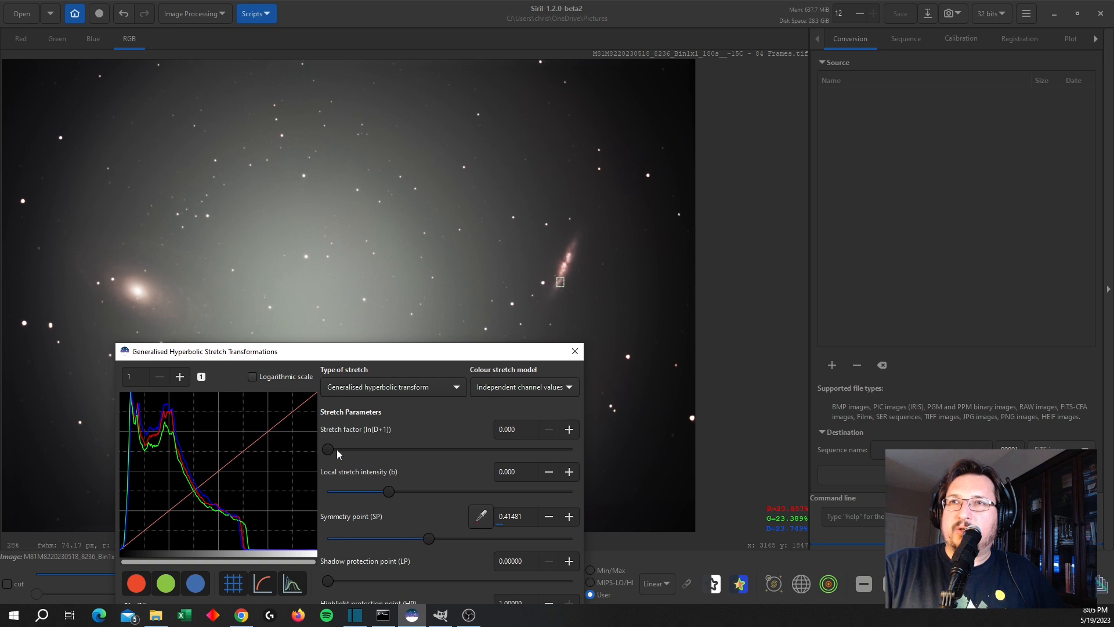
Apply a gentler hyperbolic stretch of about 1.27 and close the GHS dialog
{"action": "left_click_drag", "start_coordinate": [327, 450], "coordinate": [336, 449]}
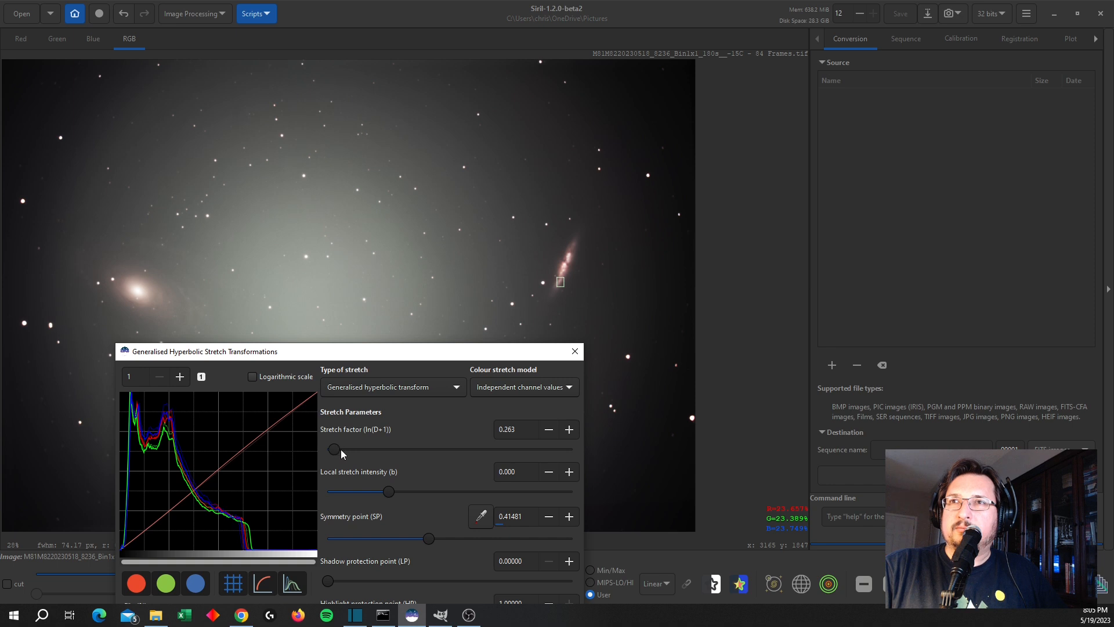
{"action": "left_click_drag", "start_coordinate": [335, 449], "coordinate": [341, 449]}
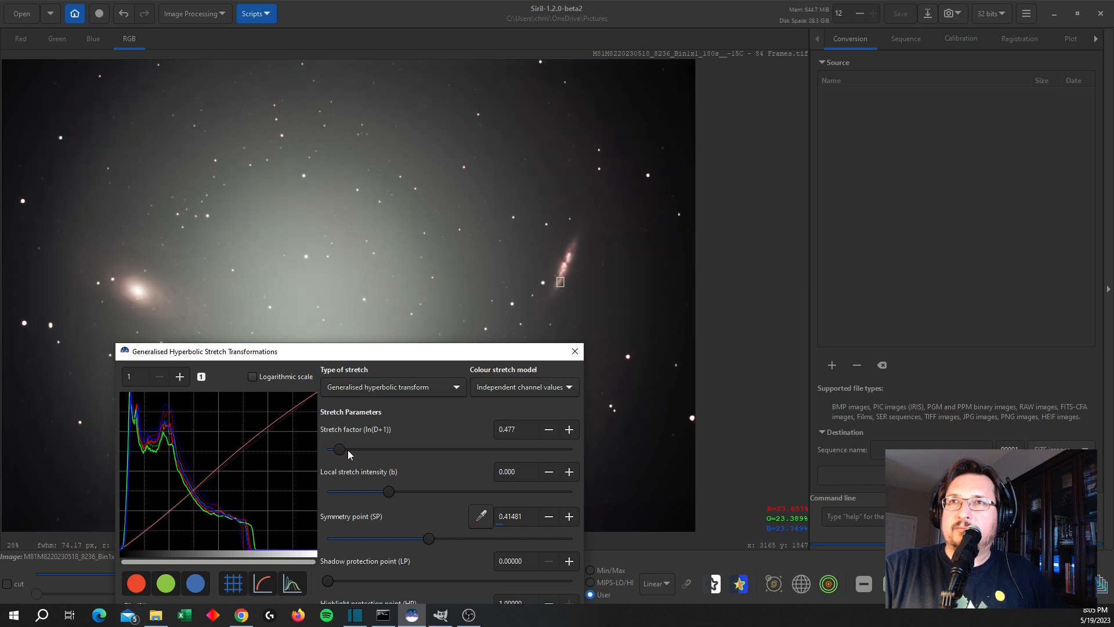
{"action": "left_click_drag", "start_coordinate": [339, 449], "coordinate": [347, 449]}
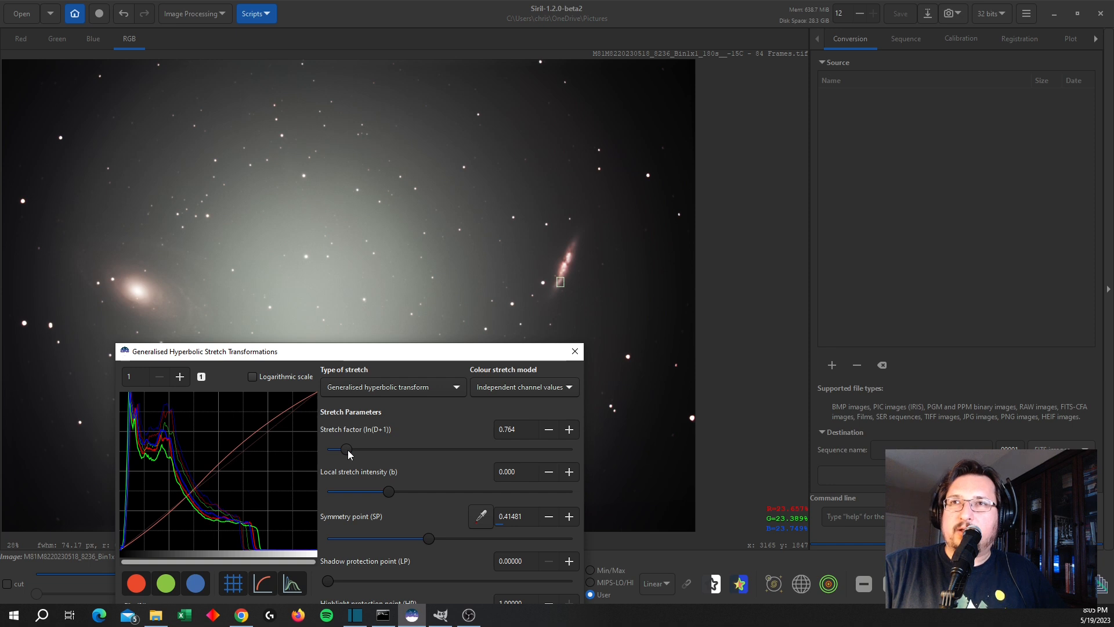
{"action": "mouse_move", "coordinate": [352, 455]}
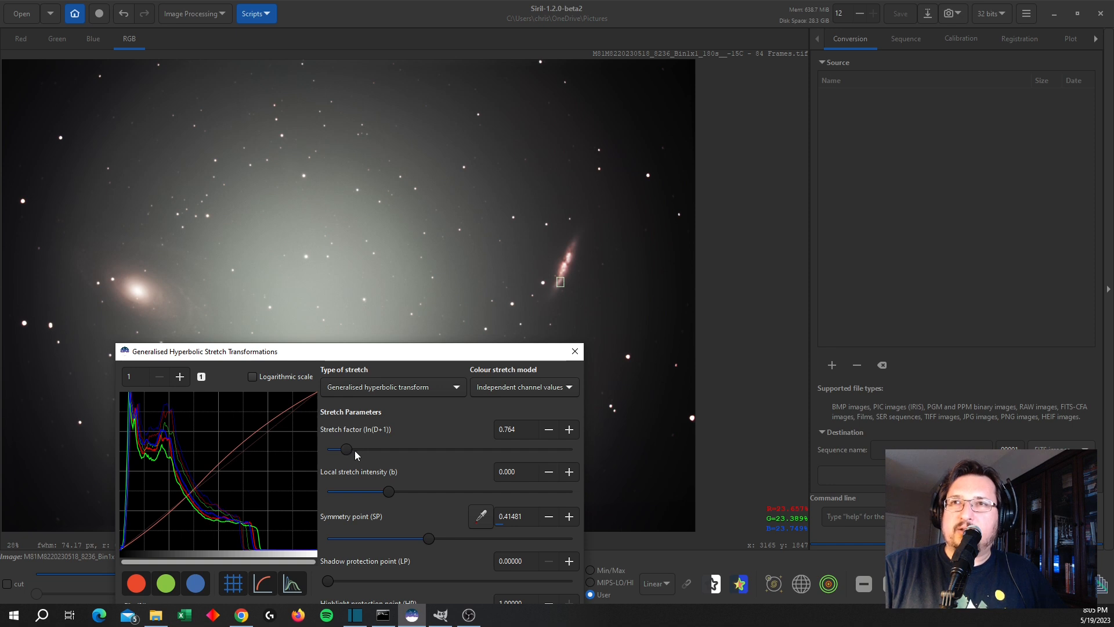
{"action": "left_click_drag", "start_coordinate": [346, 450], "coordinate": [355, 450]}
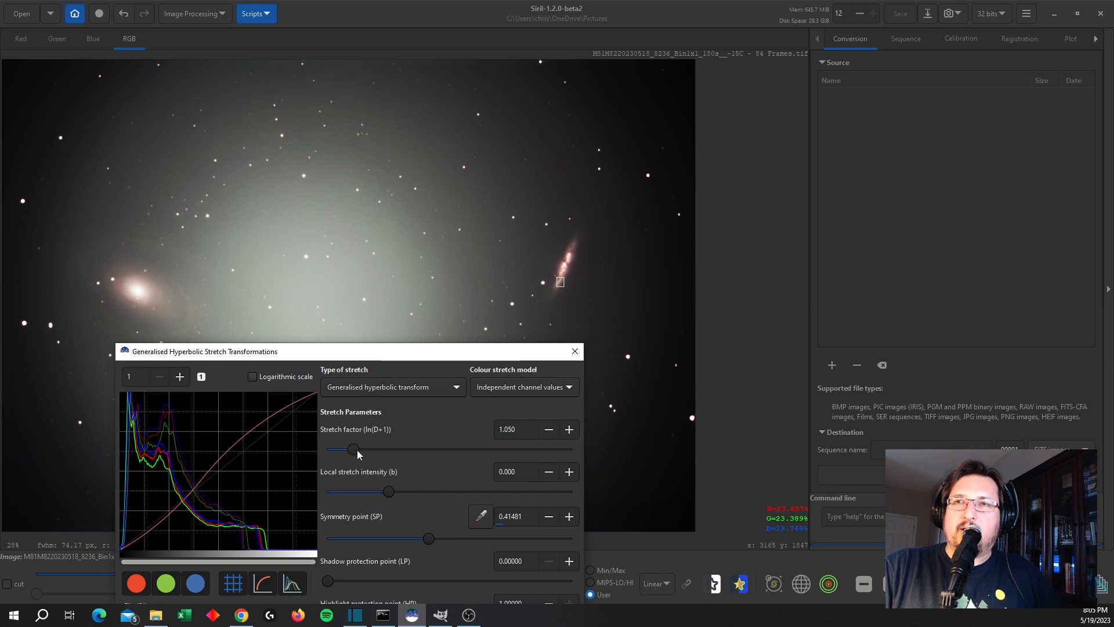
{"action": "mouse_move", "coordinate": [365, 476]}
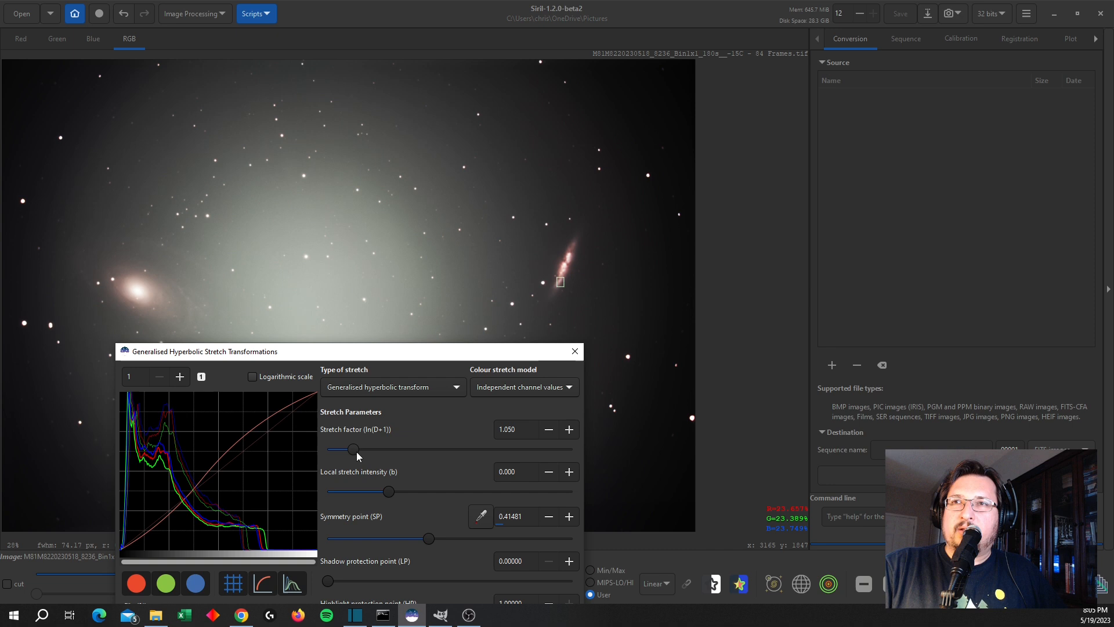
{"action": "left_click_drag", "start_coordinate": [354, 449], "coordinate": [367, 449]}
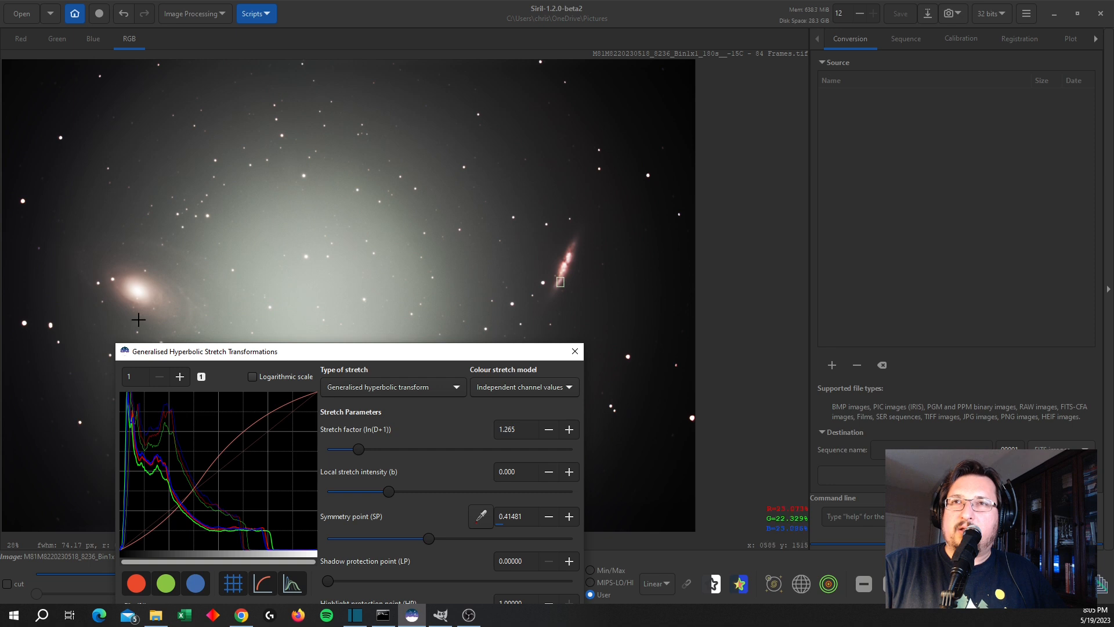
{"action": "mouse_move", "coordinate": [213, 209]}
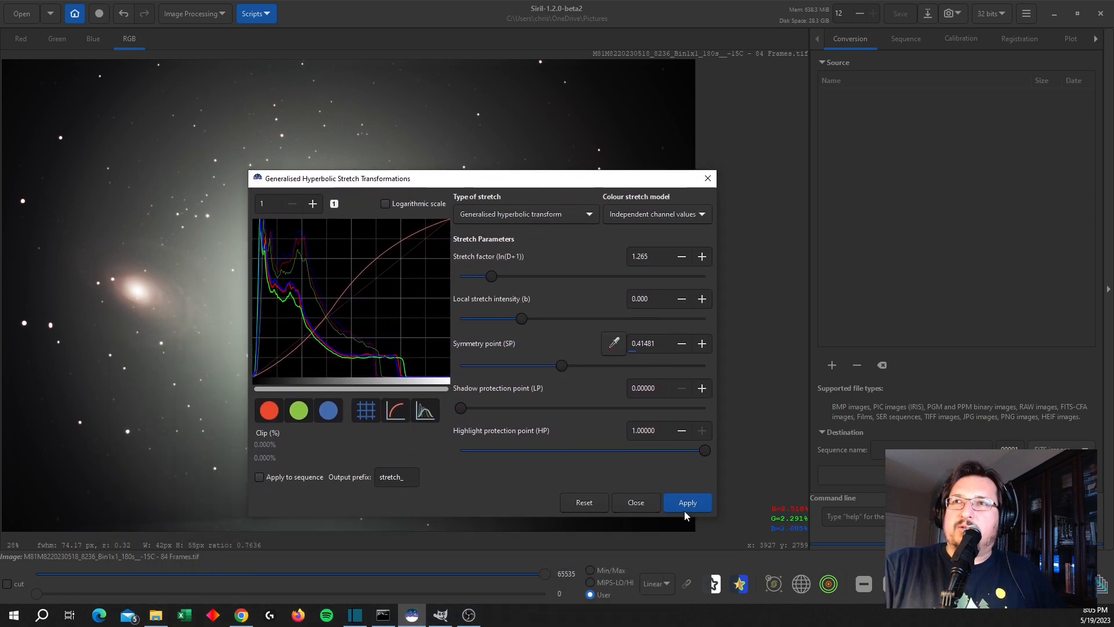
{"action": "left_click", "coordinate": [583, 503]}
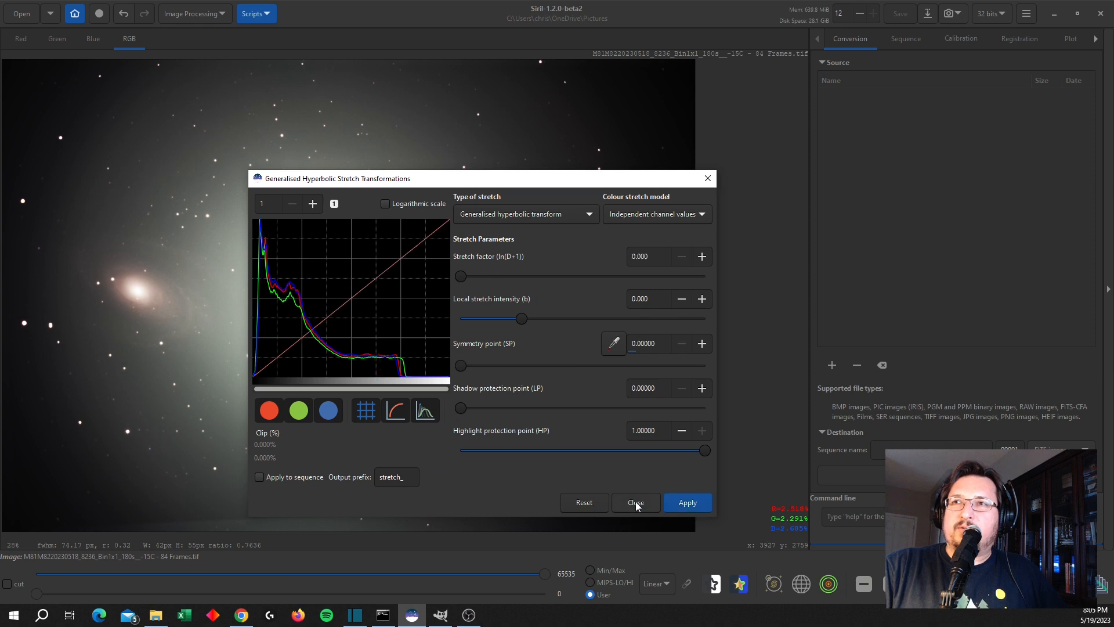
{"action": "left_click", "coordinate": [636, 503]}
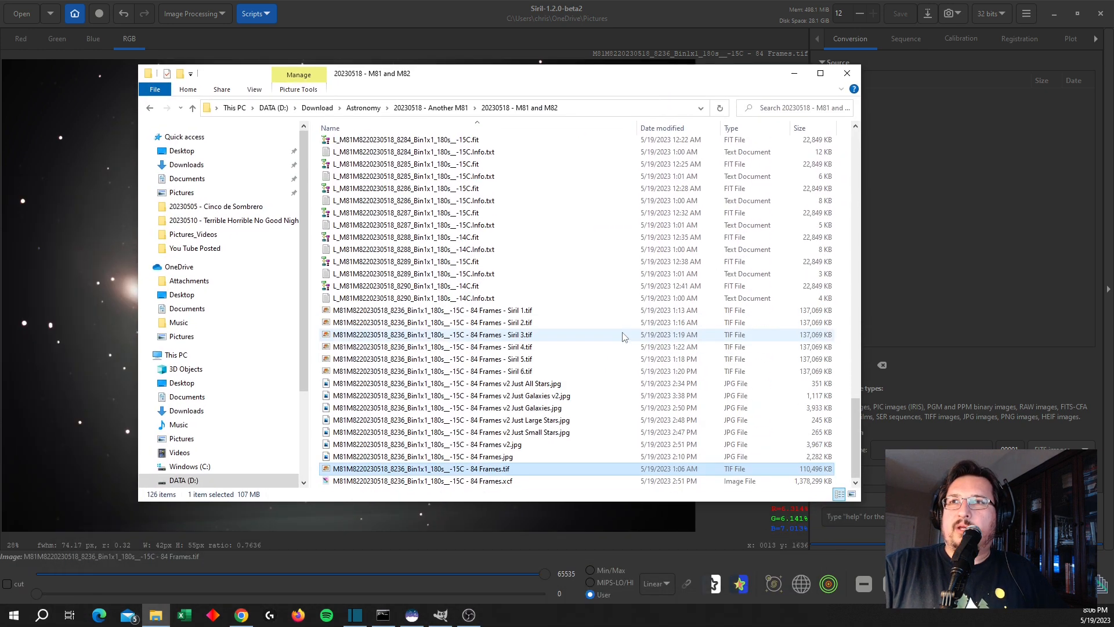
Review the Siril 6 and Siril 5 TIF versions in the M81 and M82 folder, then dismiss the browser
{"action": "left_click", "coordinate": [431, 322]}
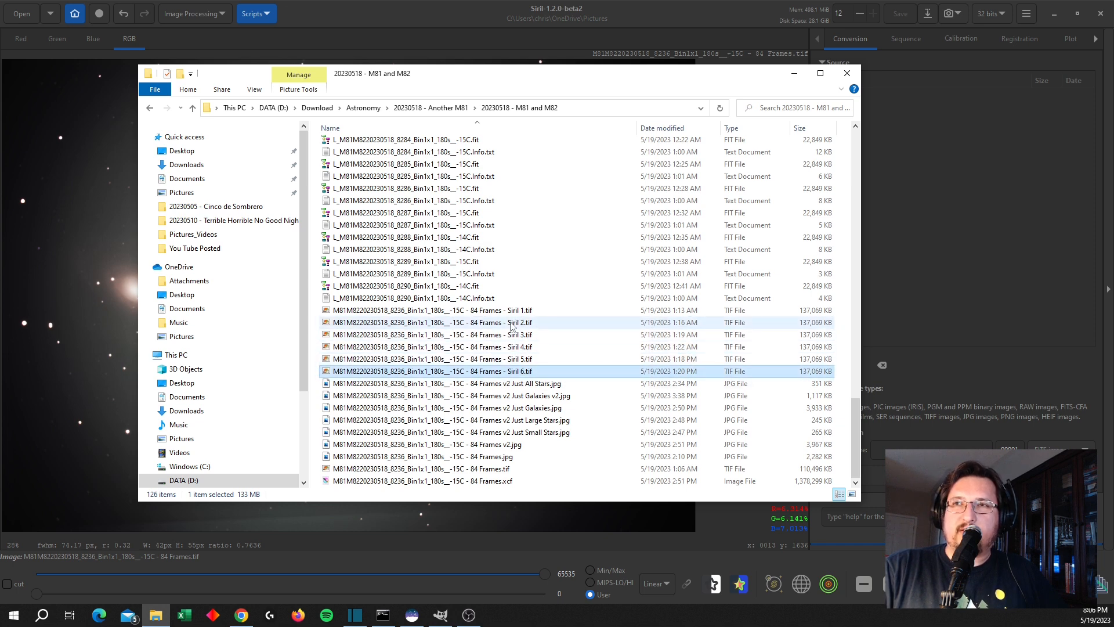
{"action": "left_click", "coordinate": [449, 358]}
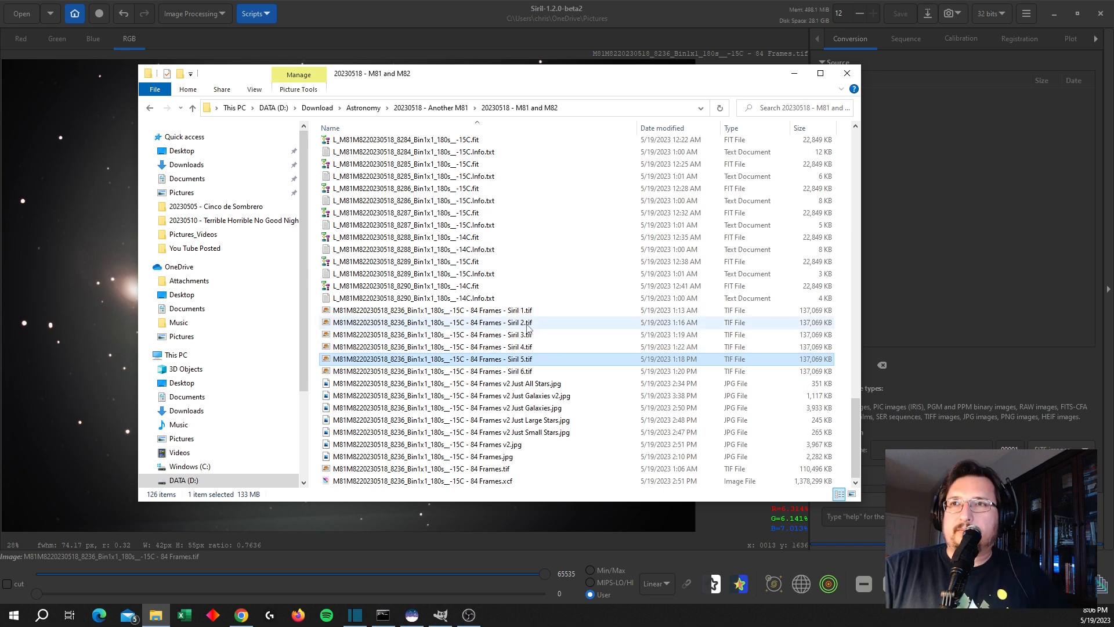
{"action": "mouse_move", "coordinate": [524, 389]}
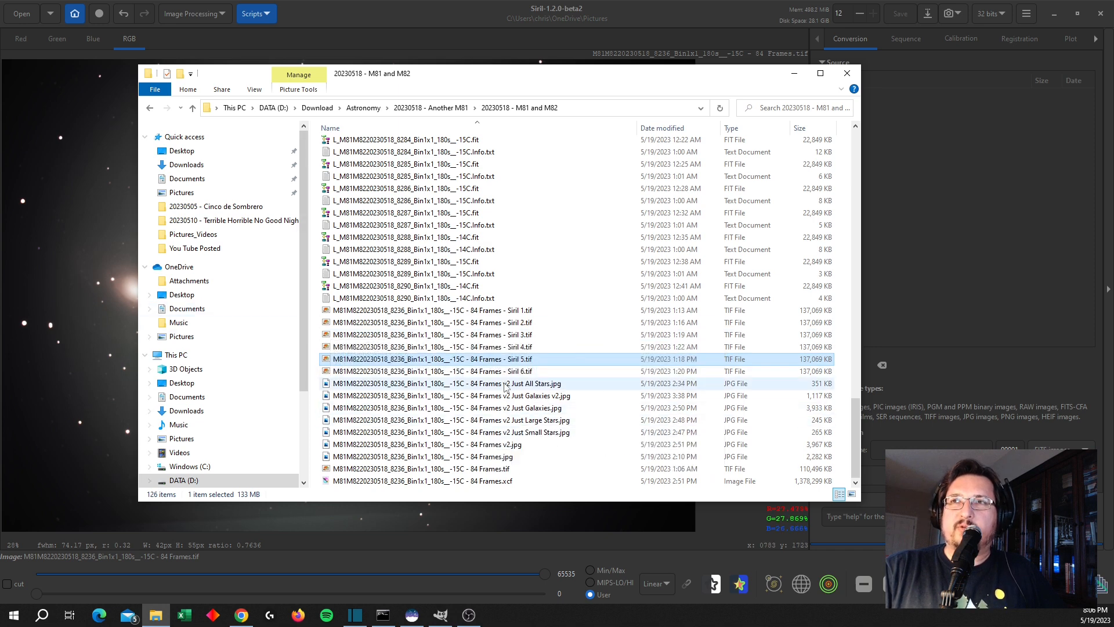
{"action": "mouse_move", "coordinate": [515, 423]}
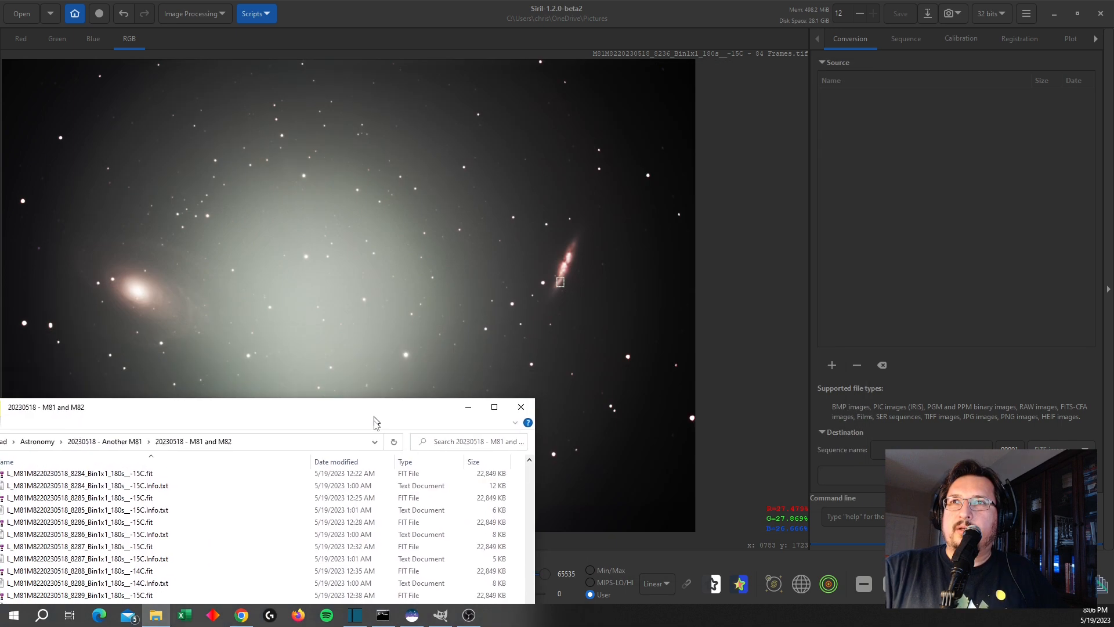
{"action": "left_click", "coordinate": [520, 406]}
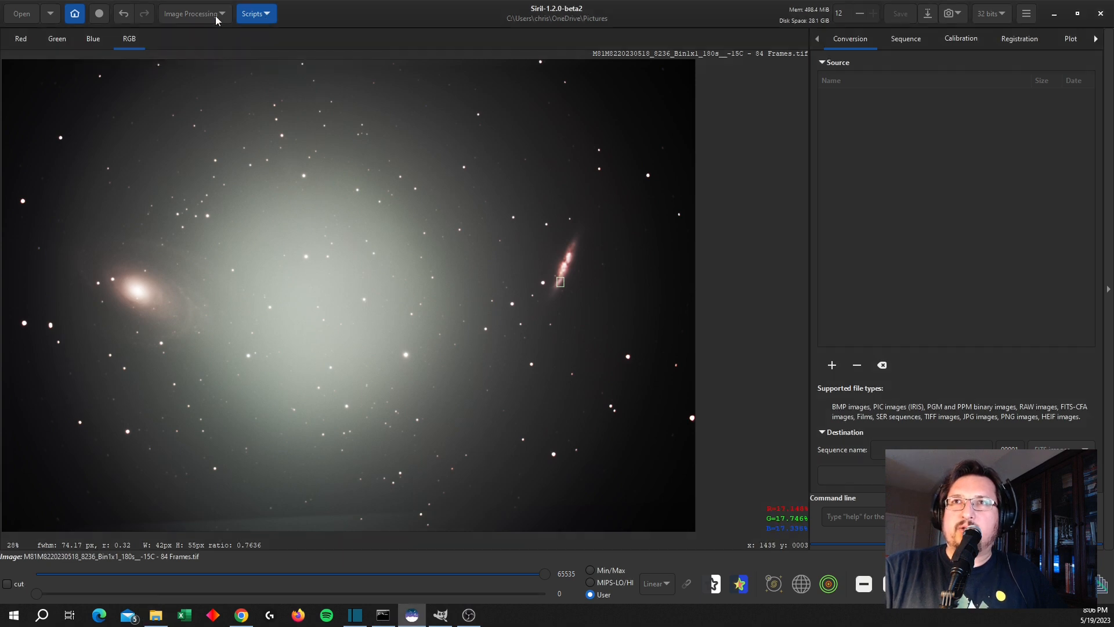
Generate a background sample grid with tolerance about 5.2 and compute the background model
{"action": "left_click", "coordinate": [194, 13]}
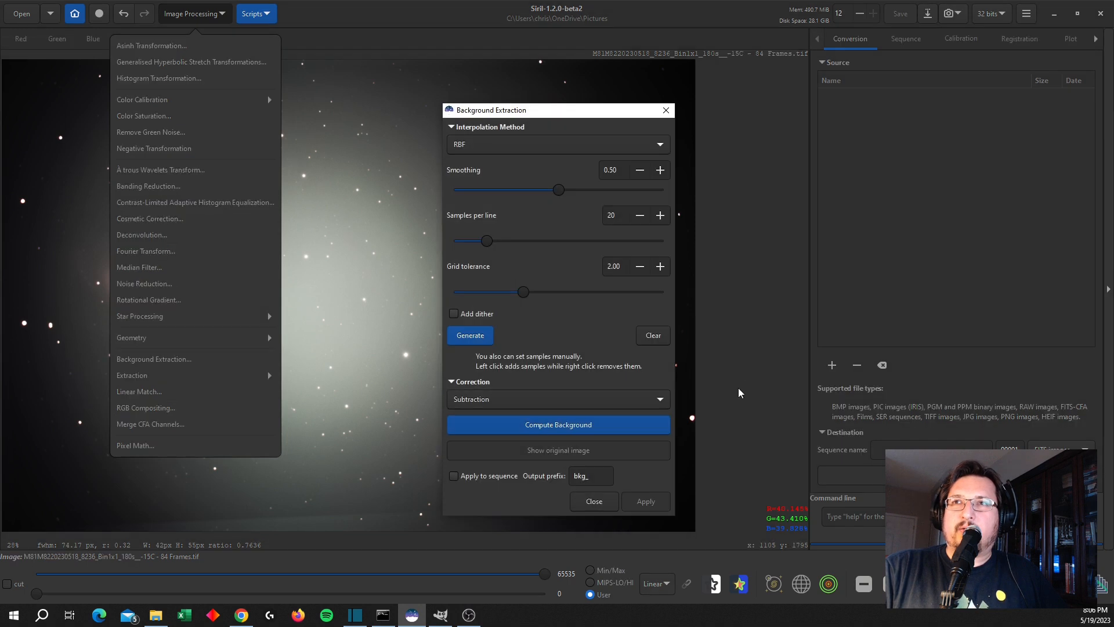
{"action": "left_click_drag", "start_coordinate": [522, 292], "coordinate": [634, 291]}
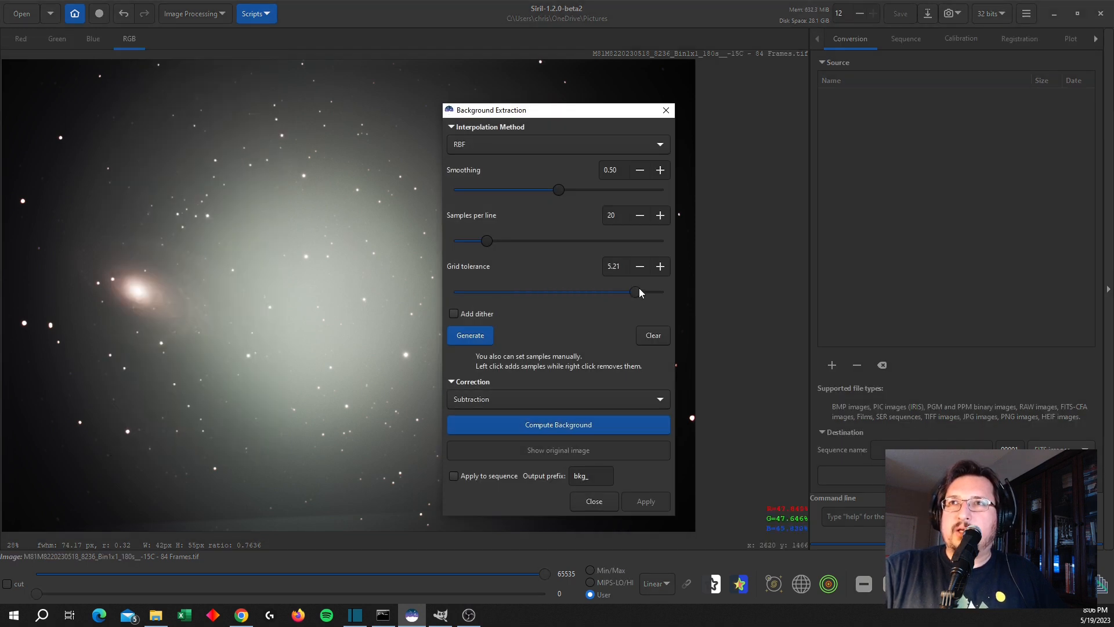
{"action": "left_click_drag", "start_coordinate": [634, 291], "coordinate": [663, 292]}
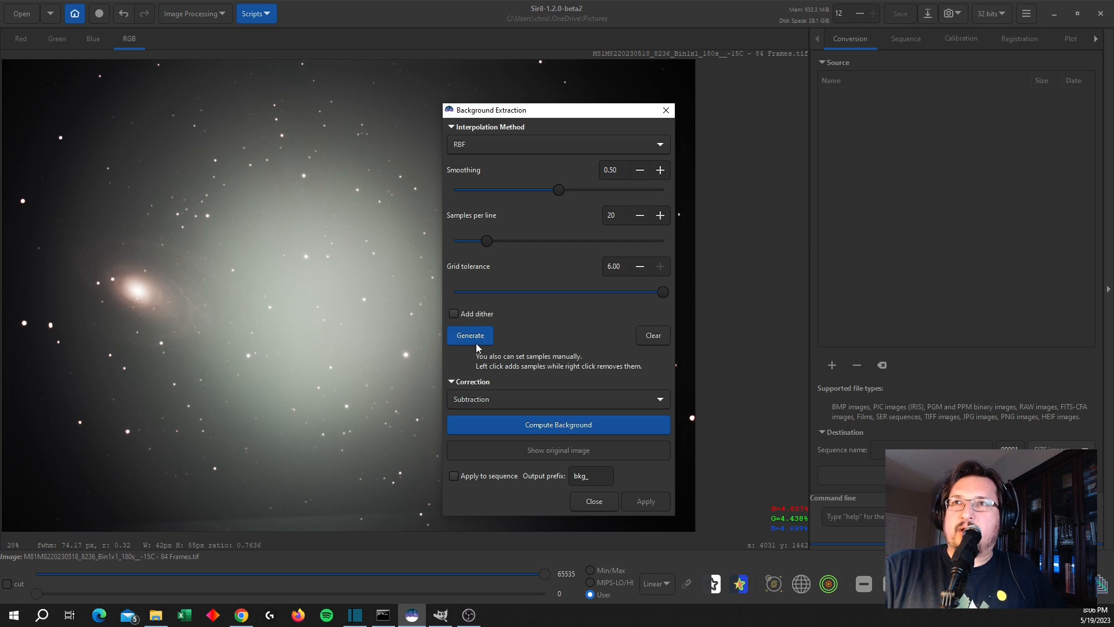
{"action": "left_click", "coordinate": [470, 336]}
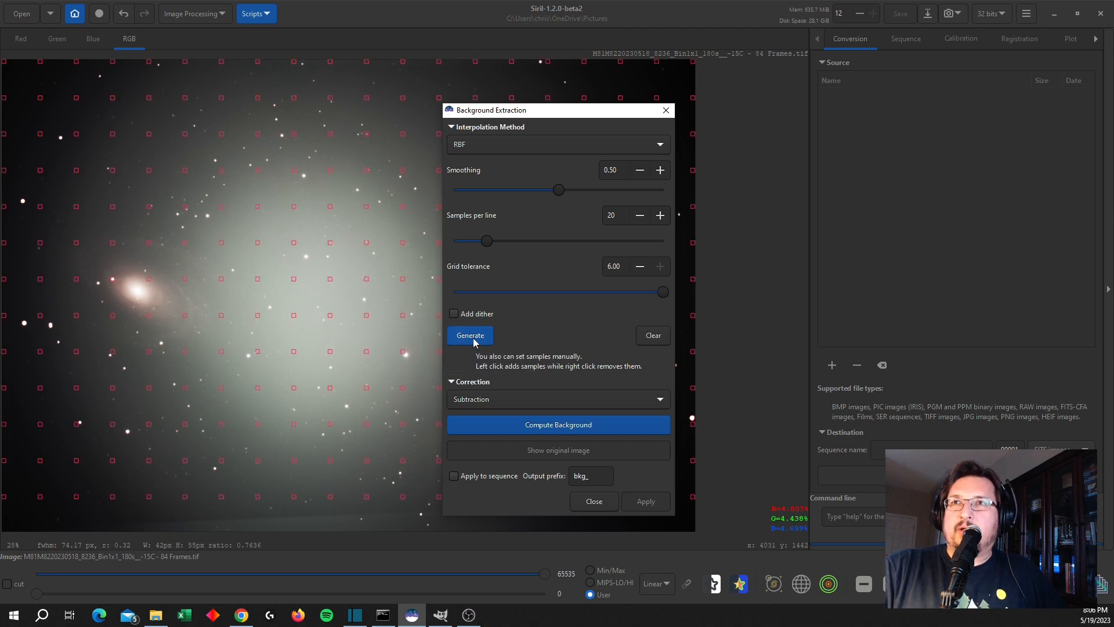
{"action": "left_click", "coordinate": [558, 424]}
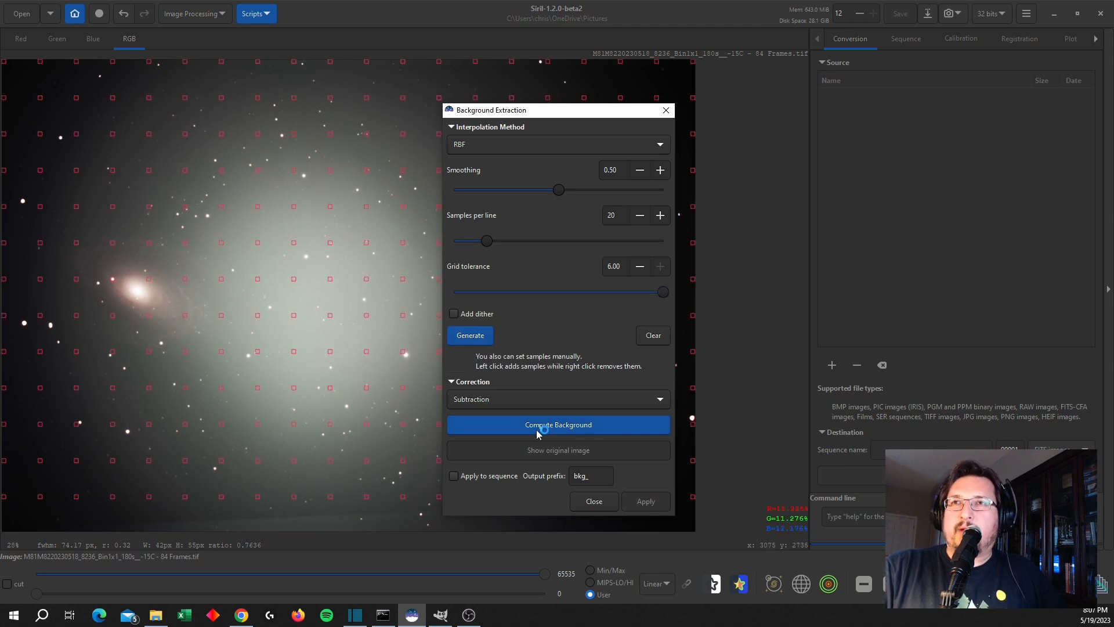
{"action": "left_click", "coordinate": [558, 425]}
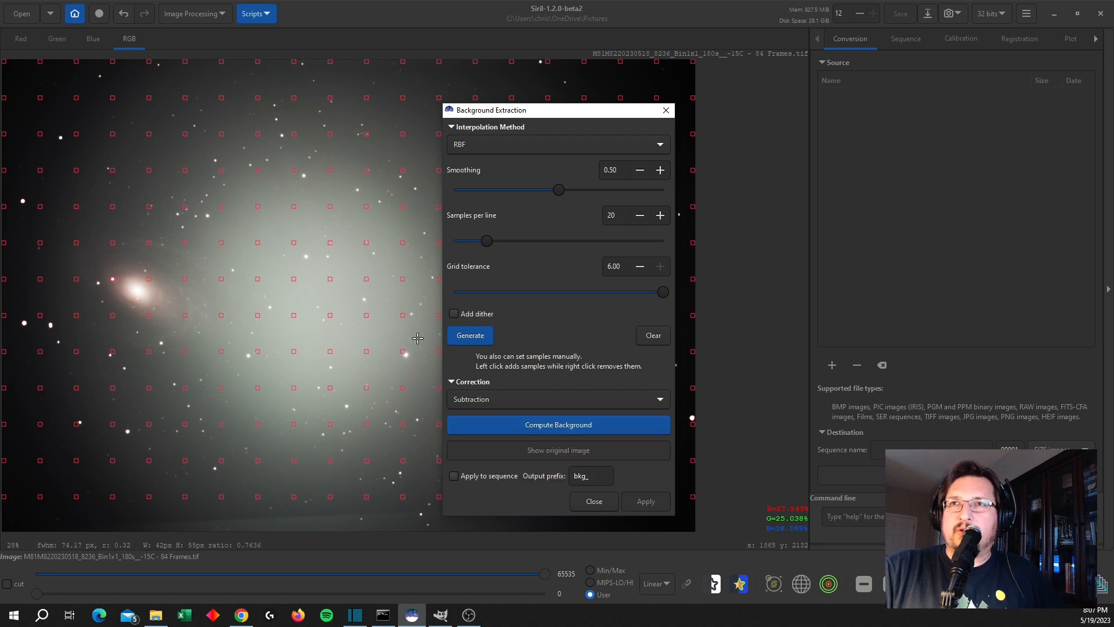
Lower background smoothing through 0.34 to 0.23 and recompute the background model
{"action": "left_click_drag", "start_coordinate": [558, 190], "coordinate": [554, 190]}
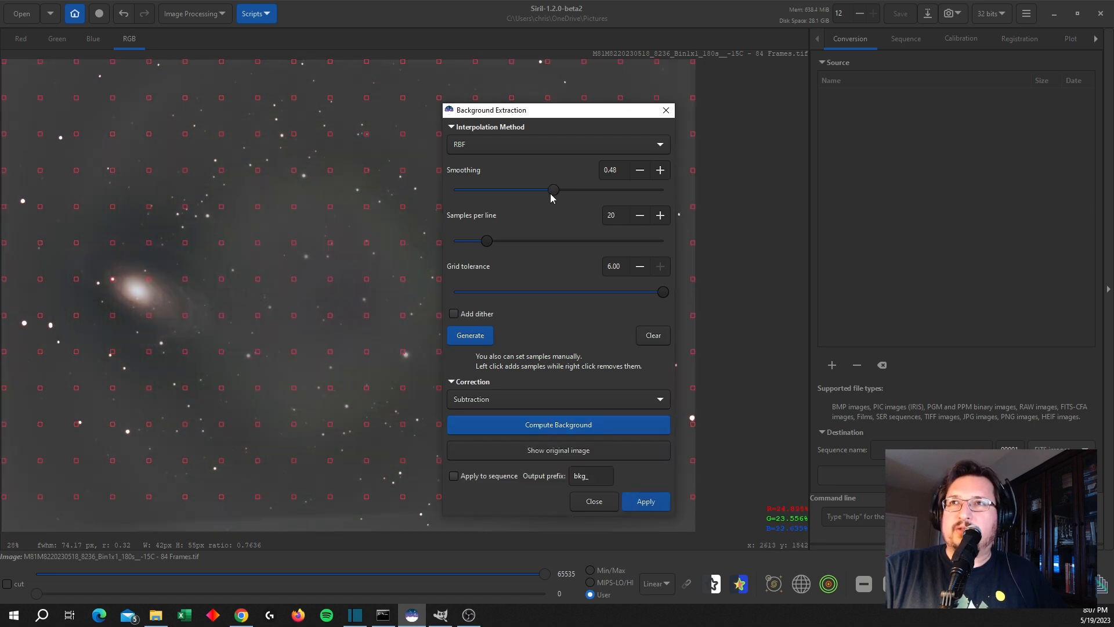
{"action": "left_click_drag", "start_coordinate": [554, 190], "coordinate": [524, 190]}
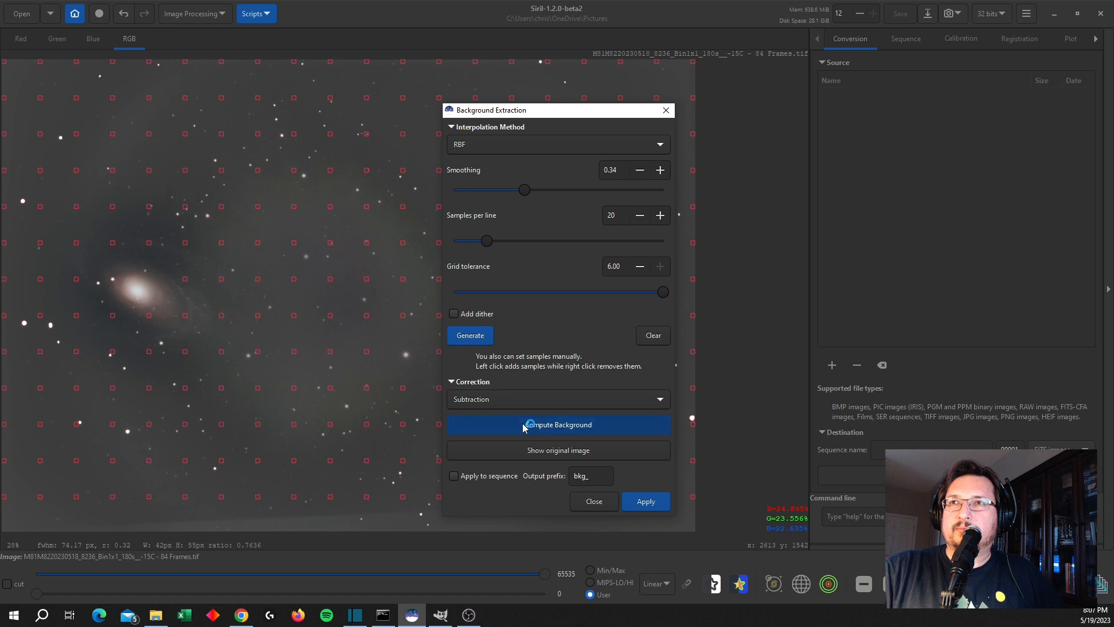
{"action": "left_click", "coordinate": [558, 425]}
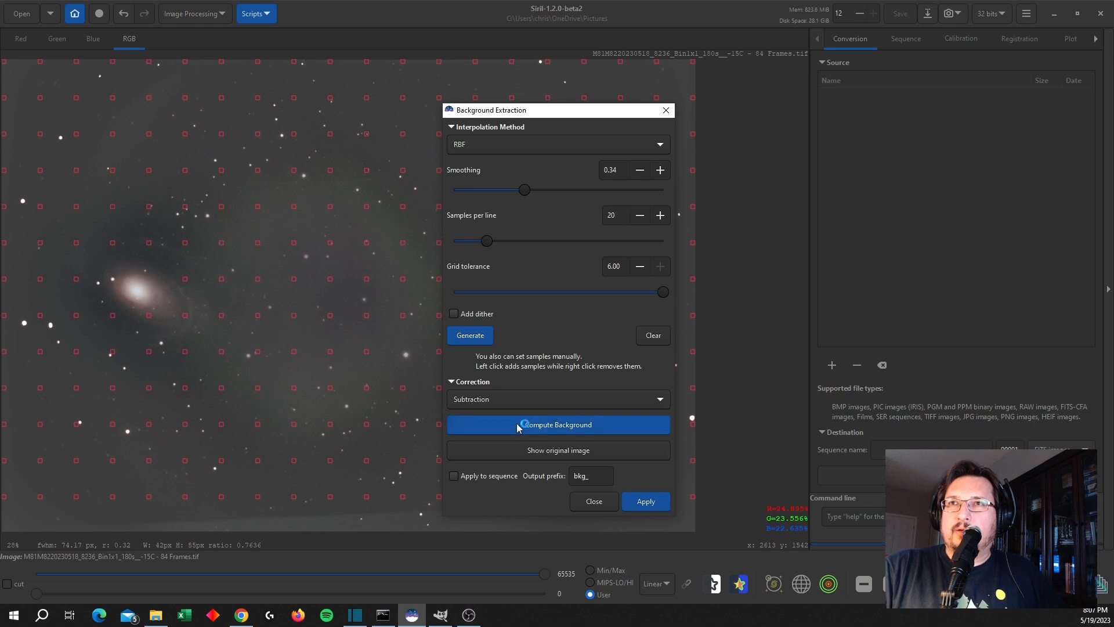
{"action": "left_click", "coordinate": [558, 425]}
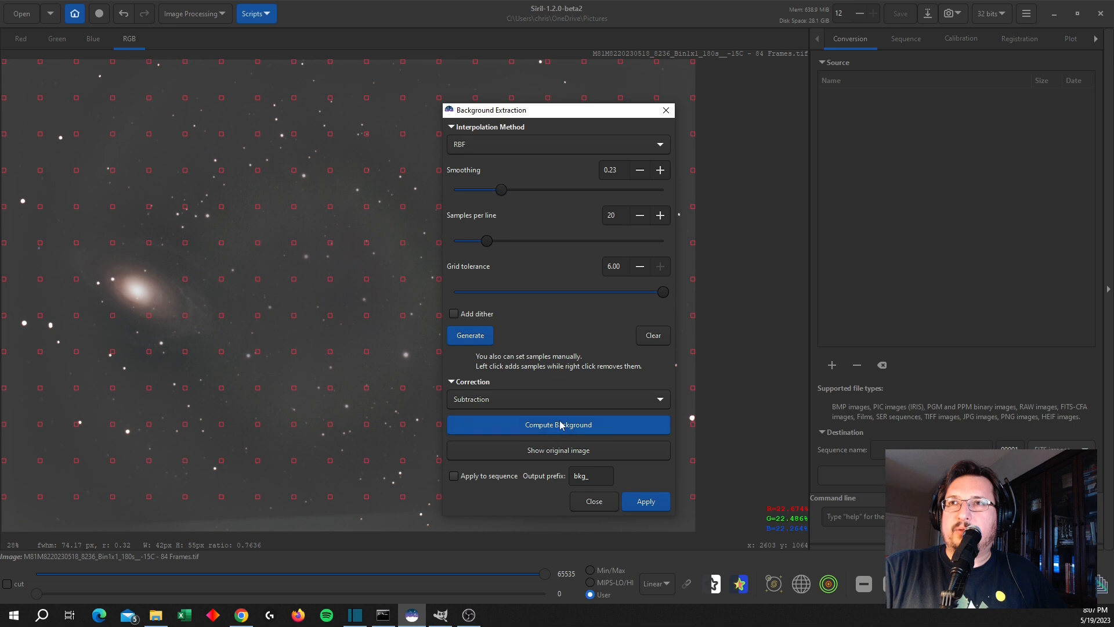
{"action": "left_click", "coordinate": [558, 425]}
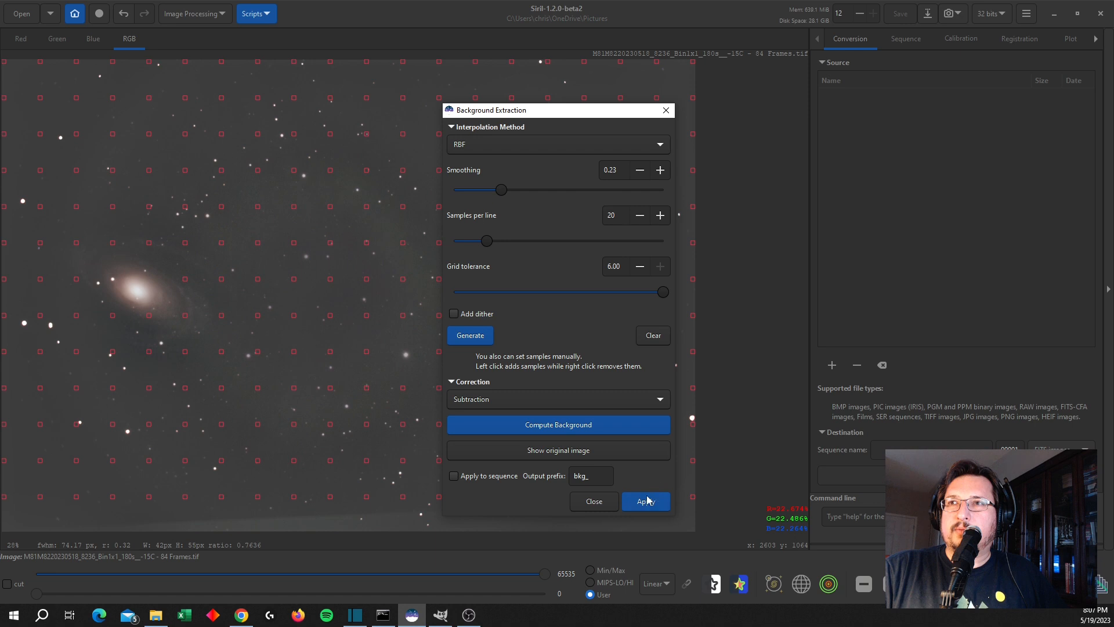
Apply the background subtraction permanently, then remove green noise from the image
{"action": "left_click", "coordinate": [646, 502]}
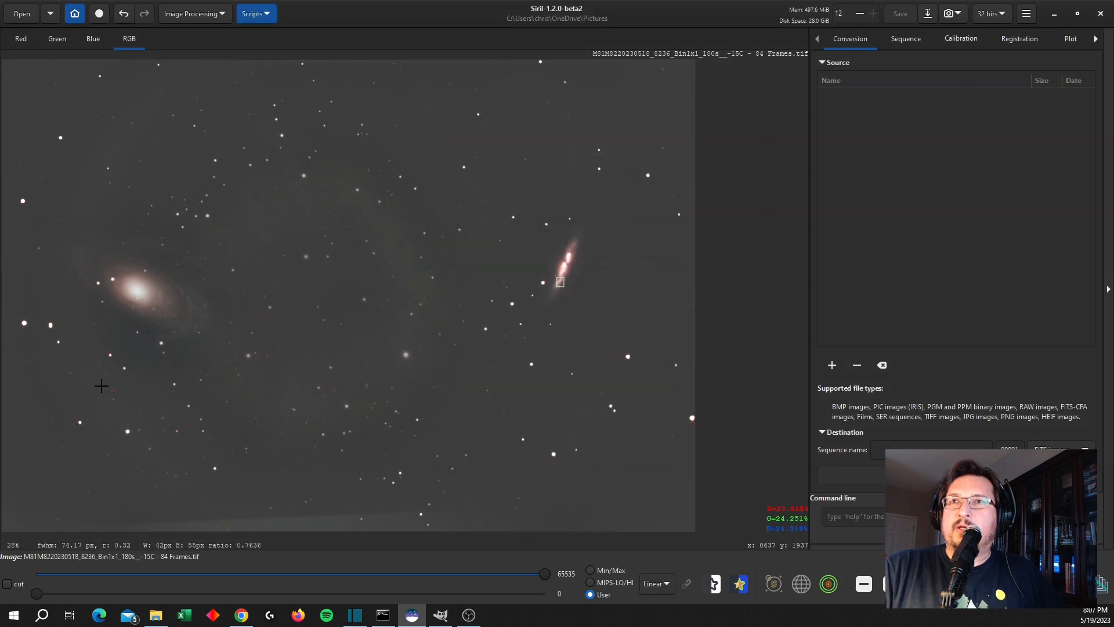
{"action": "mouse_move", "coordinate": [509, 345]}
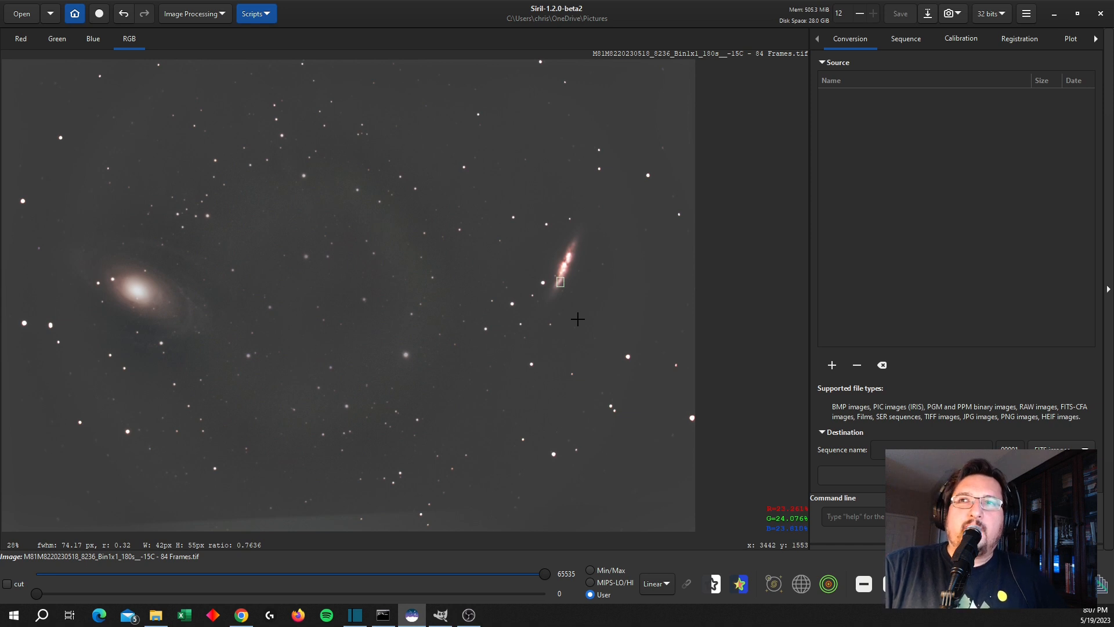
{"action": "mouse_move", "coordinate": [422, 265]}
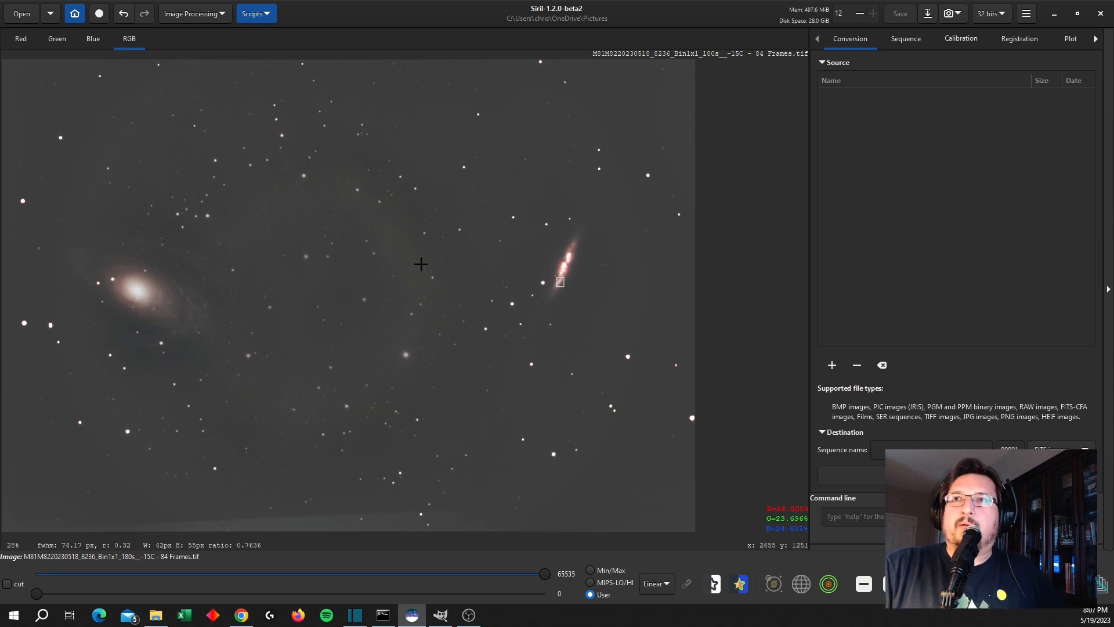
{"action": "left_click", "coordinate": [195, 13]}
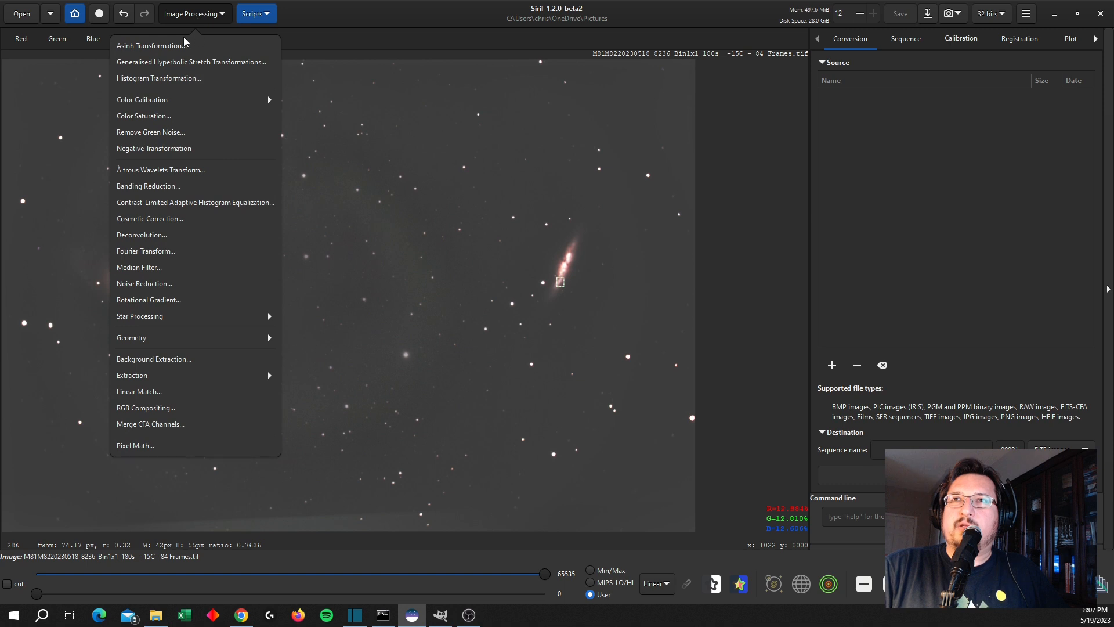
{"action": "left_click", "coordinate": [151, 132]}
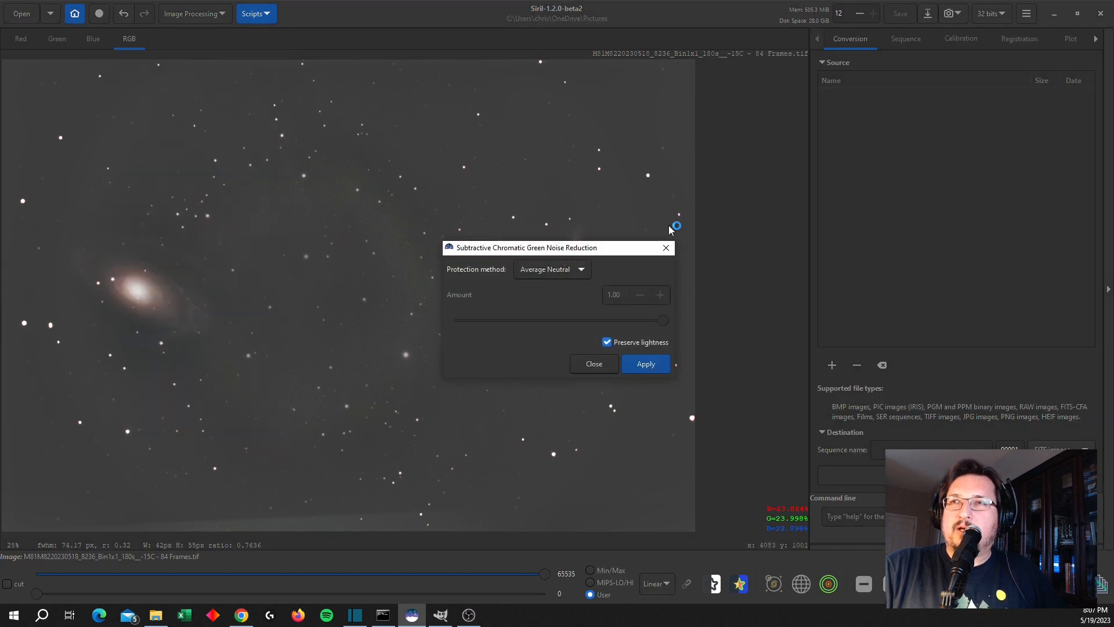
{"action": "left_click", "coordinate": [645, 364]}
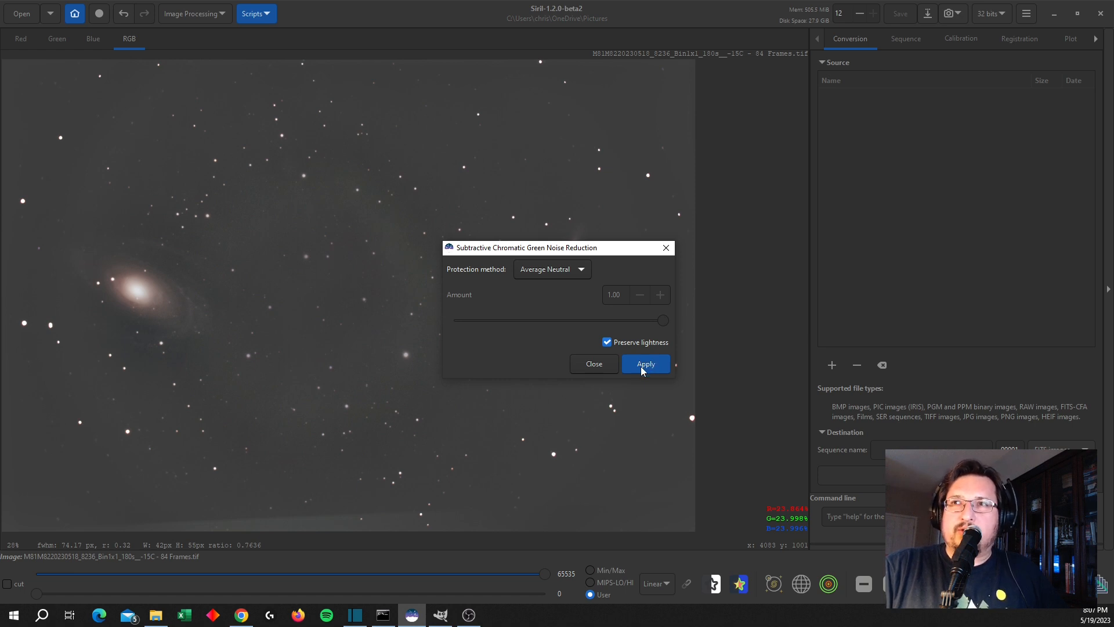
{"action": "left_click", "coordinate": [646, 363]}
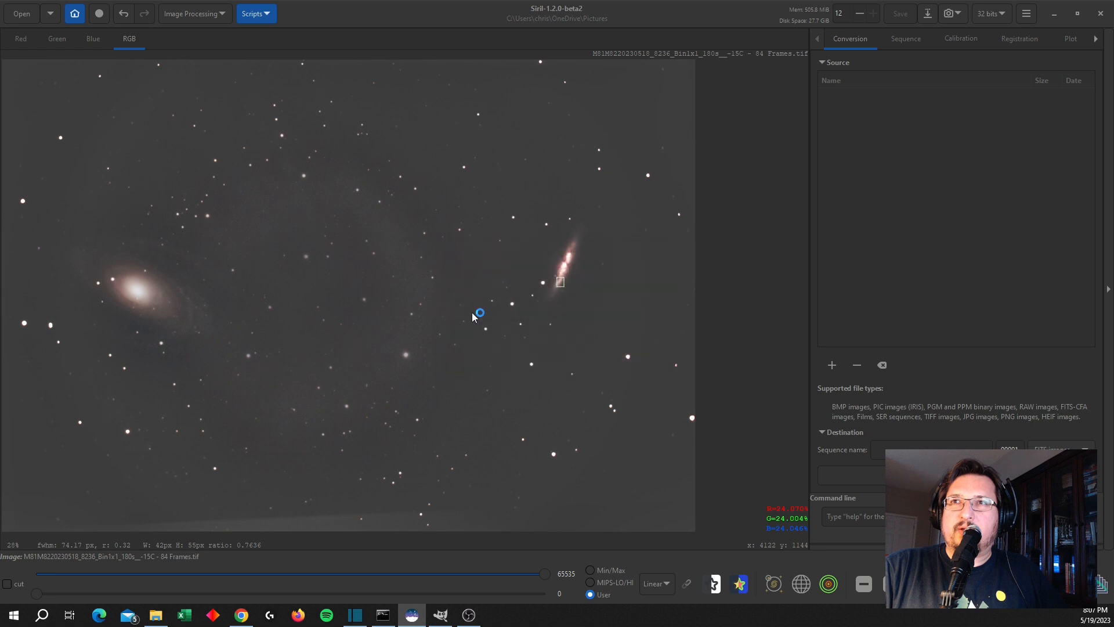
{"action": "mouse_move", "coordinate": [453, 393]}
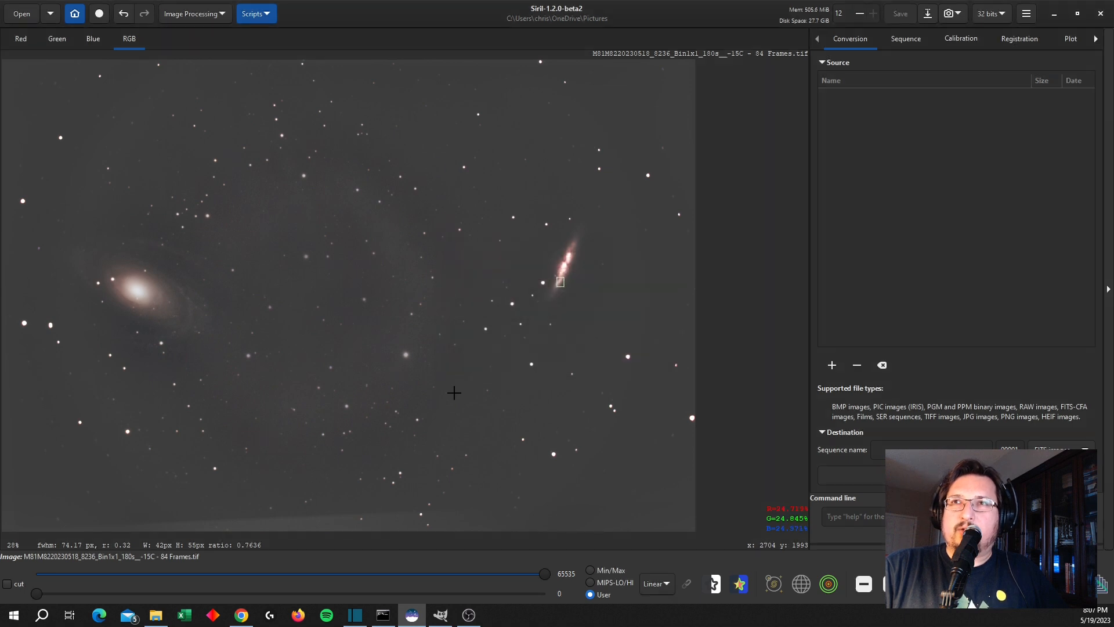
{"action": "mouse_move", "coordinate": [217, 58]}
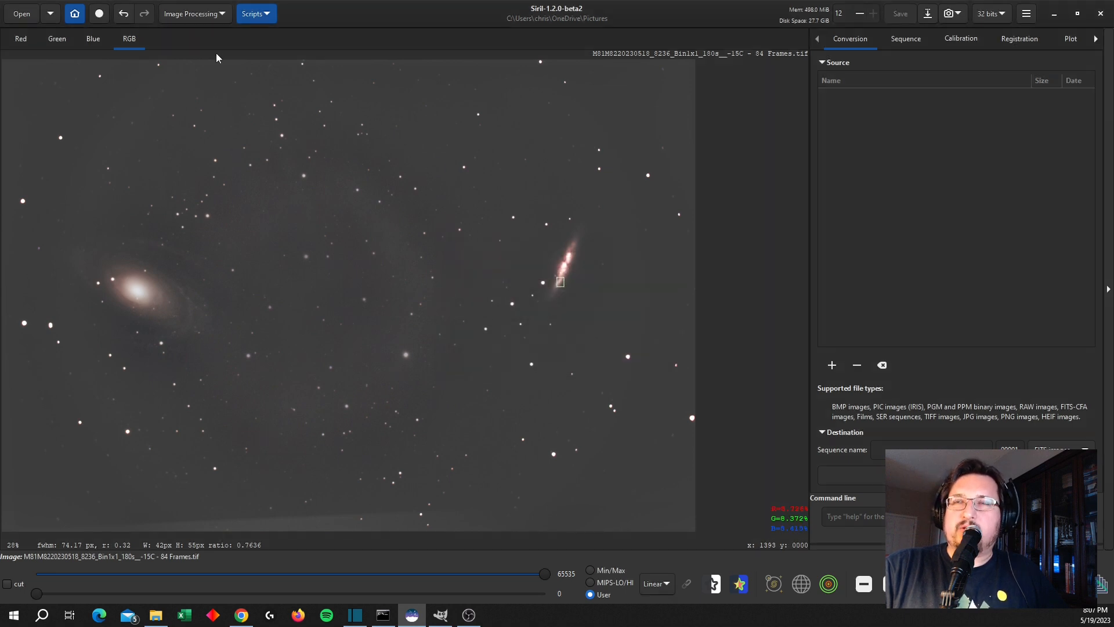
{"action": "left_click", "coordinate": [193, 13]}
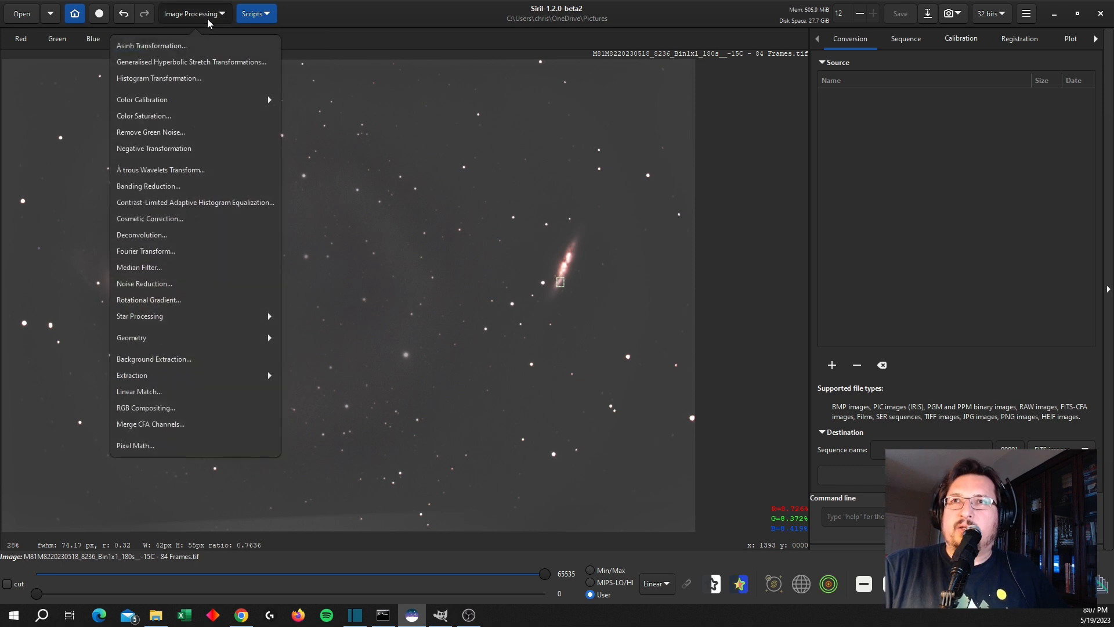
{"action": "mouse_move", "coordinate": [198, 363]}
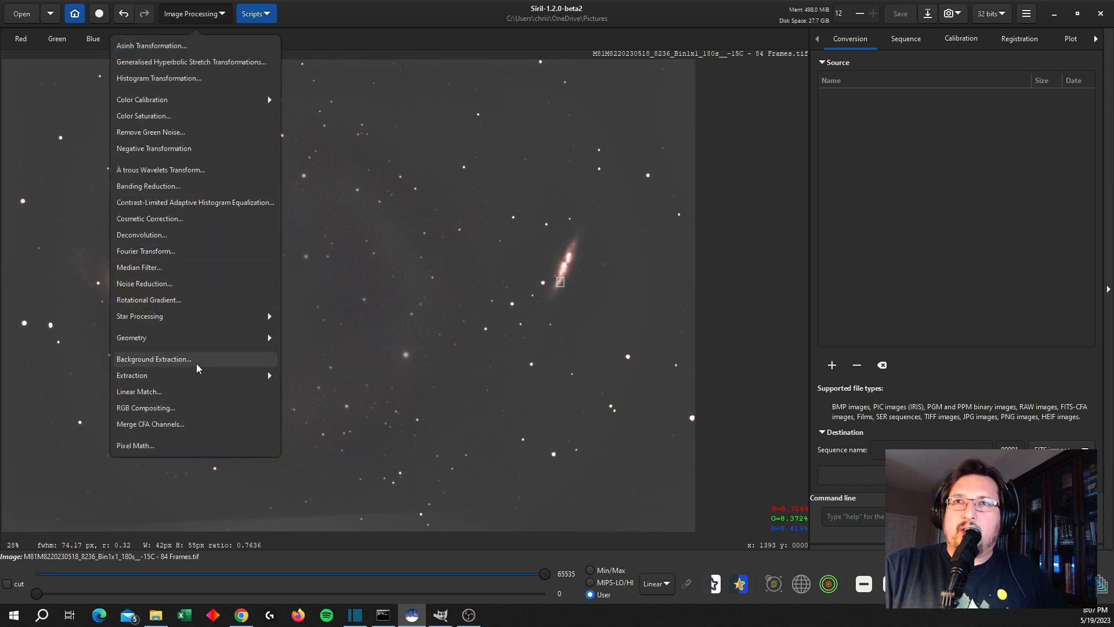
{"action": "mouse_move", "coordinate": [176, 326]}
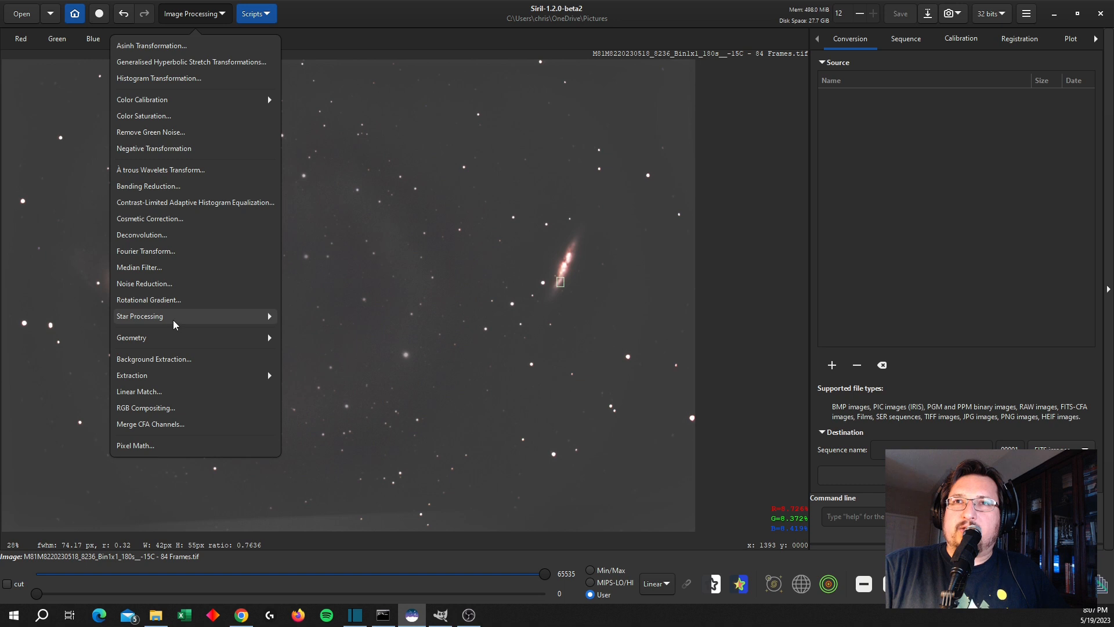
{"action": "left_click", "coordinate": [139, 315]}
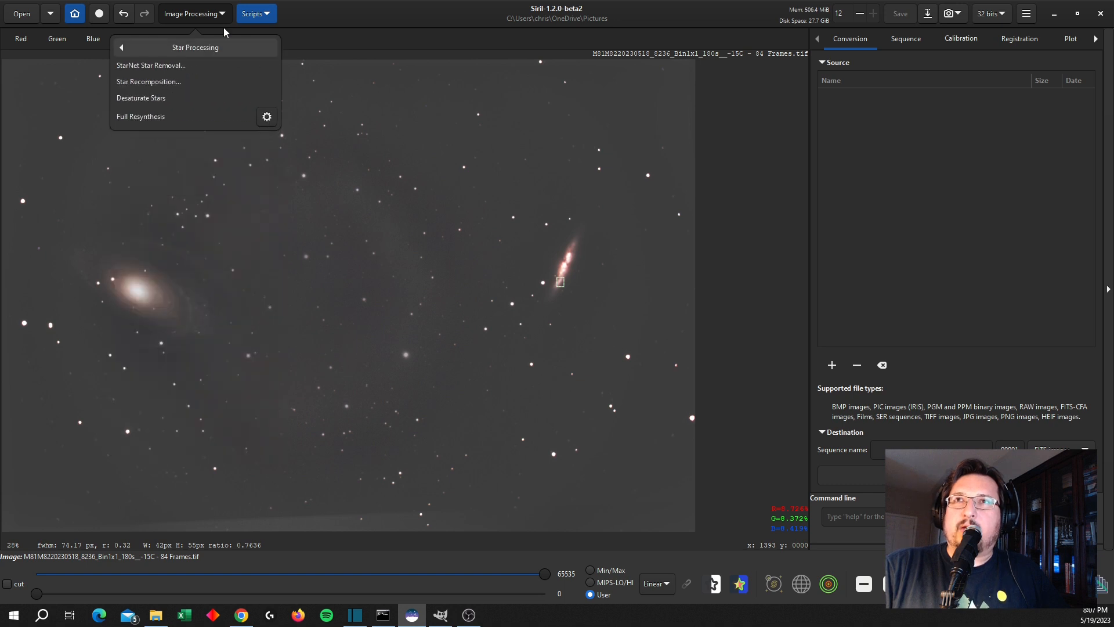
{"action": "mouse_move", "coordinate": [174, 70]}
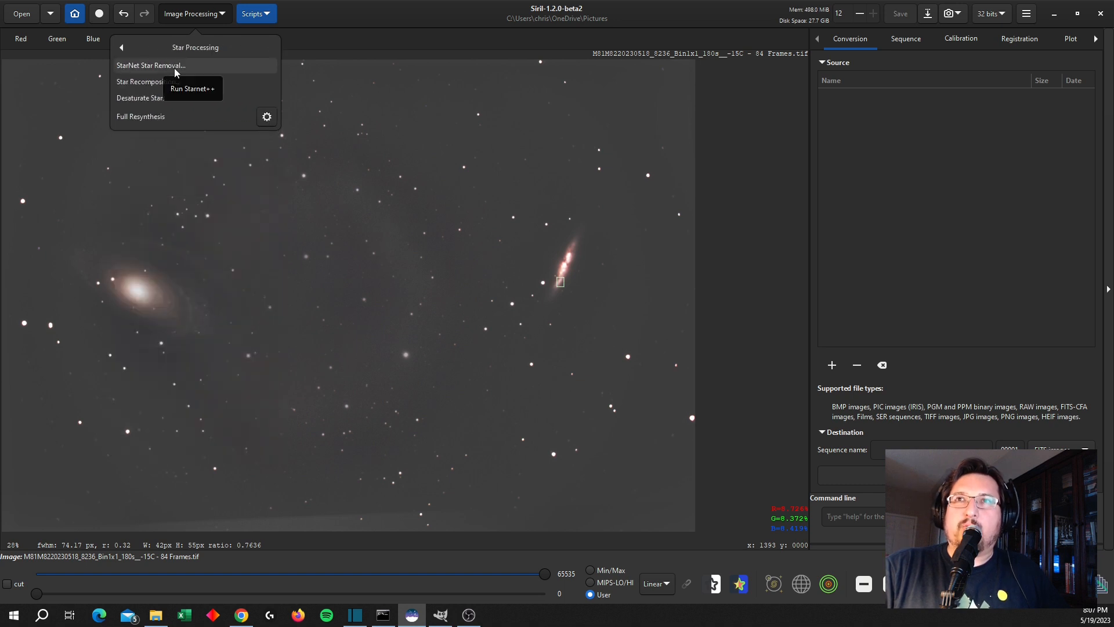
{"action": "mouse_move", "coordinate": [300, 128]}
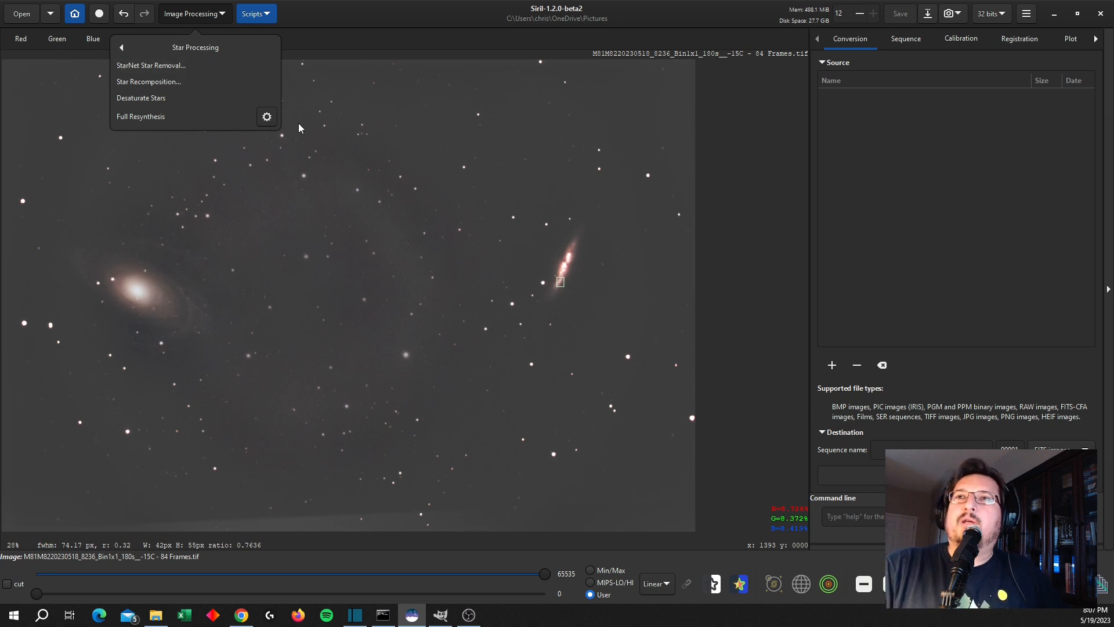
{"action": "mouse_move", "coordinate": [412, 135]}
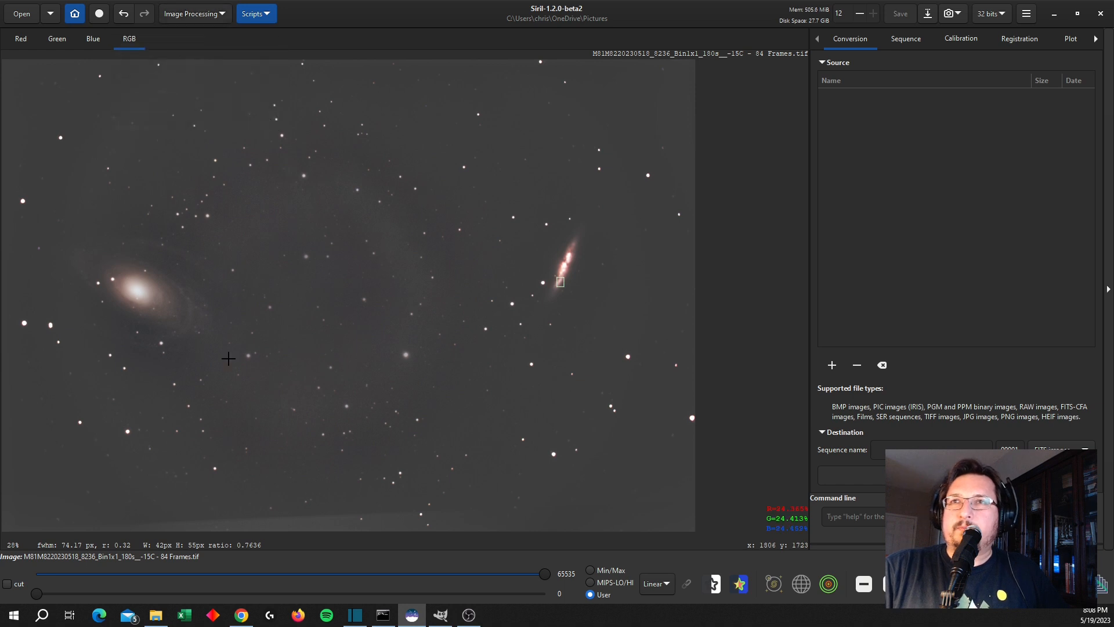
{"action": "mouse_move", "coordinate": [532, 282]}
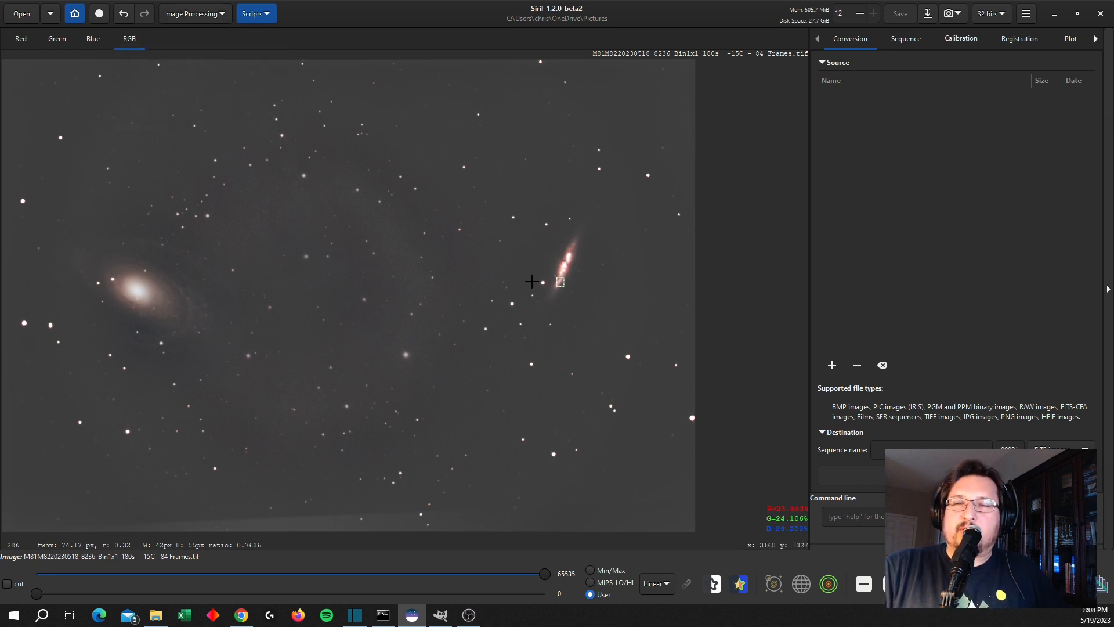
{"action": "mouse_move", "coordinate": [533, 341]}
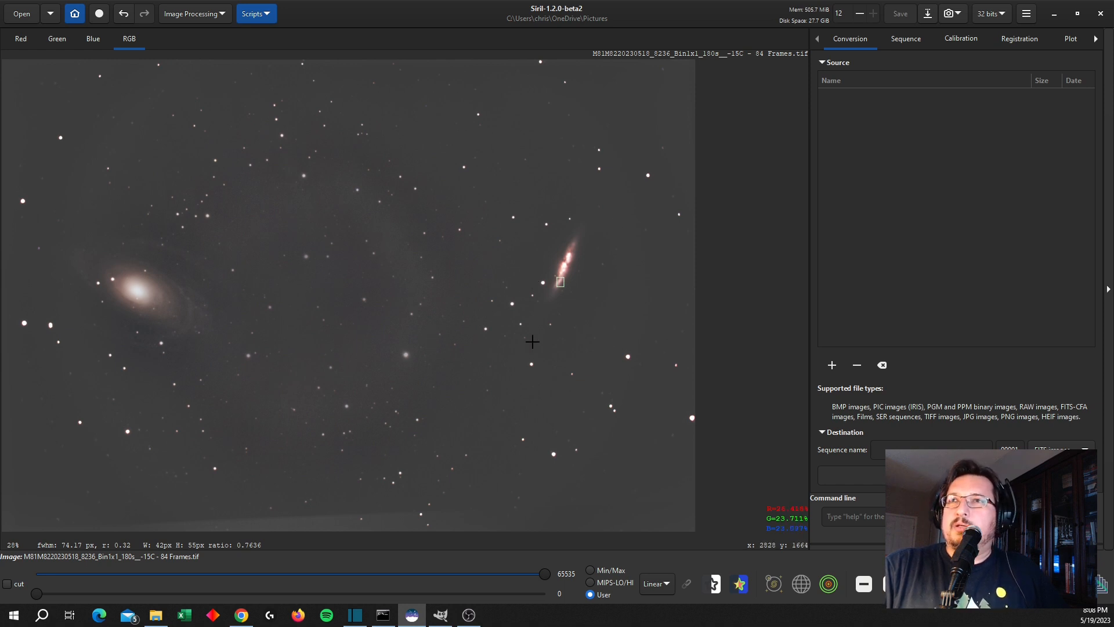
{"action": "mouse_move", "coordinate": [390, 294]}
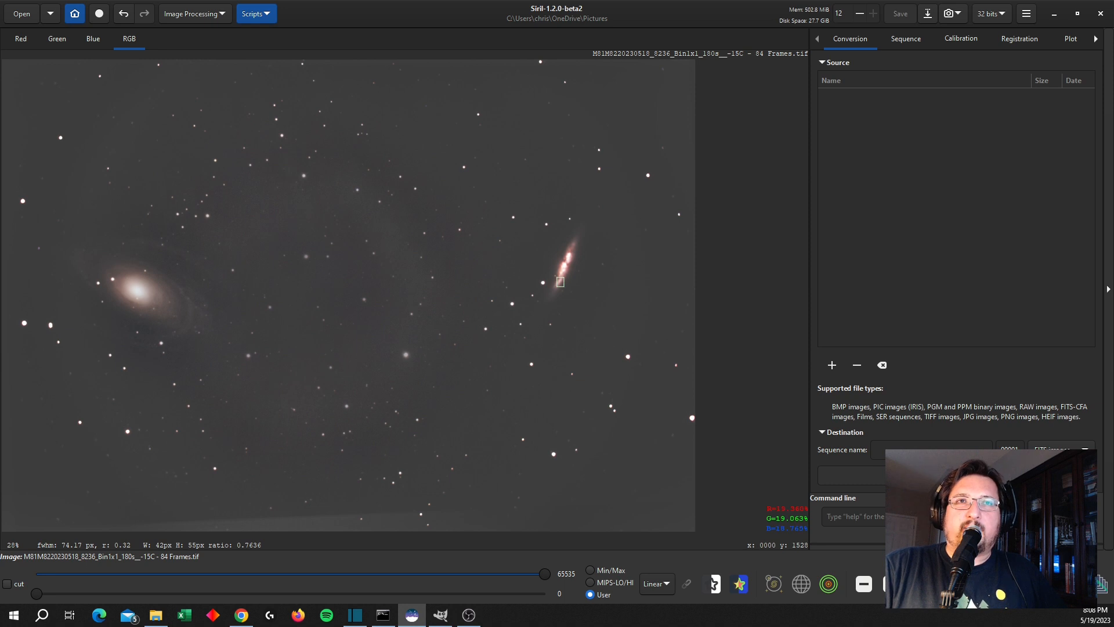
{"action": "mouse_move", "coordinate": [415, 238]}
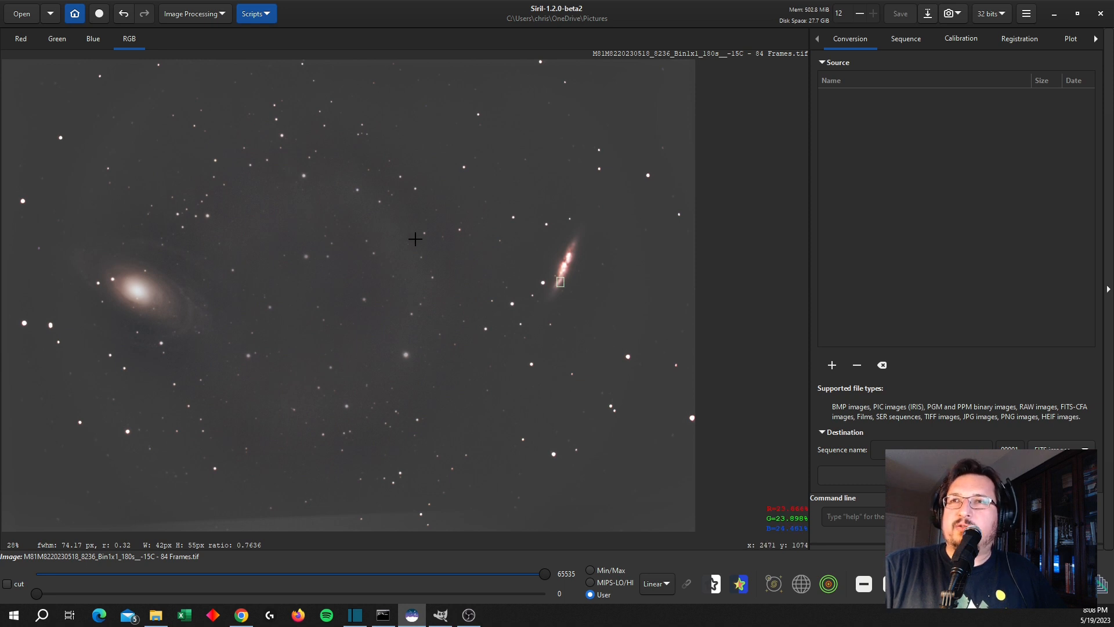
{"action": "mouse_move", "coordinate": [620, 400]}
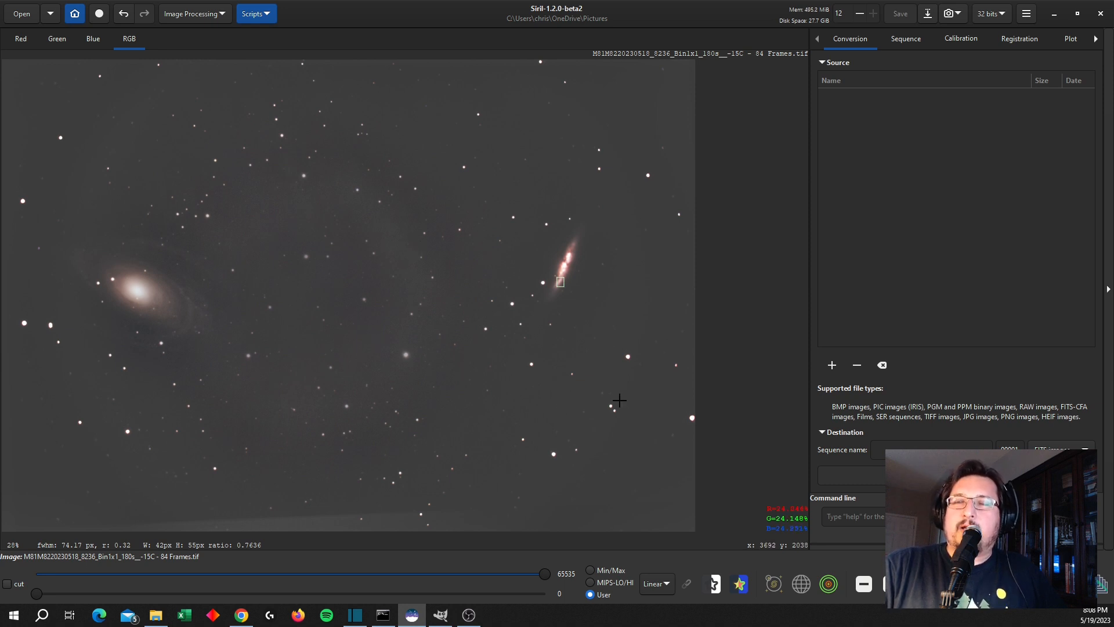
{"action": "mouse_move", "coordinate": [670, 420]}
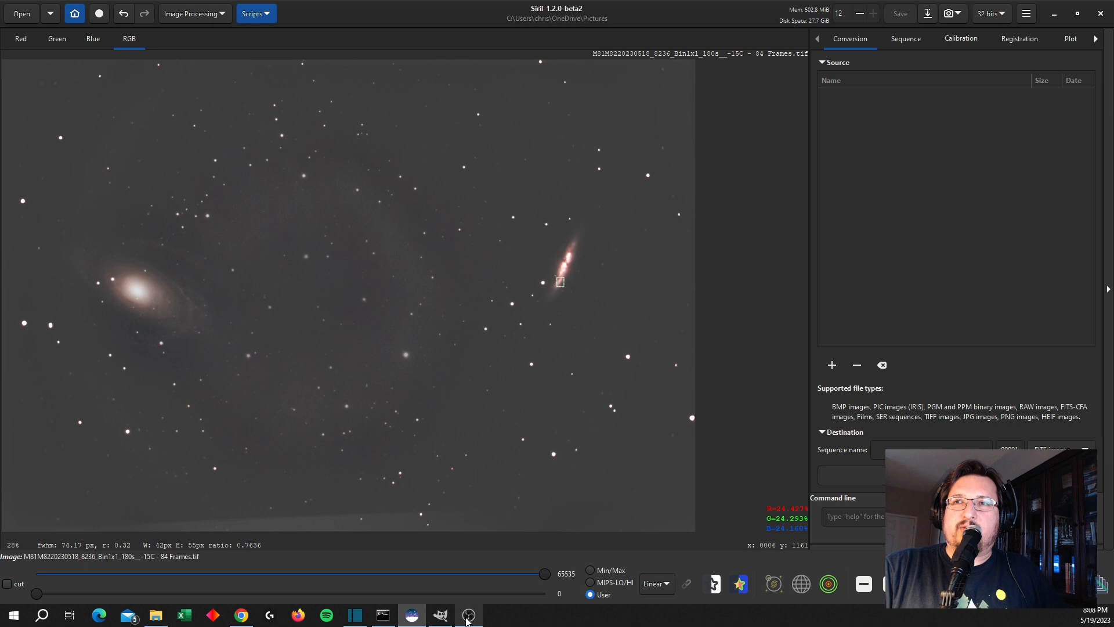
Start Open as Layers in GIMP and browse from DATA (D:) into the Download folder
{"action": "left_click", "coordinate": [440, 614]}
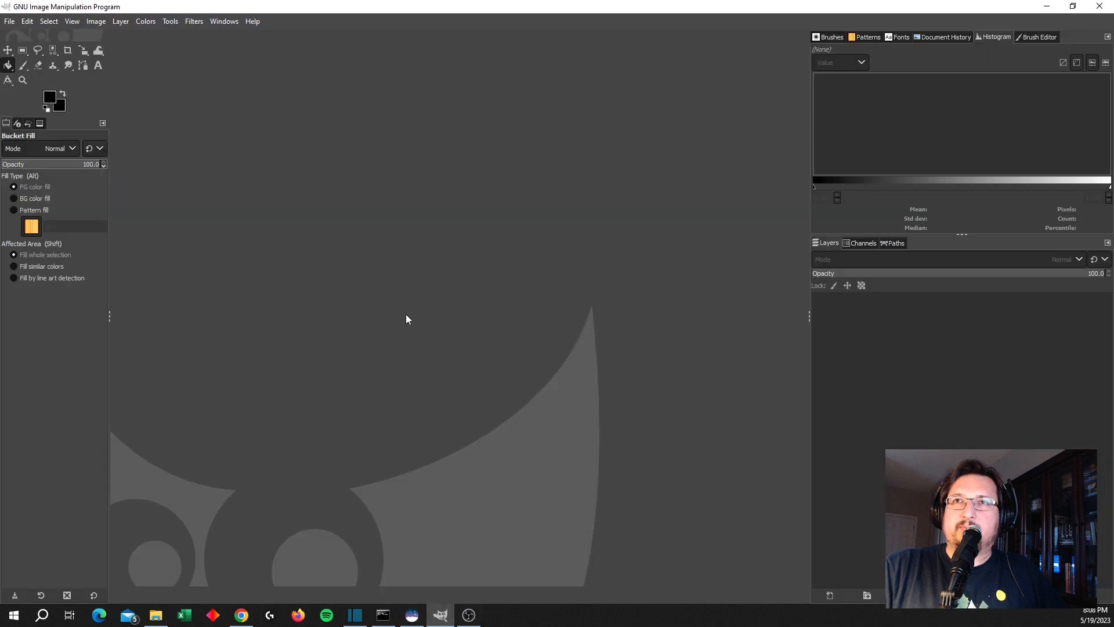
{"action": "left_click", "coordinate": [8, 22]}
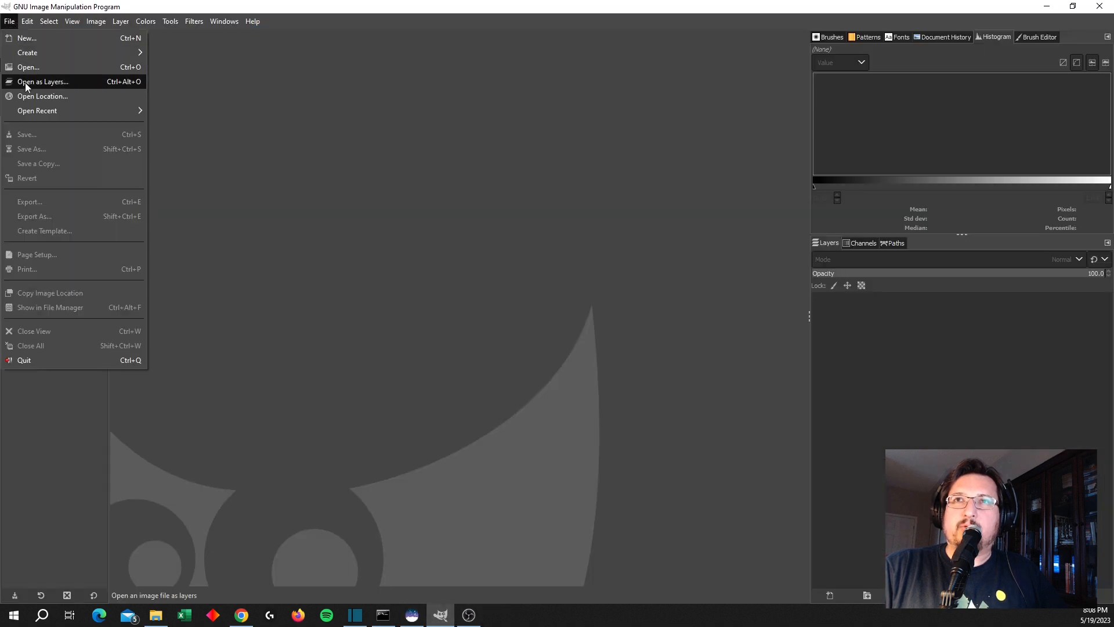
{"action": "left_click", "coordinate": [42, 81]}
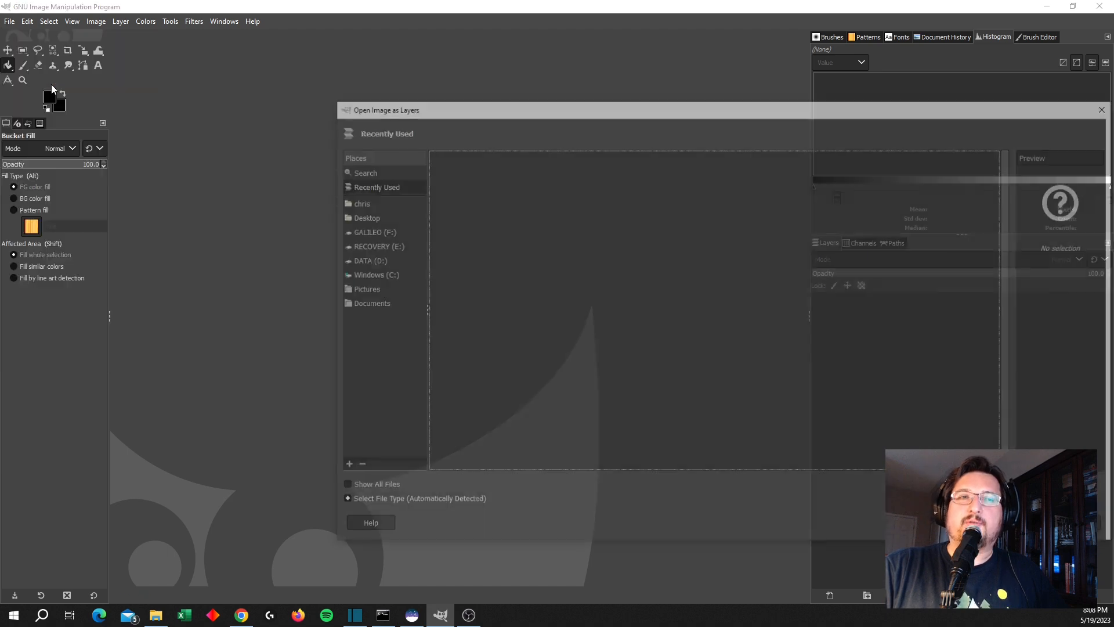
{"action": "left_click", "coordinate": [377, 187]}
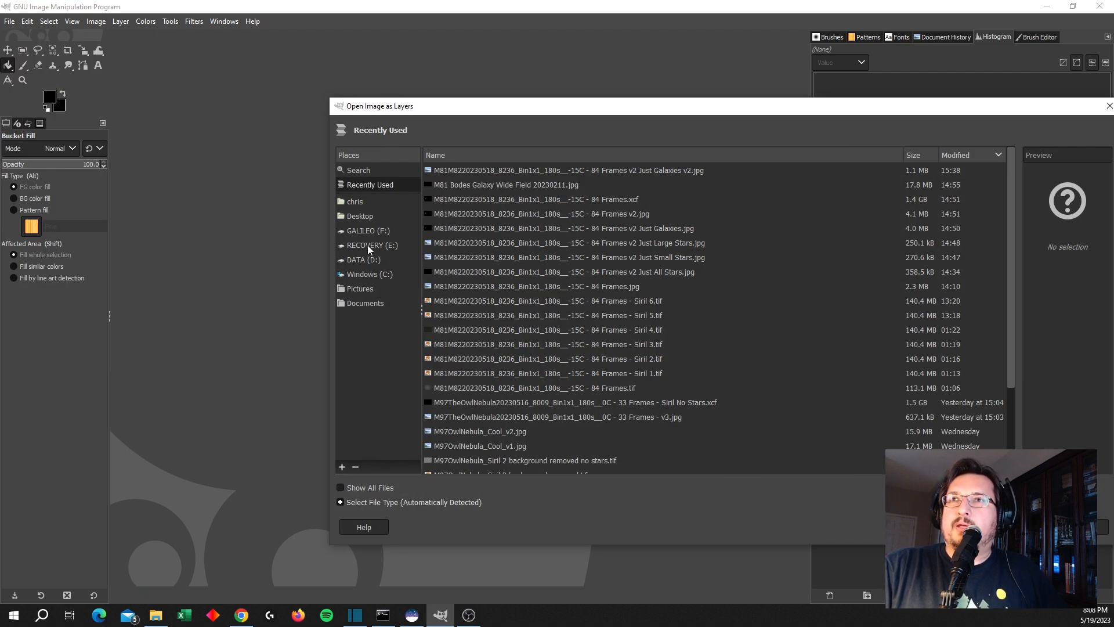
{"action": "left_click", "coordinate": [364, 259]}
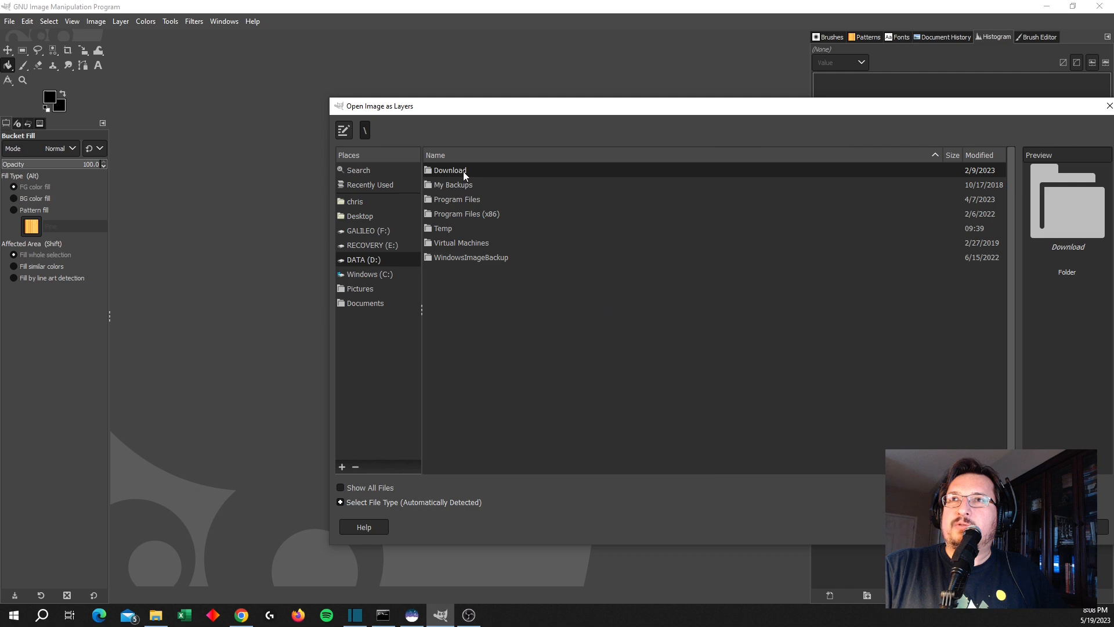
{"action": "double_click", "coordinate": [450, 170]}
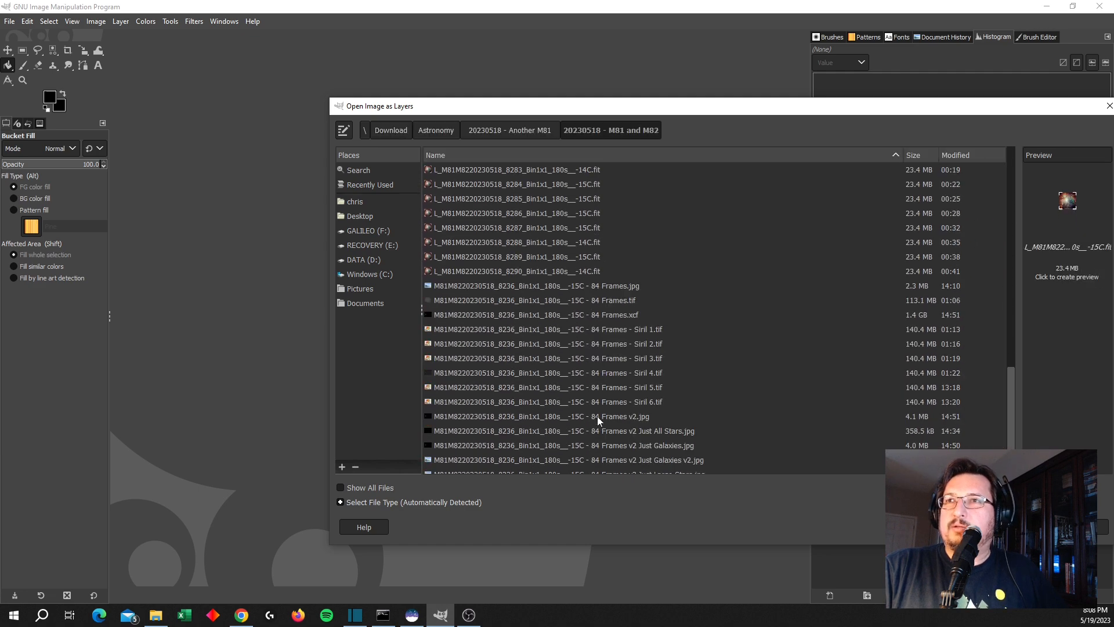
{"action": "mouse_move", "coordinate": [645, 297]}
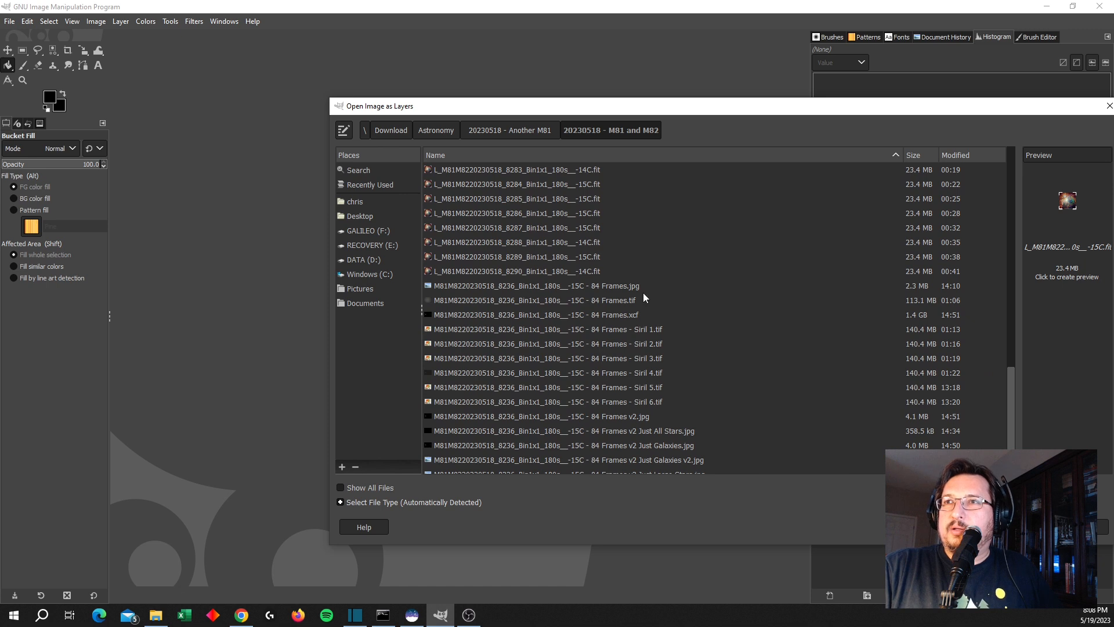
{"action": "scroll", "scroll_direction": "down", "scroll_amount": 3}
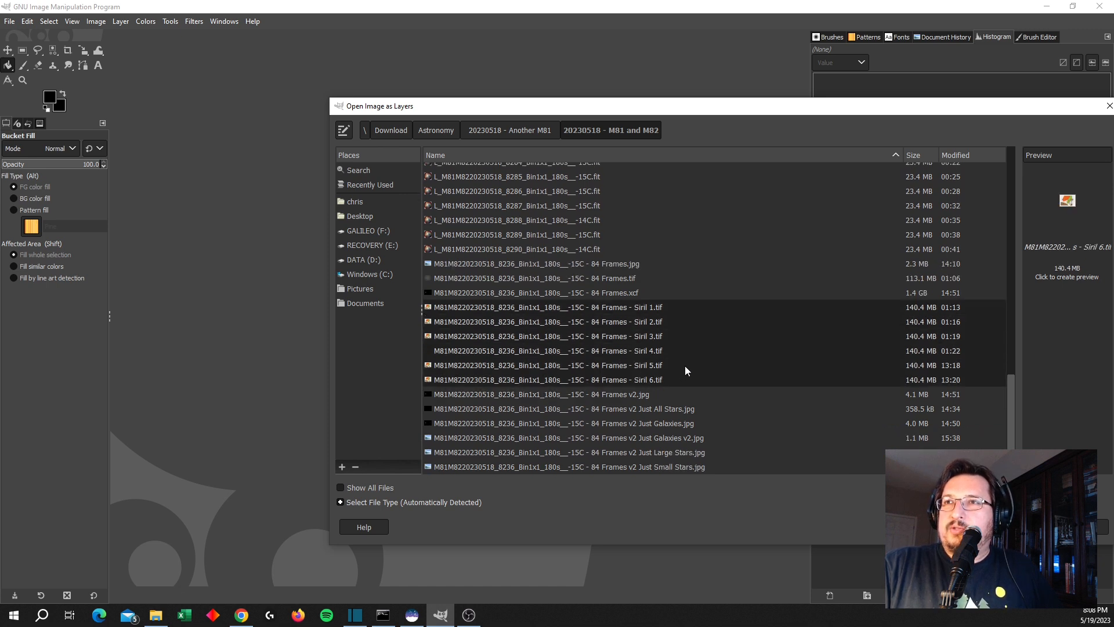
Shift-select the Siril 1–6 .tif exports and load them as layers of one image
{"action": "left_click", "coordinate": [548, 365]}
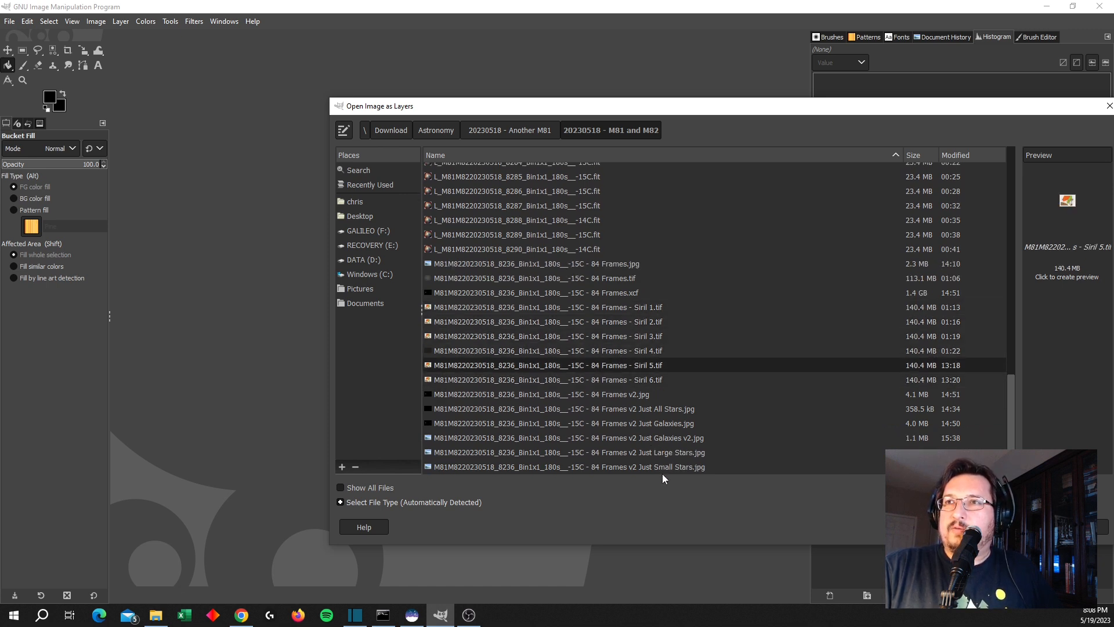
{"action": "mouse_move", "coordinate": [668, 472]}
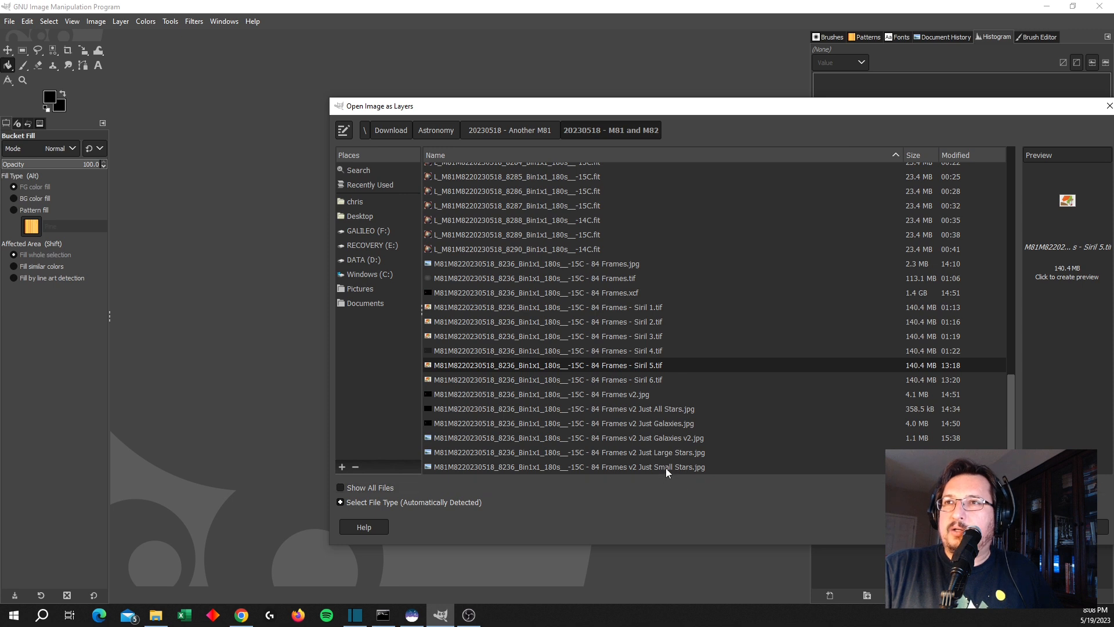
{"action": "left_click", "coordinate": [545, 380]}
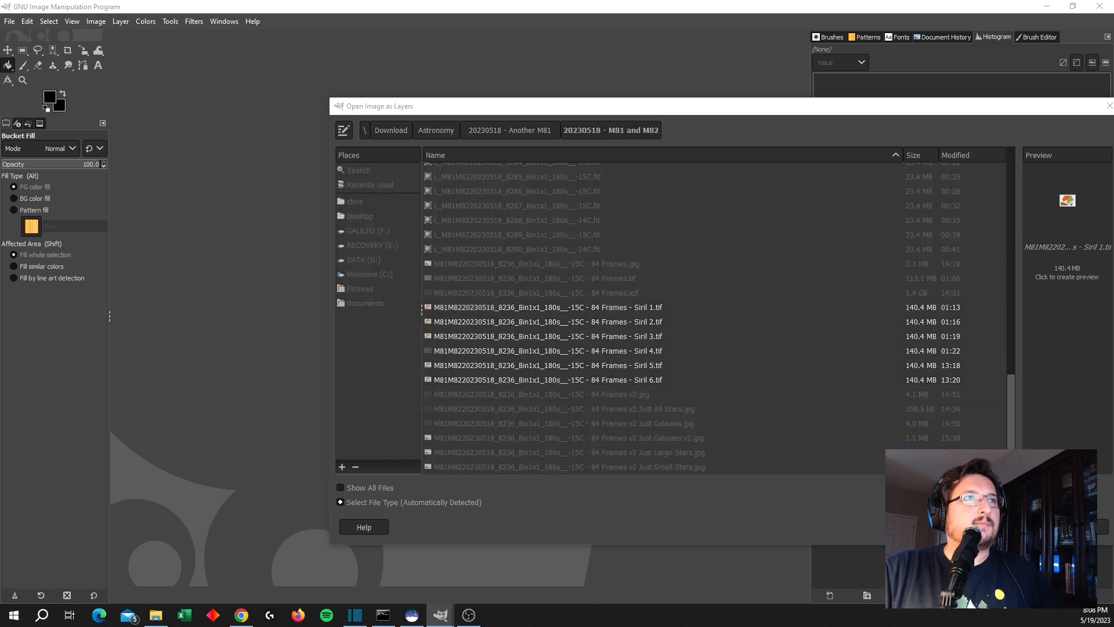
{"action": "double_click", "coordinate": [550, 307]}
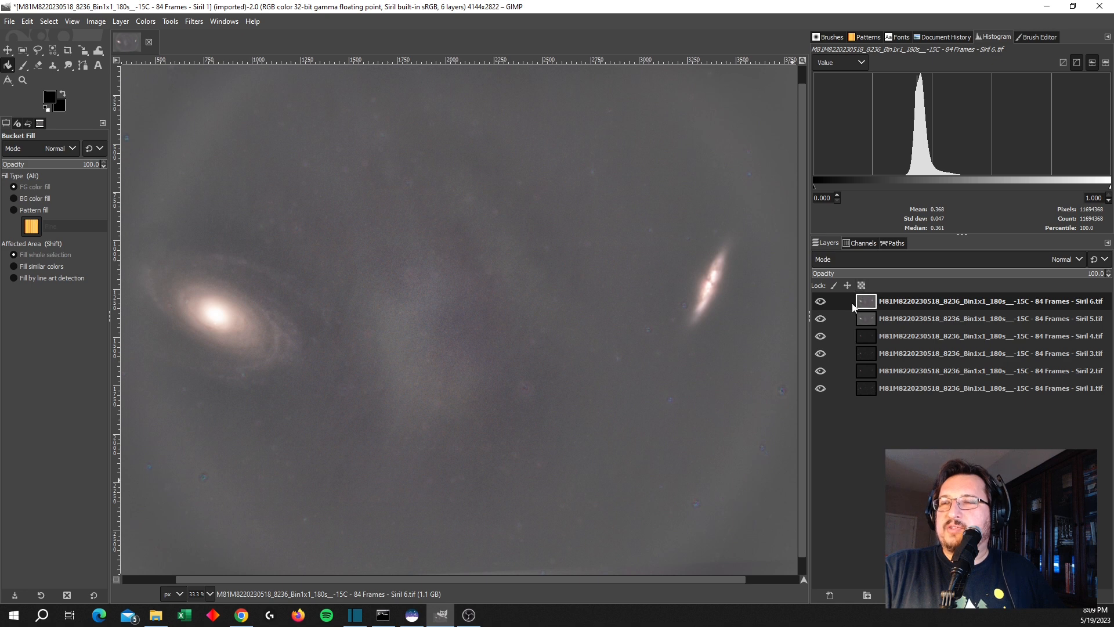
Toggle the upper Siril layers on and off to compare the exported versions
{"action": "left_click", "coordinate": [968, 388]}
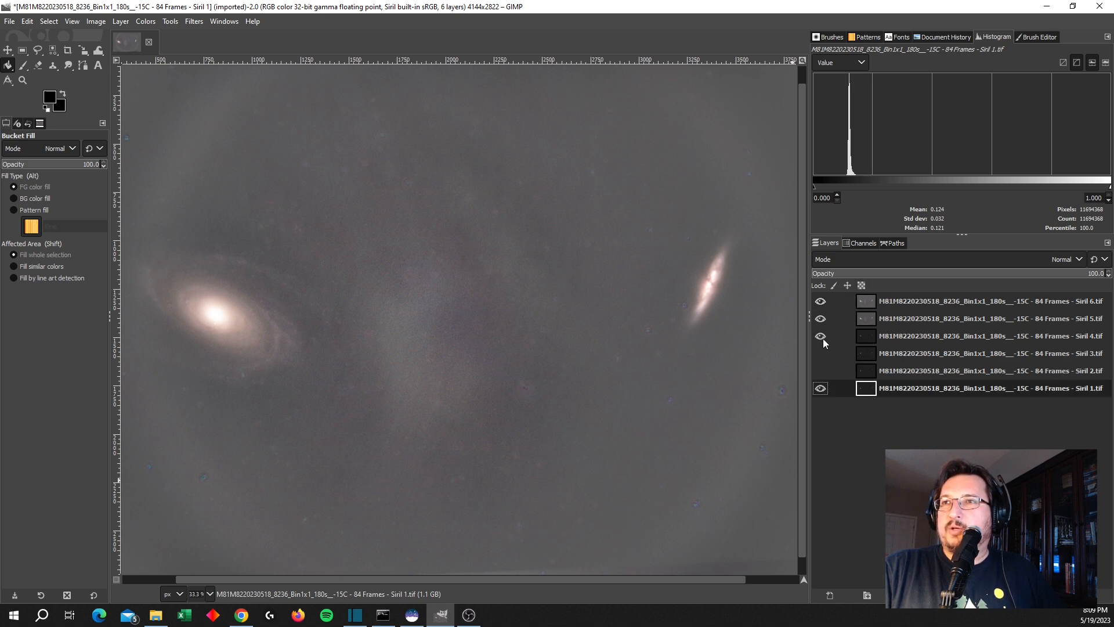
{"action": "left_click", "coordinate": [821, 336]}
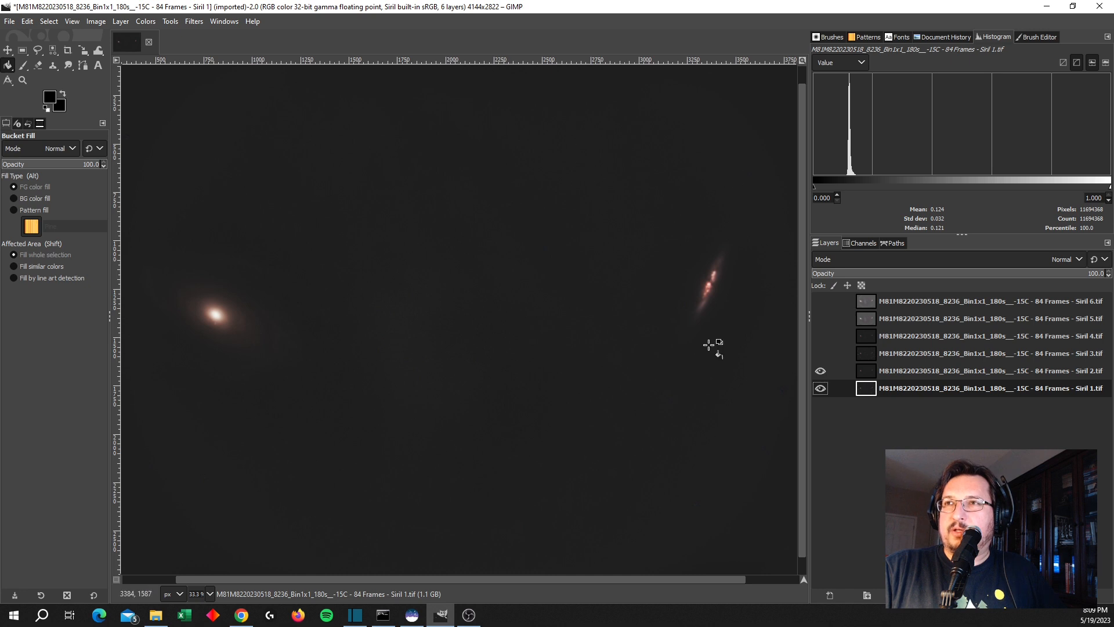
{"action": "mouse_move", "coordinate": [721, 384]}
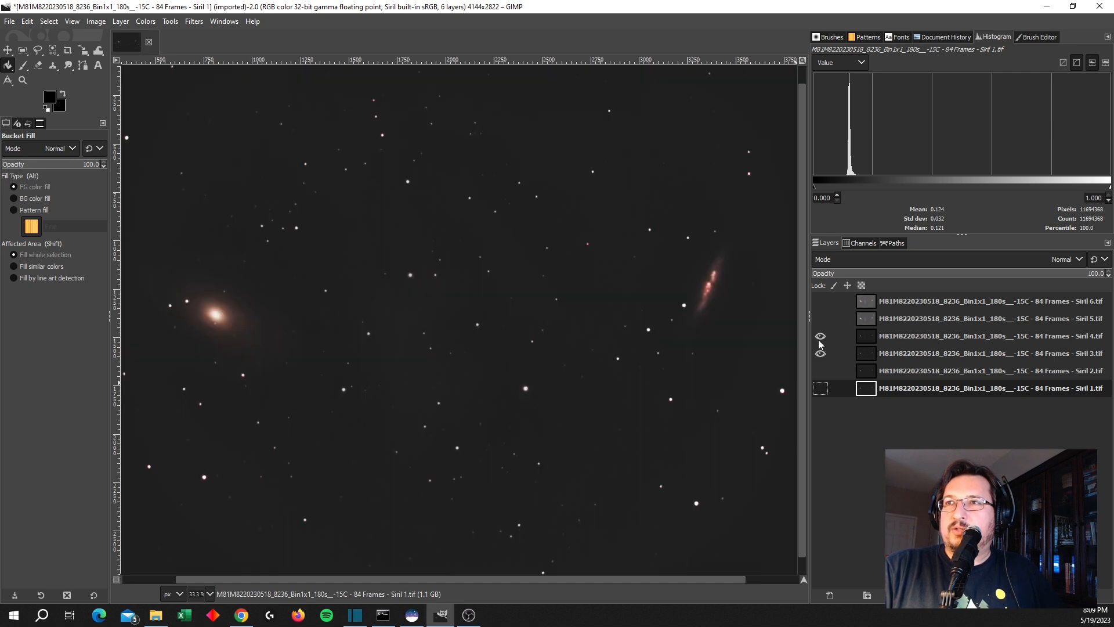
{"action": "left_click", "coordinate": [821, 318]}
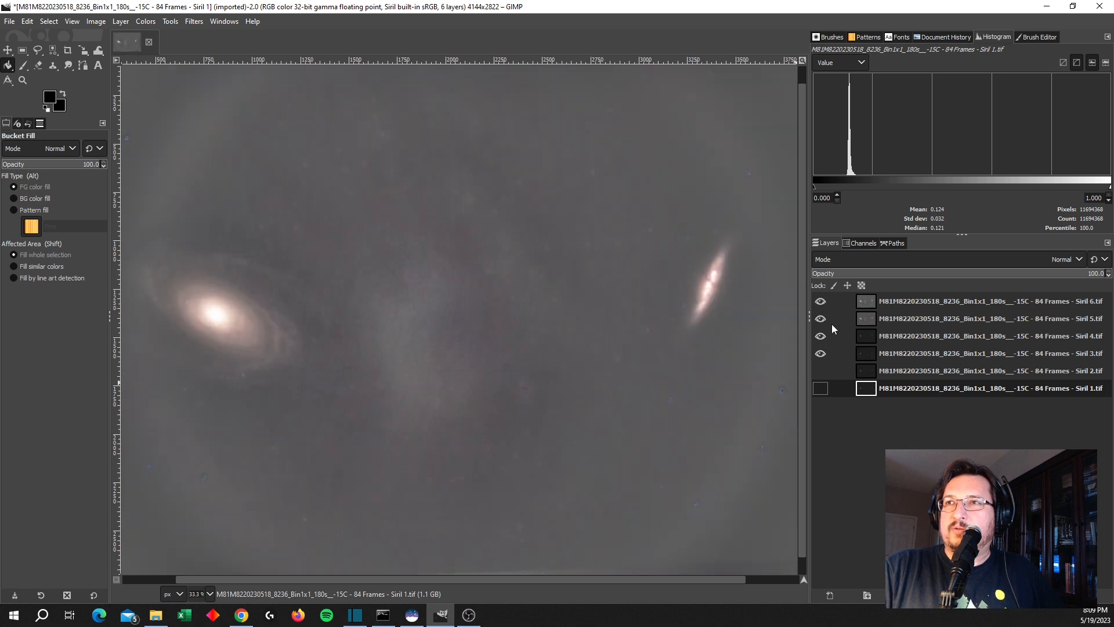
{"action": "left_click", "coordinate": [820, 318]}
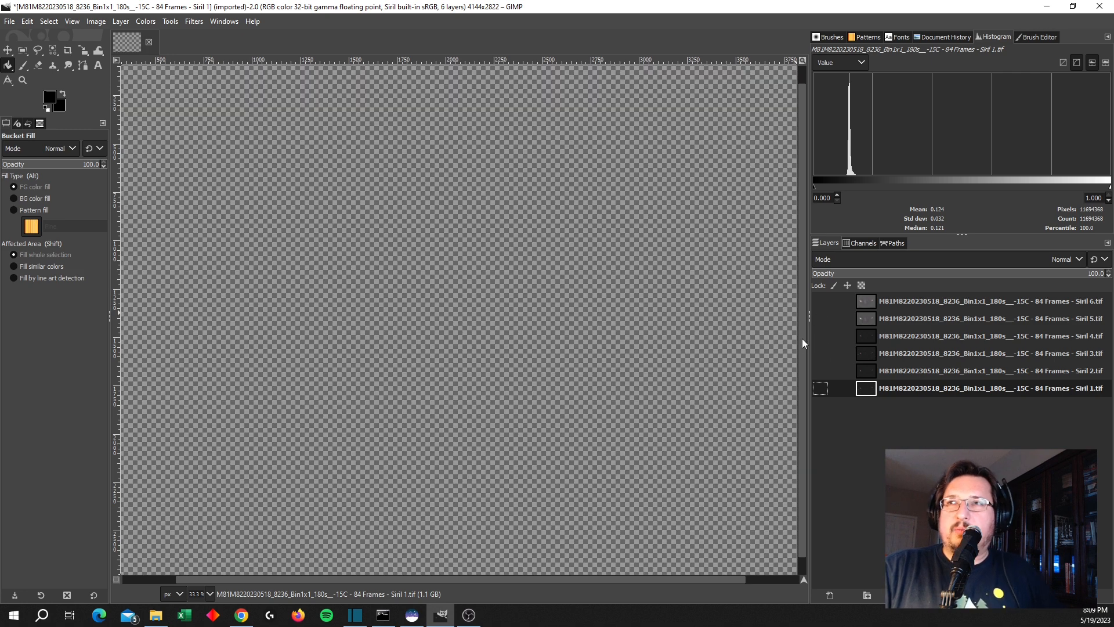
{"action": "mouse_move", "coordinate": [793, 339]}
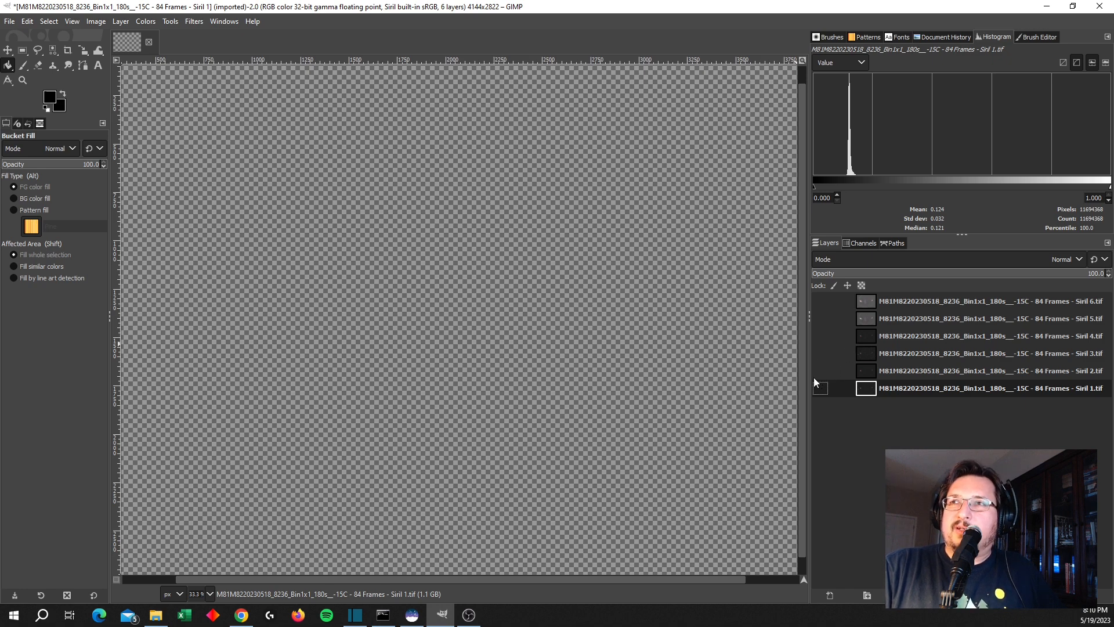
Leave only the Siril 3 star layer shown, then reveal the starless Siril 4 layer above it
{"action": "left_click", "coordinate": [820, 388]}
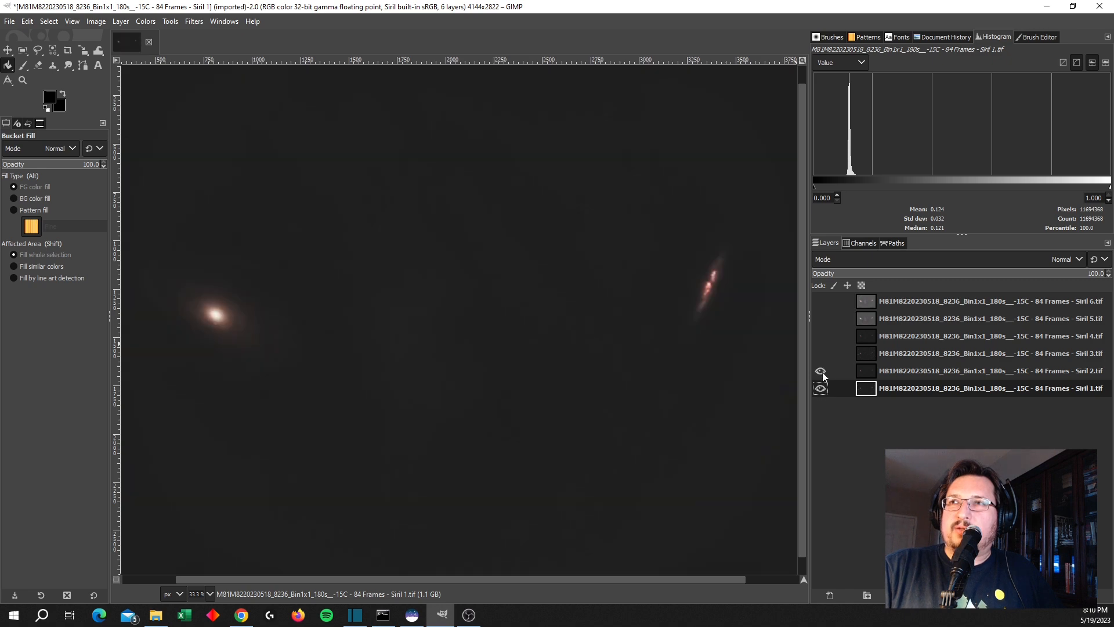
{"action": "left_click", "coordinate": [820, 388]}
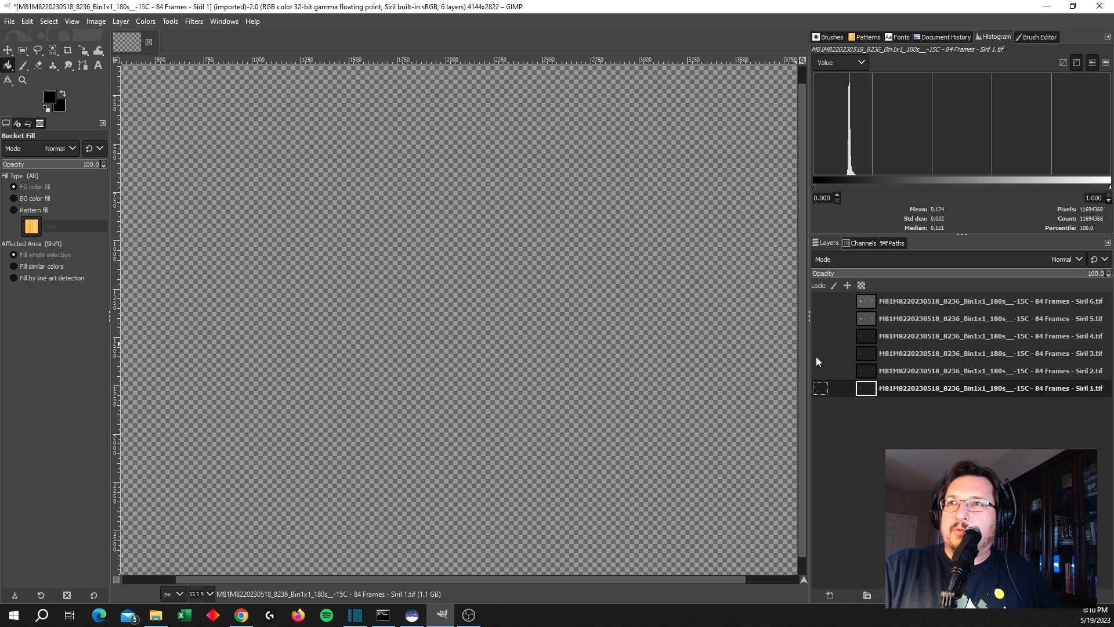
{"action": "left_click", "coordinate": [820, 353]}
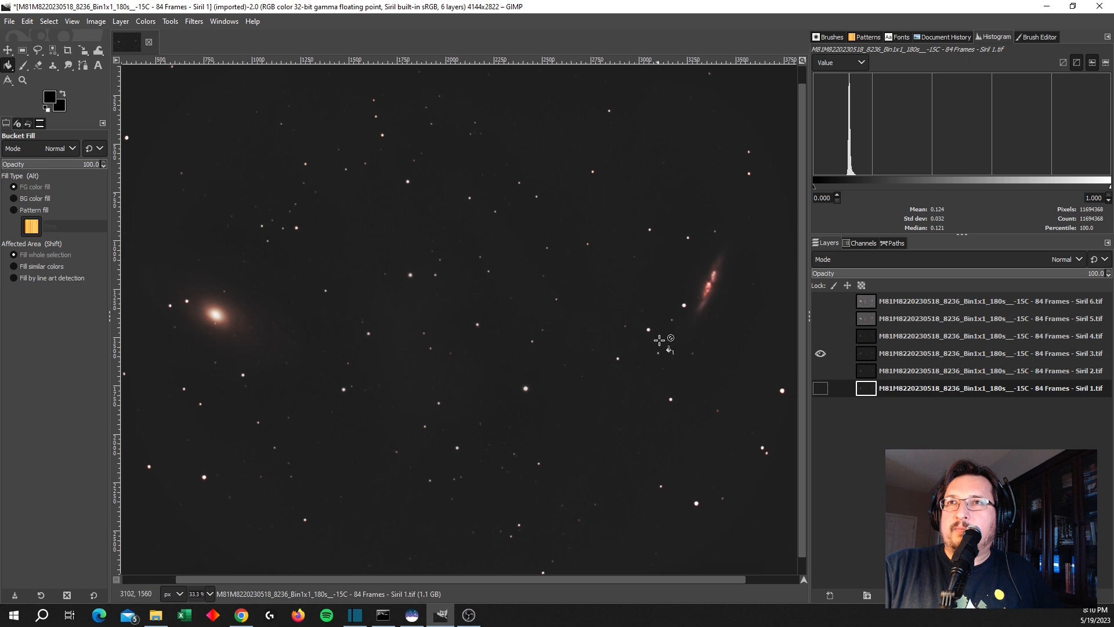
{"action": "mouse_move", "coordinate": [604, 341]}
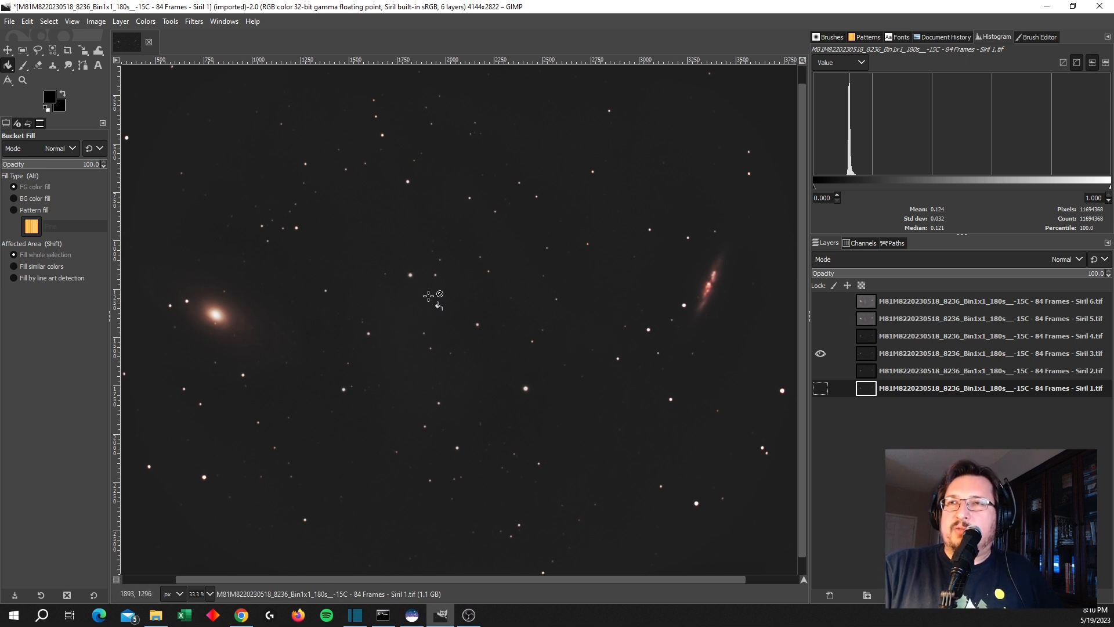
{"action": "mouse_move", "coordinate": [504, 426]}
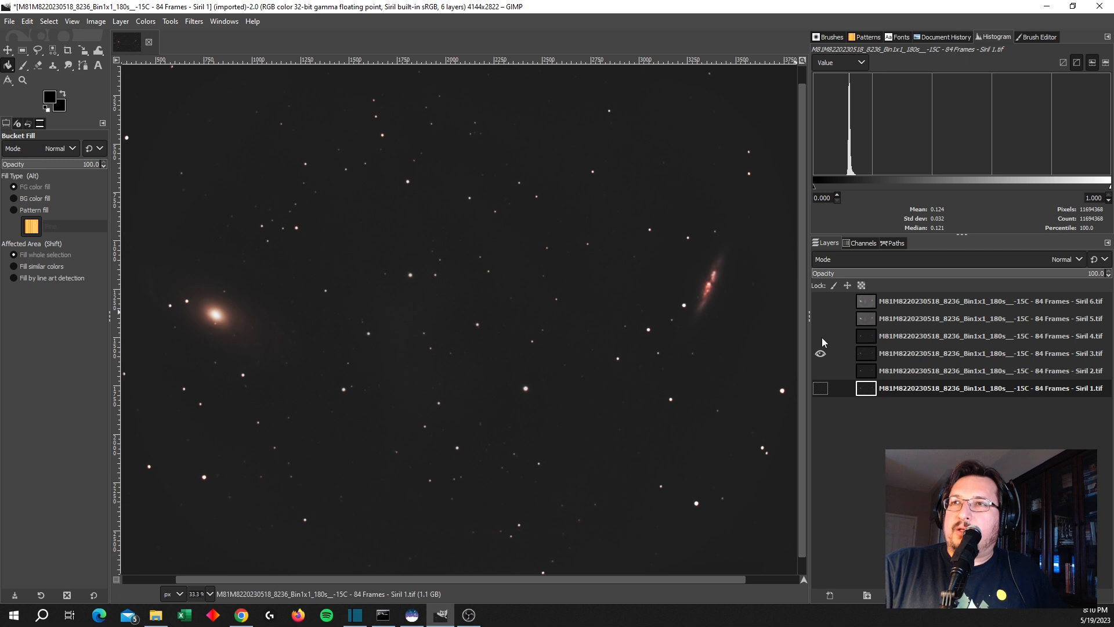
{"action": "left_click", "coordinate": [991, 336]}
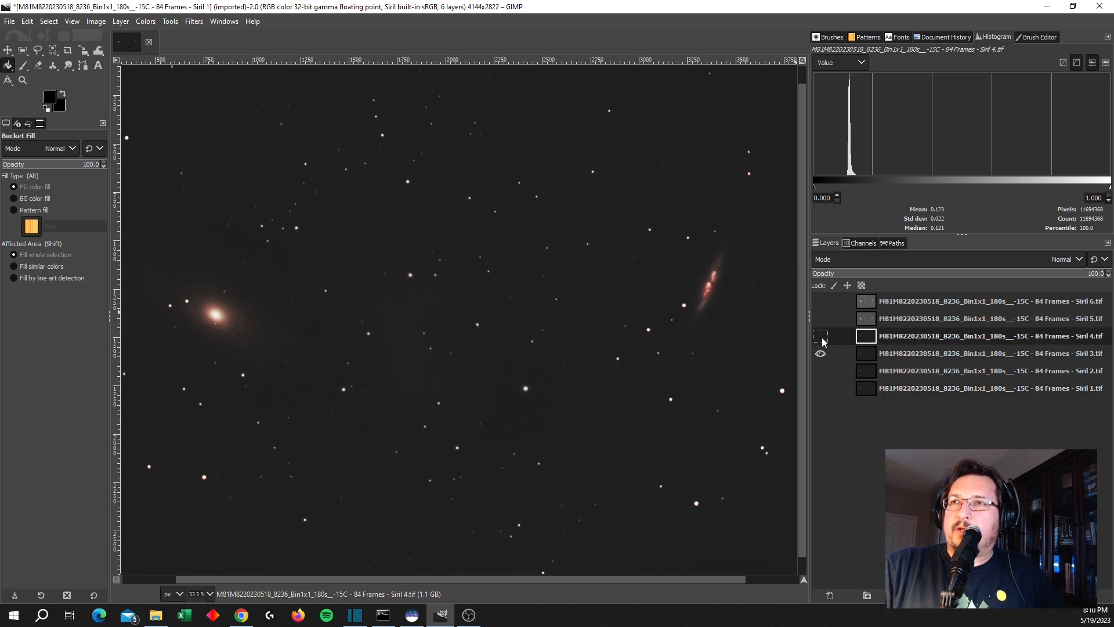
{"action": "left_click", "coordinate": [820, 336]}
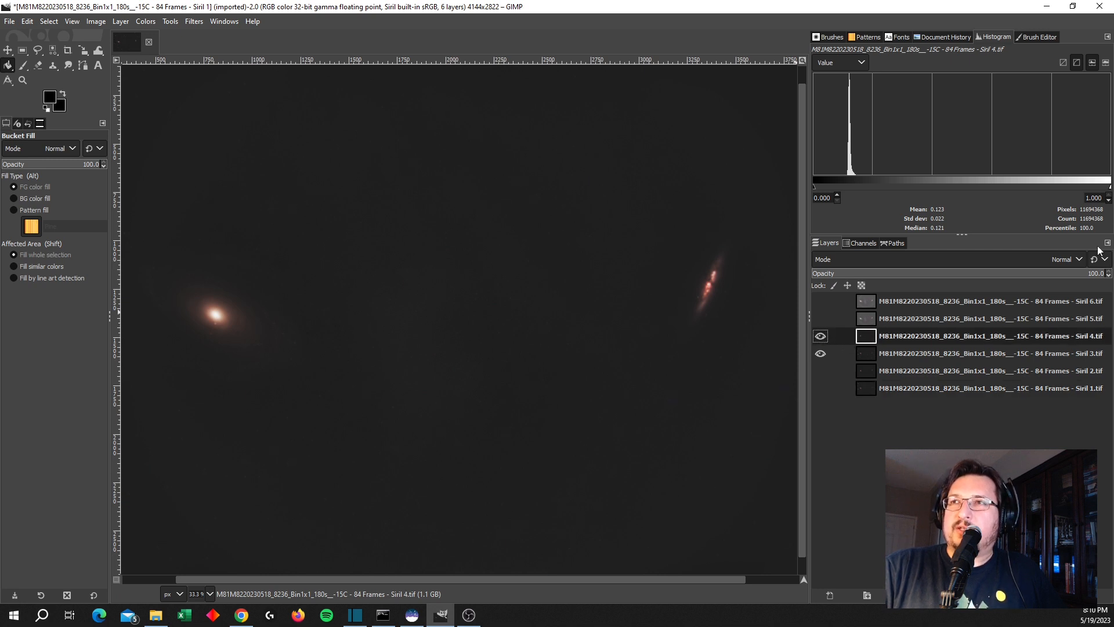
Set the Siril 4 layer's blend mode to Subtract so only the stars remain on black
{"action": "left_click", "coordinate": [1079, 259]}
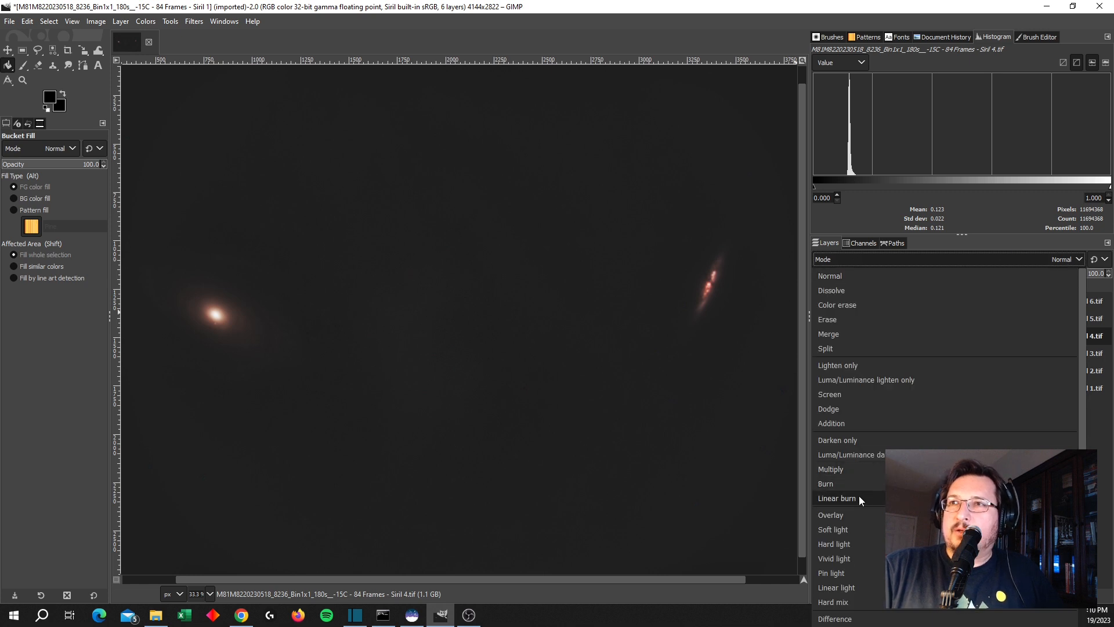
{"action": "scroll", "scroll_direction": "down", "scroll_amount": 3}
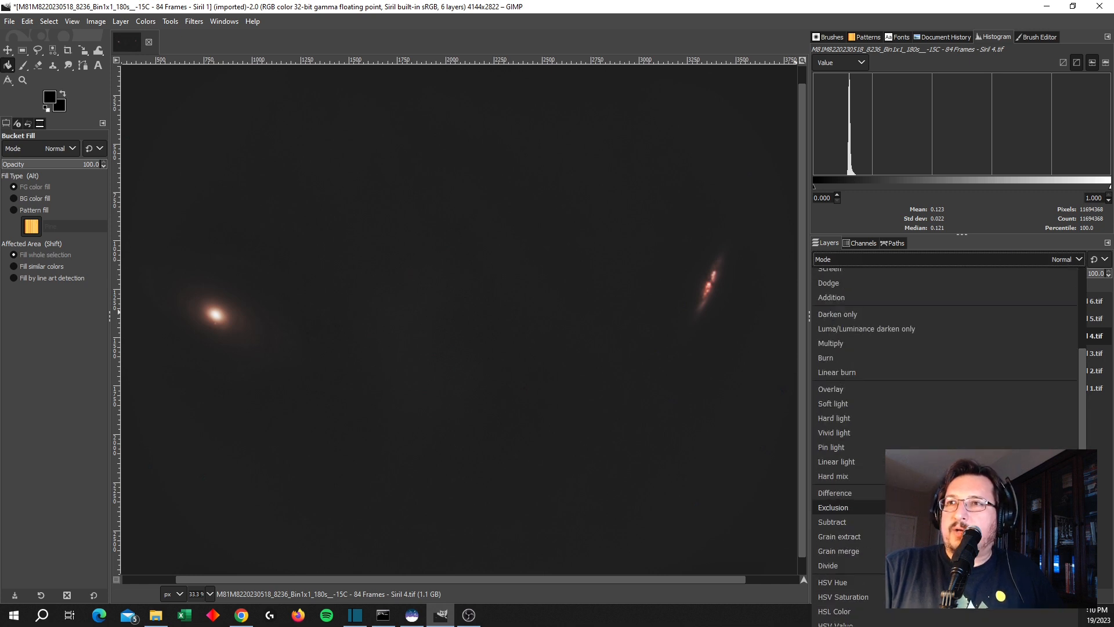
{"action": "scroll", "scroll_direction": "down", "scroll_amount": 3}
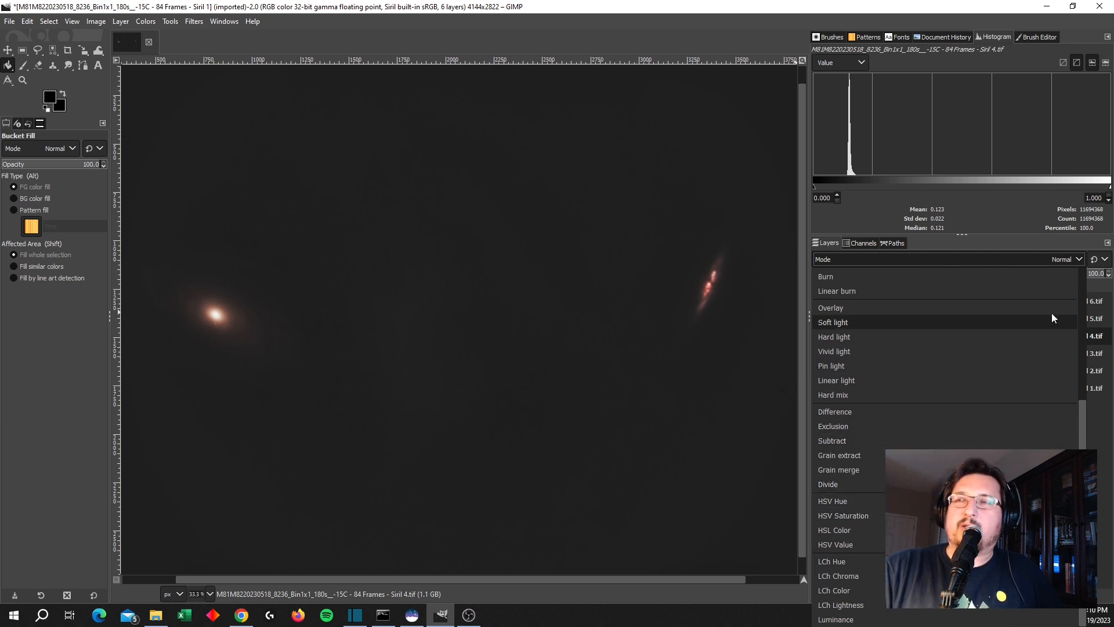
{"action": "mouse_move", "coordinate": [876, 446]}
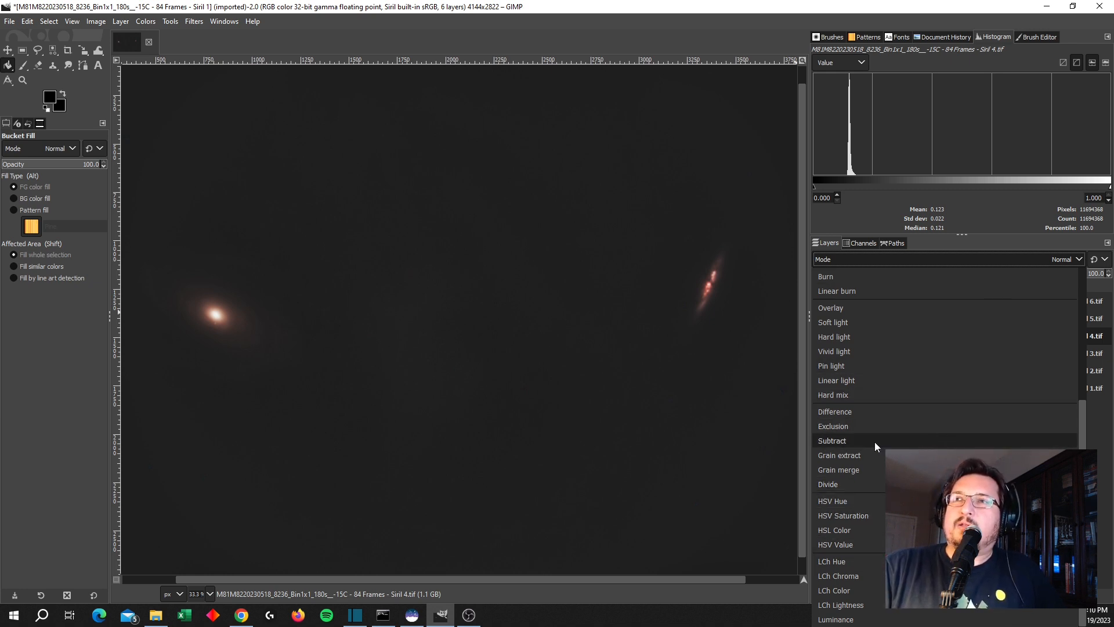
{"action": "left_click", "coordinate": [832, 441]}
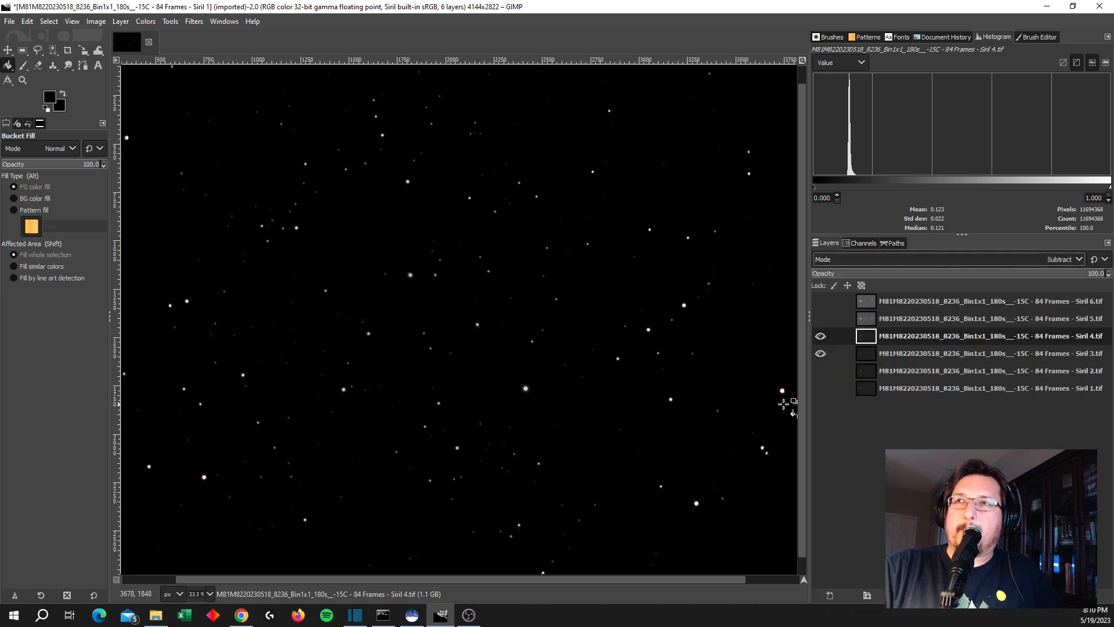
Bring up the layer commands to create a new layer from the visible stars-only result
{"action": "right_click", "coordinate": [867, 337]}
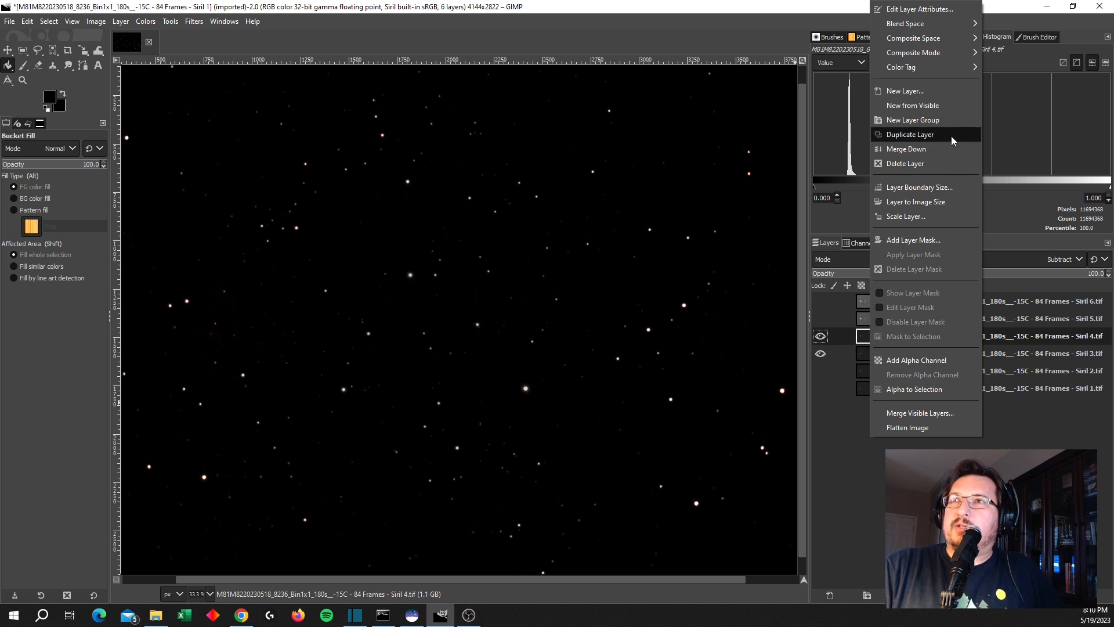
{"action": "mouse_move", "coordinate": [913, 52]}
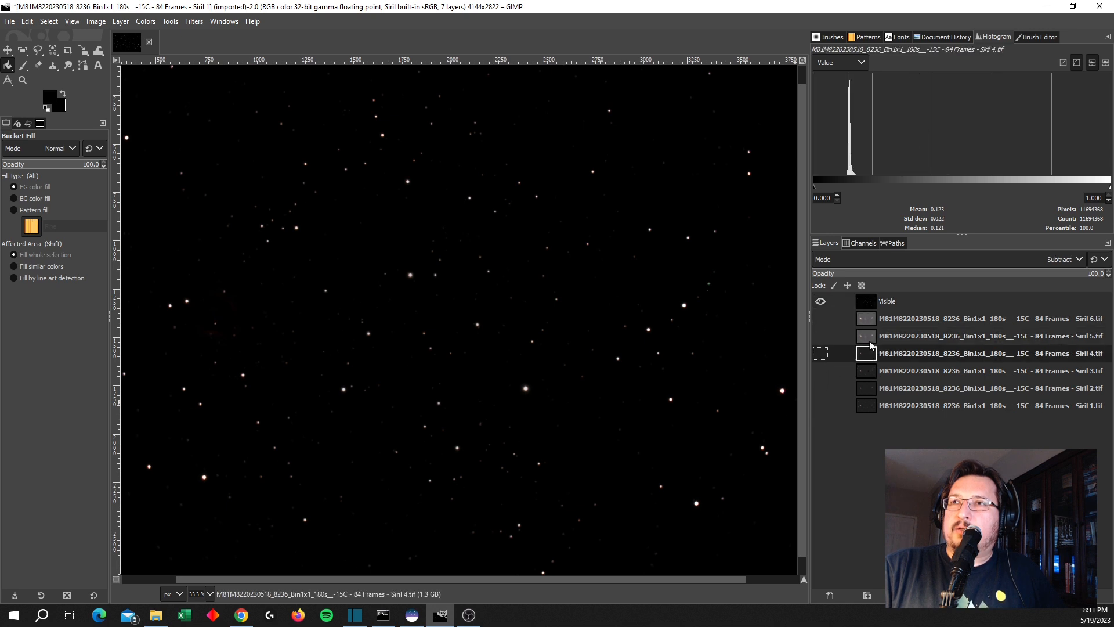
Show the brighter Siril 6 galaxy layer together with the Siril 5 star image beneath it
{"action": "left_click", "coordinate": [993, 336]}
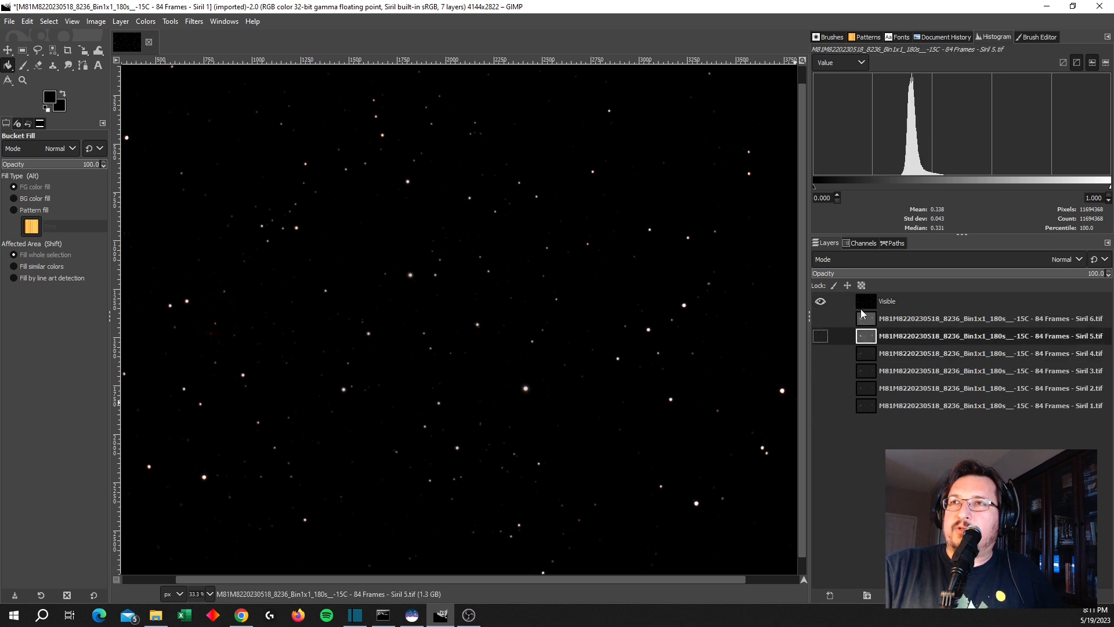
{"action": "left_click", "coordinate": [820, 336]}
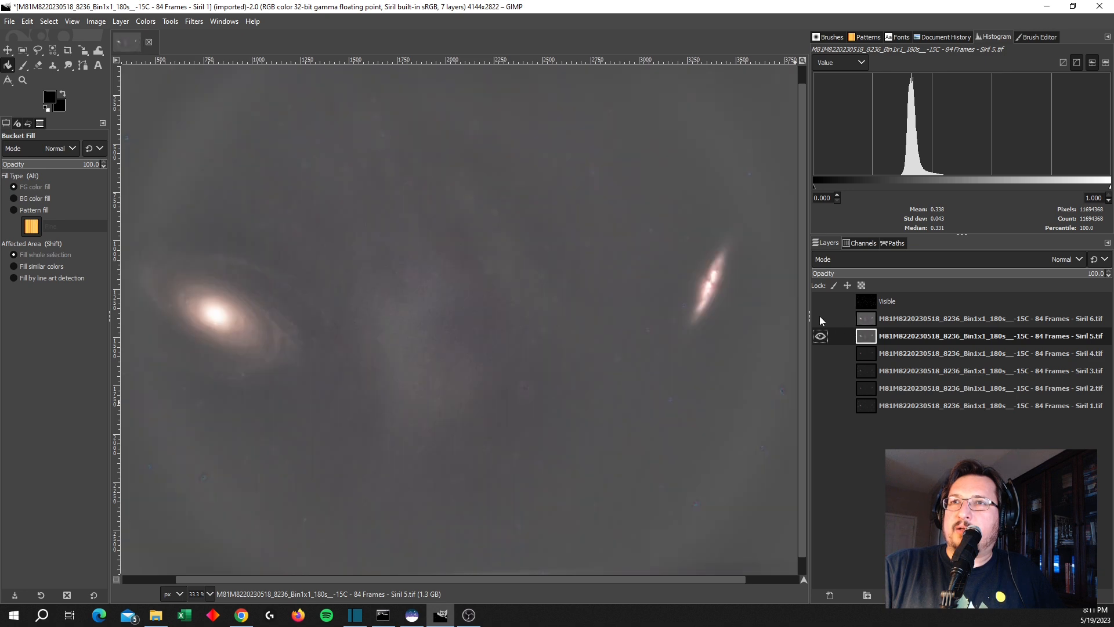
{"action": "left_click", "coordinate": [820, 370]}
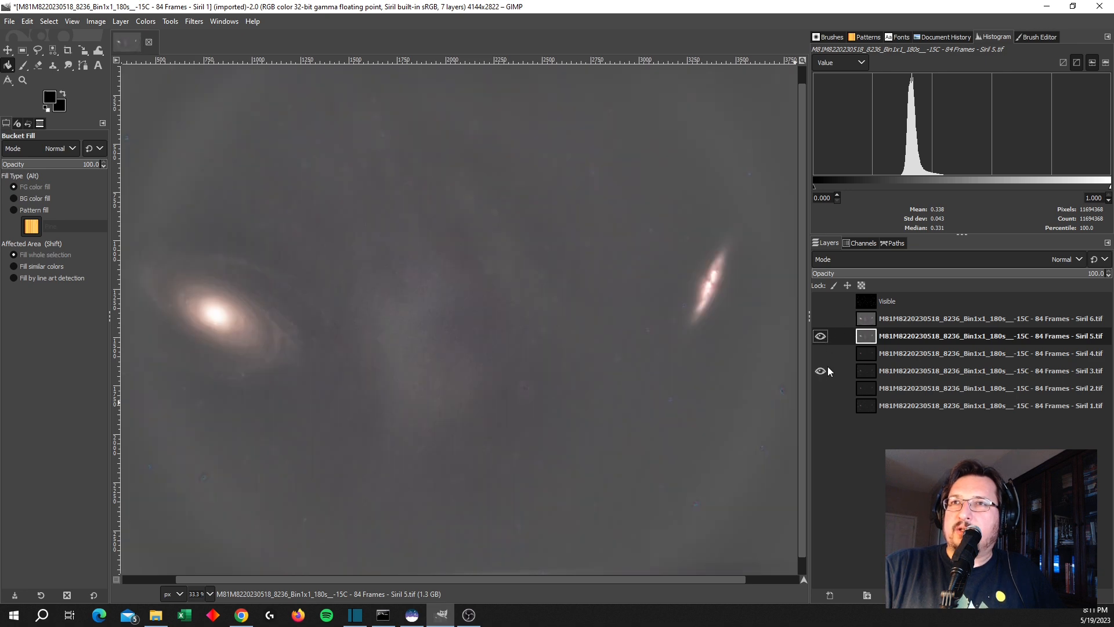
{"action": "left_click", "coordinate": [820, 336]}
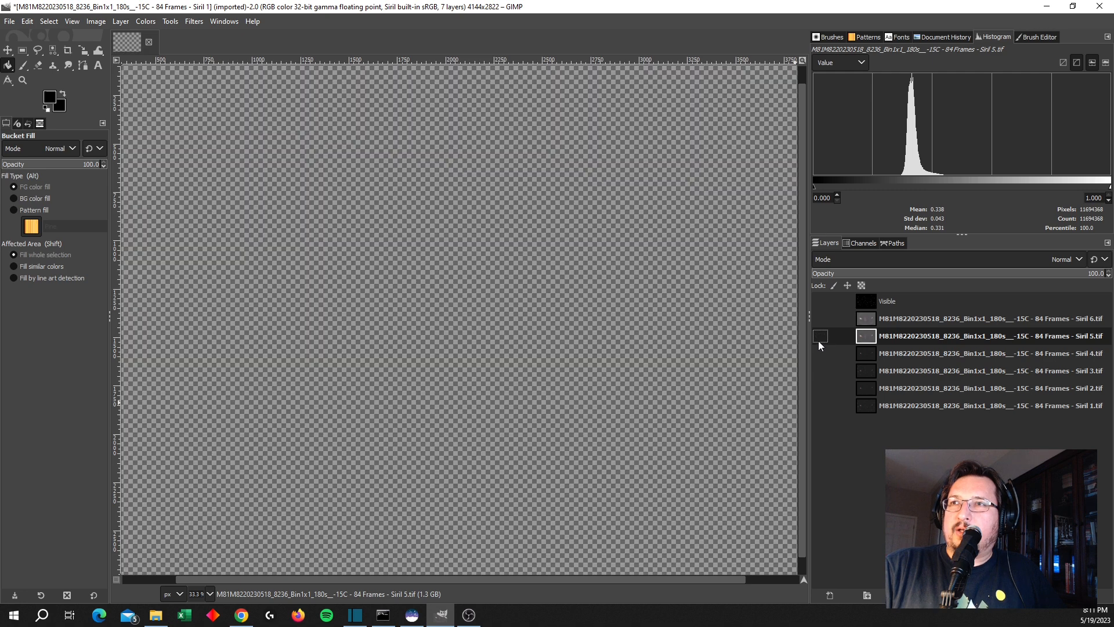
{"action": "mouse_move", "coordinate": [861, 361]}
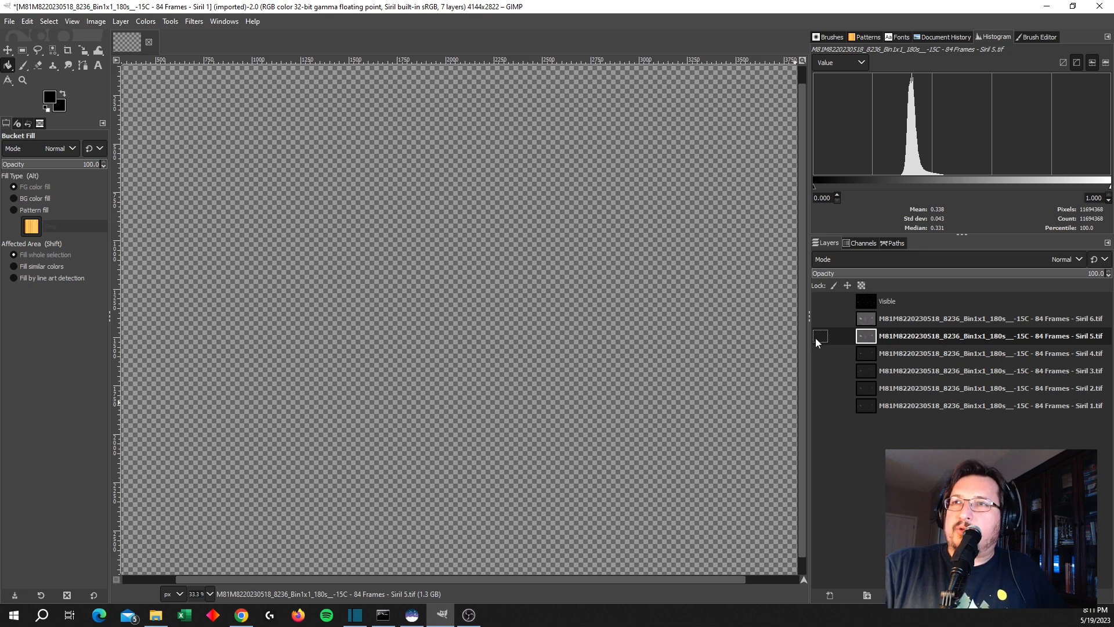
{"action": "mouse_move", "coordinate": [824, 339]}
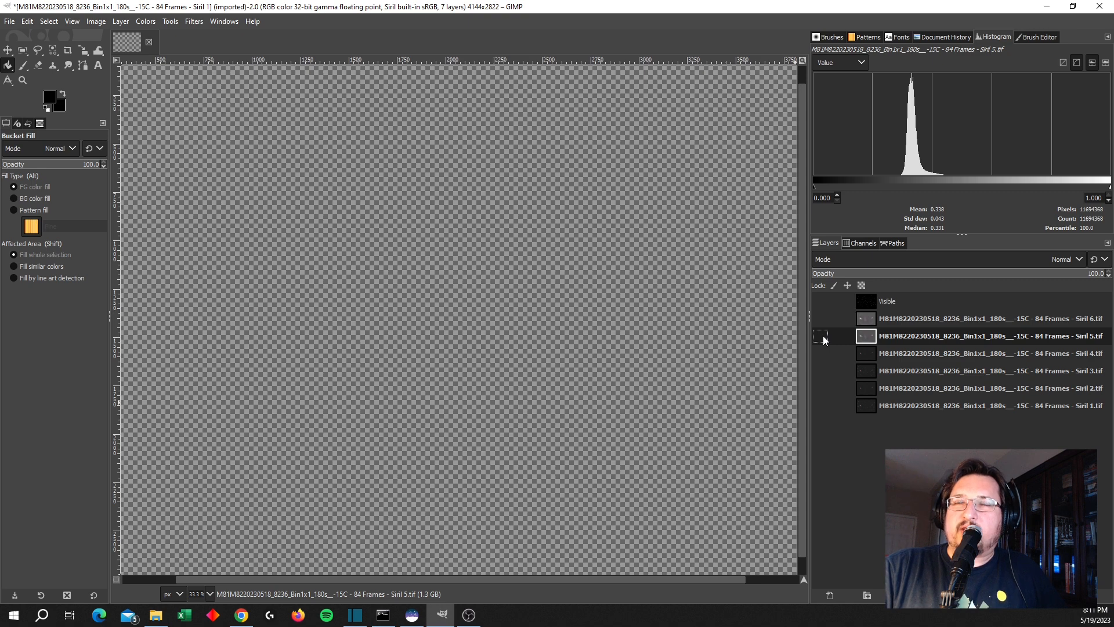
{"action": "mouse_move", "coordinate": [822, 345]}
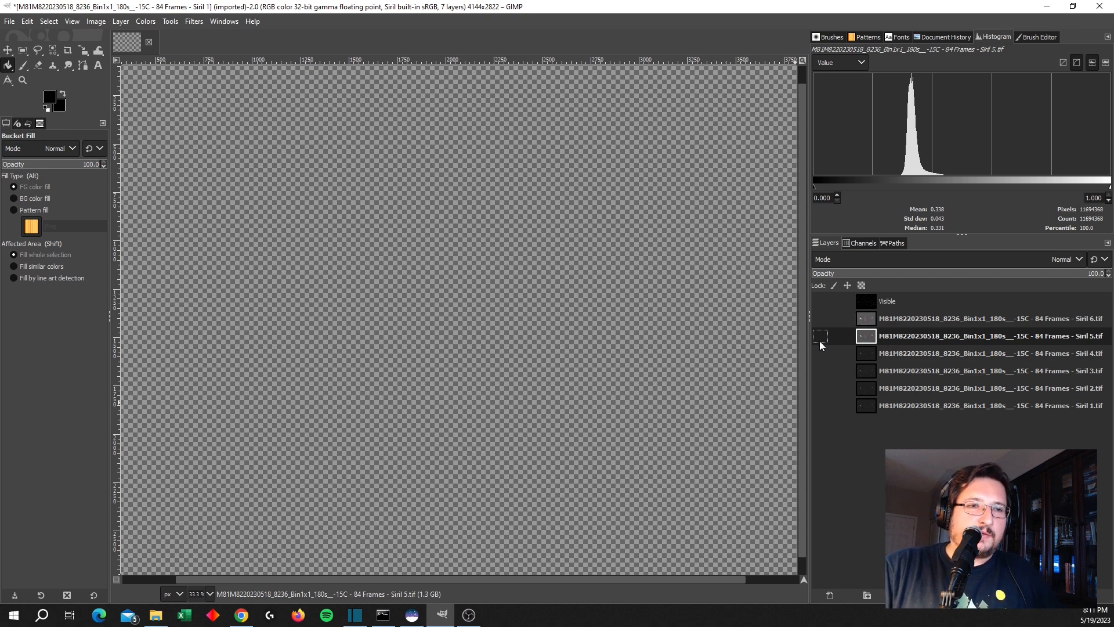
{"action": "left_click", "coordinate": [820, 336]}
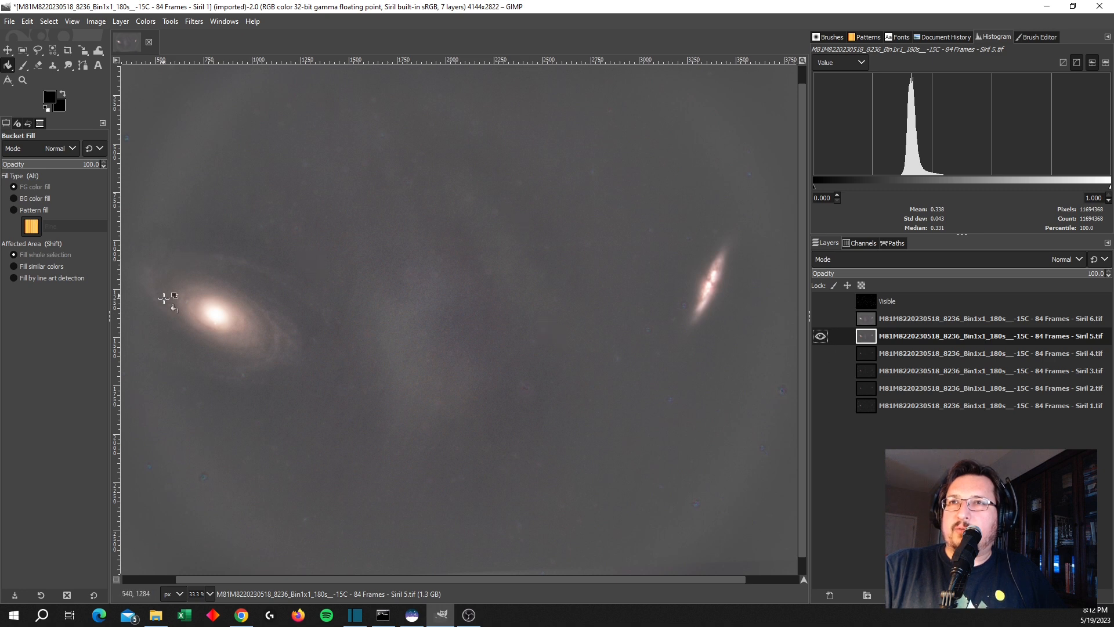
{"action": "mouse_move", "coordinate": [813, 353]}
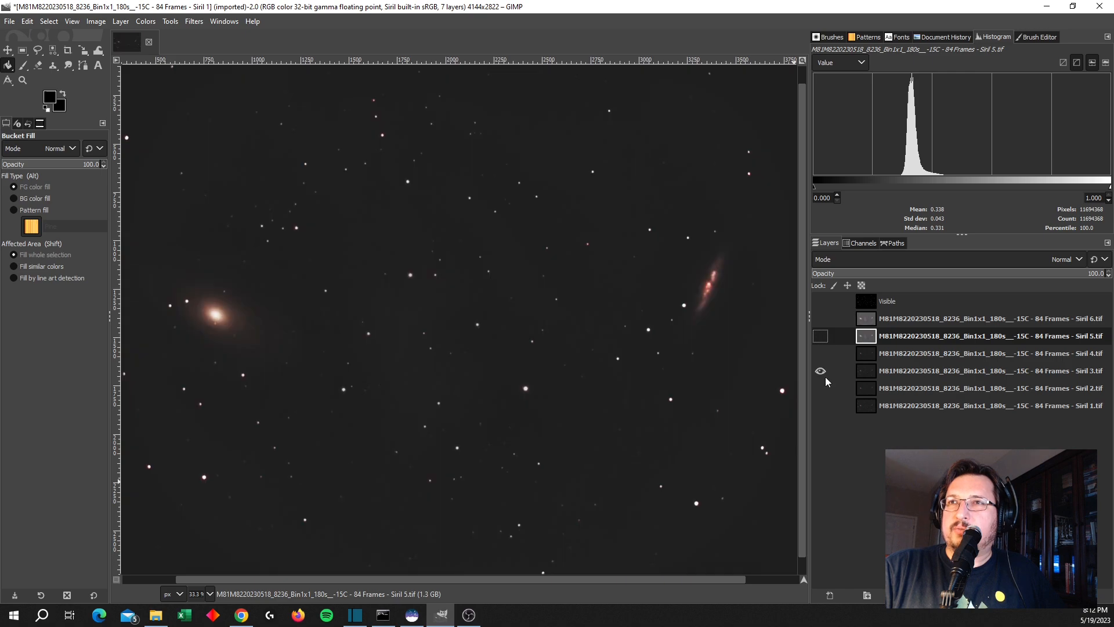
{"action": "left_click", "coordinate": [820, 371]}
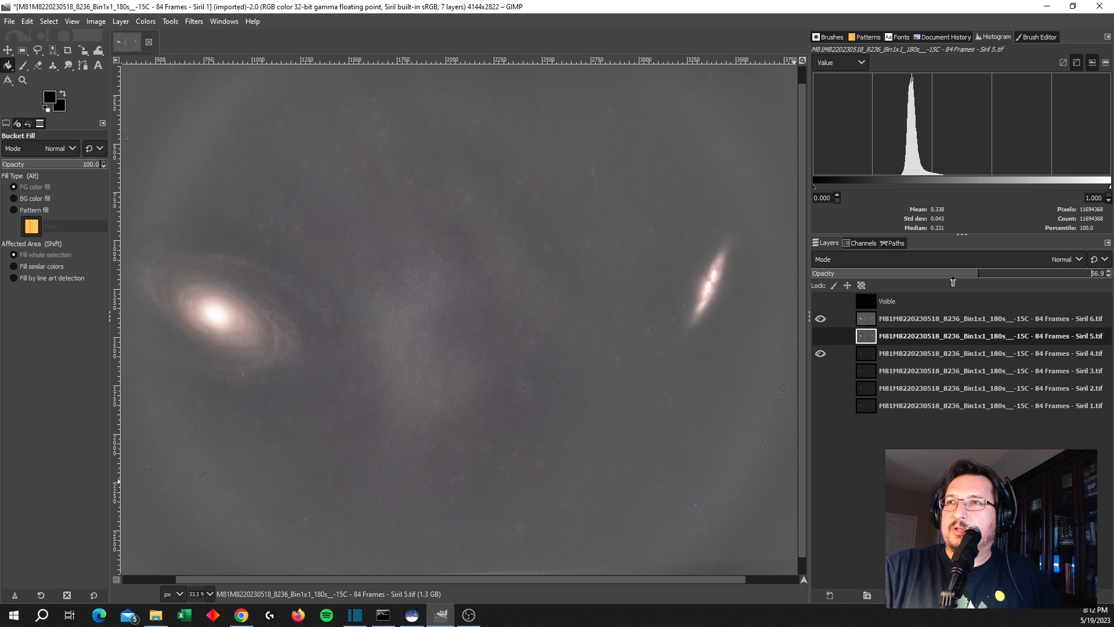
Fade the Siril 6 layer to roughly 38 percent opacity
{"action": "left_click_drag", "start_coordinate": [953, 273], "coordinate": [1108, 273]}
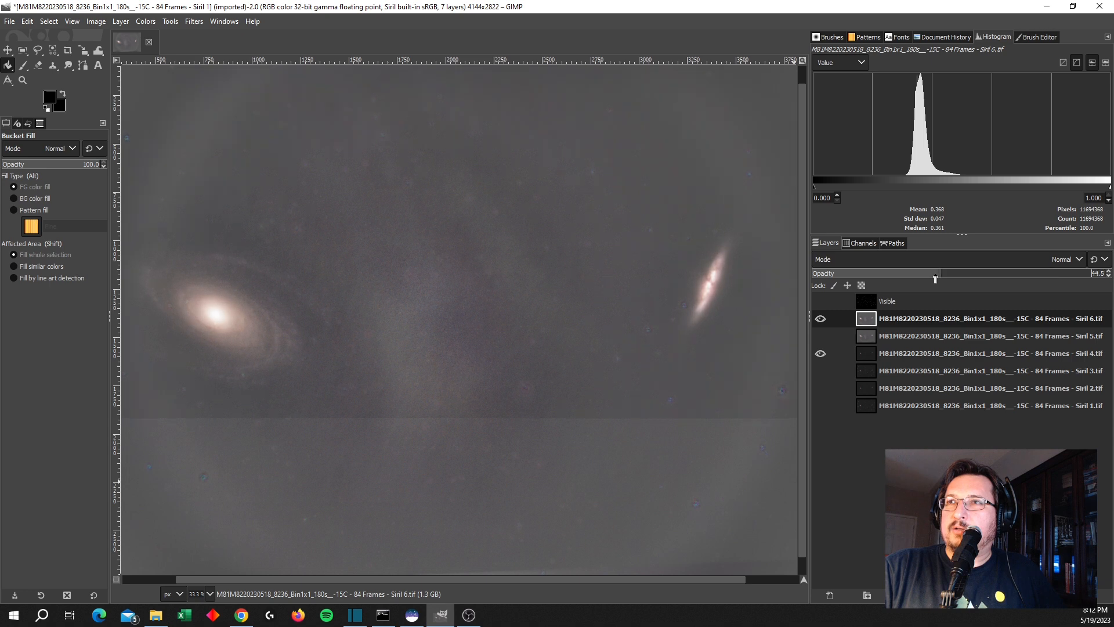
{"action": "left_click_drag", "start_coordinate": [936, 273], "coordinate": [925, 273]}
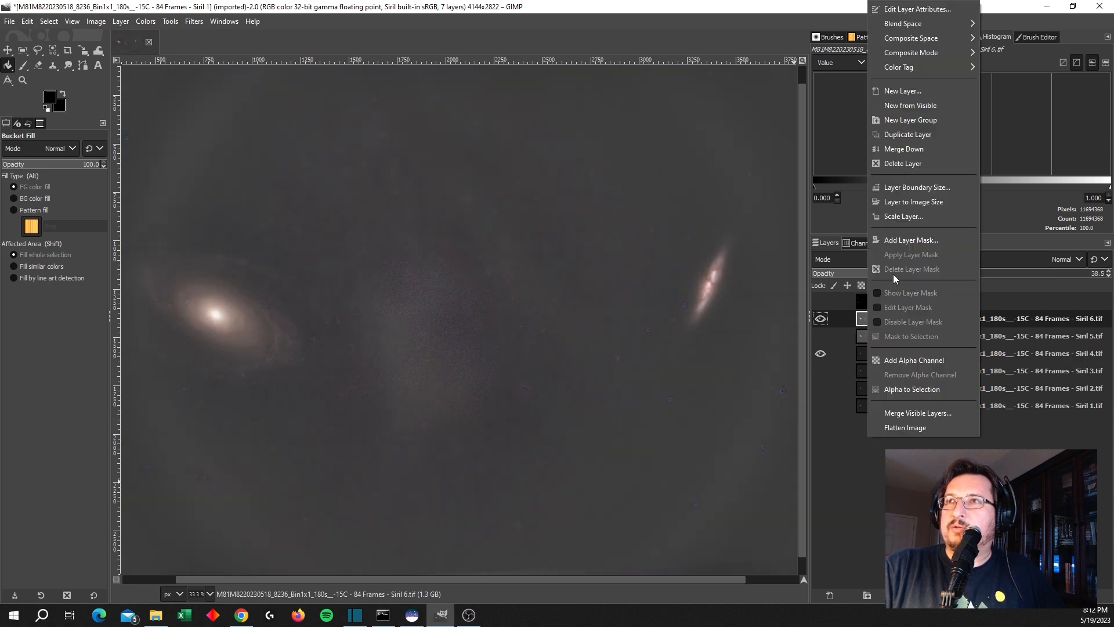
Create the merged Visible #1 layer, duplicate it as Visible #2 and make the copy active
{"action": "left_click", "coordinate": [910, 105]}
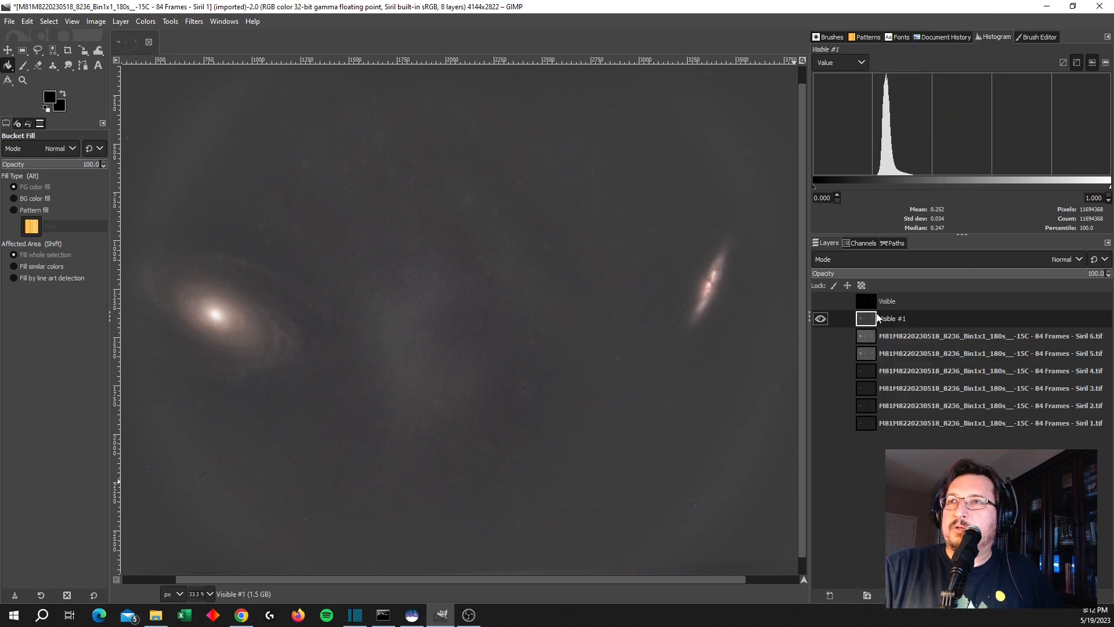
{"action": "mouse_move", "coordinate": [418, 295]}
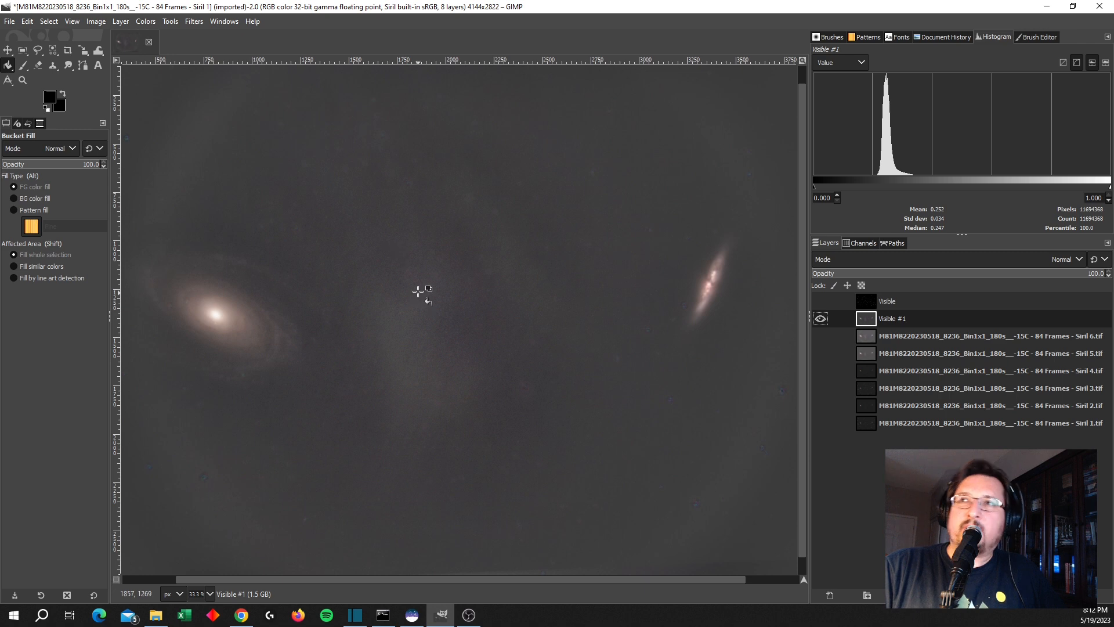
{"action": "mouse_move", "coordinate": [757, 265]}
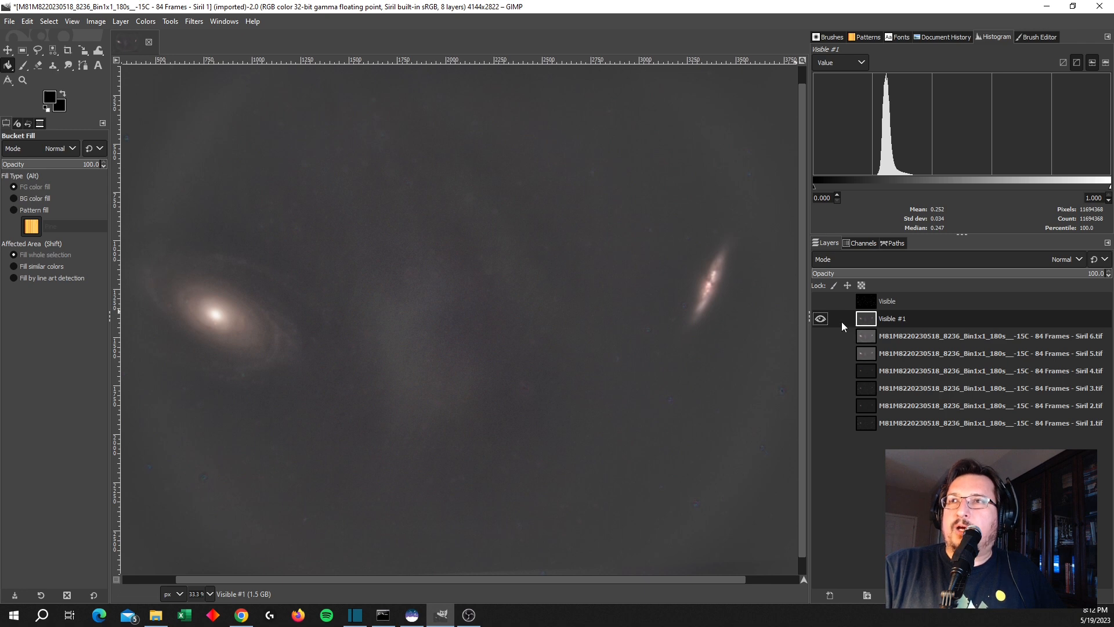
{"action": "right_click", "coordinate": [892, 319]}
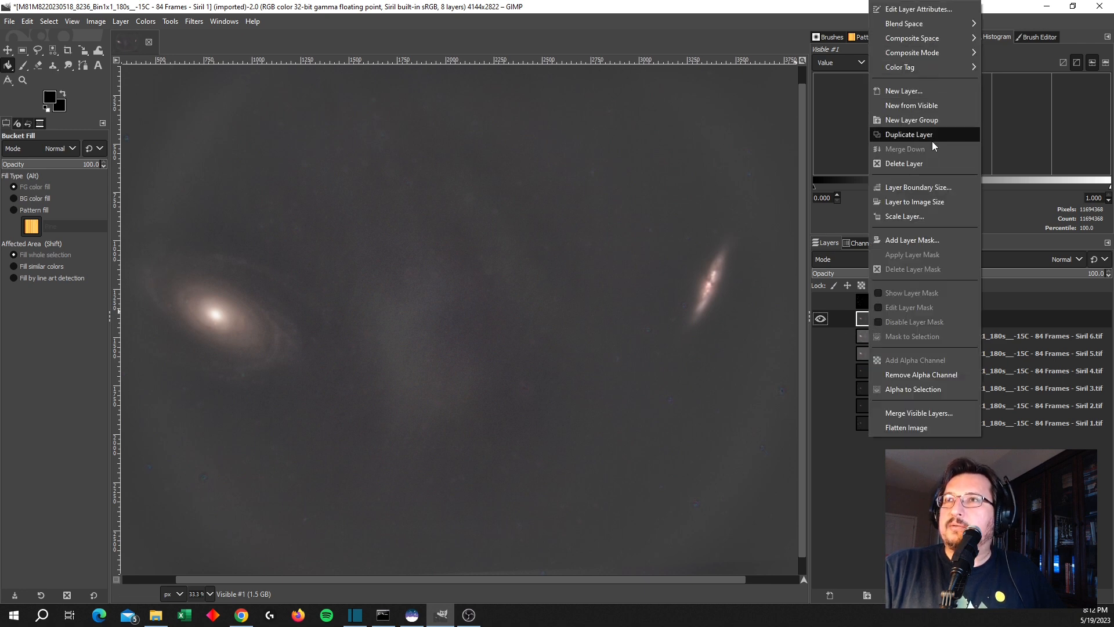
{"action": "left_click", "coordinate": [908, 134]}
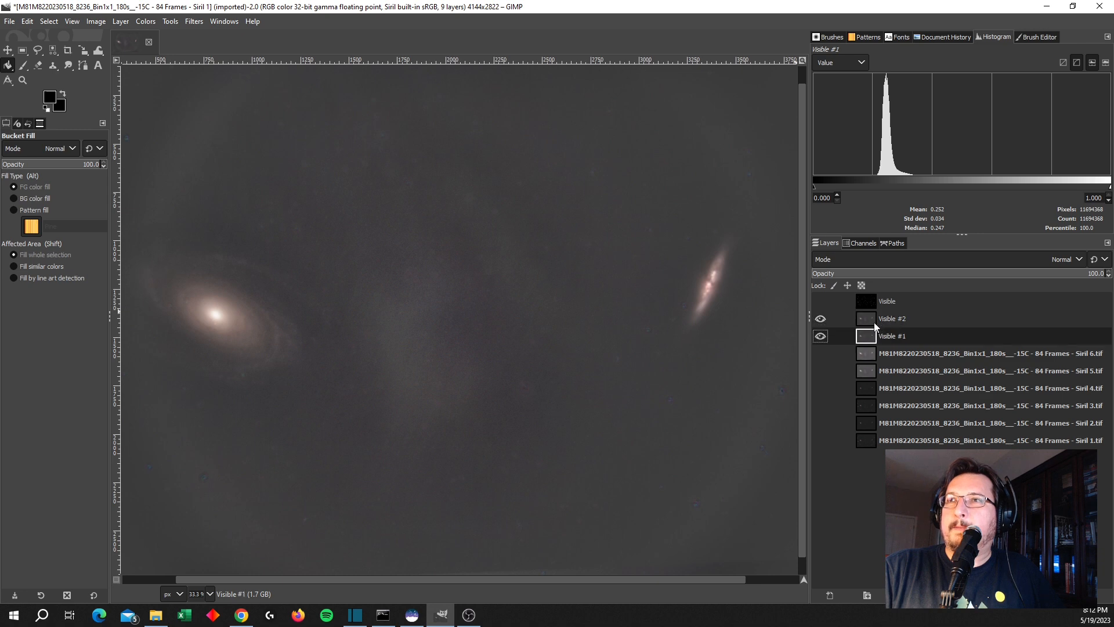
{"action": "left_click", "coordinate": [892, 319]}
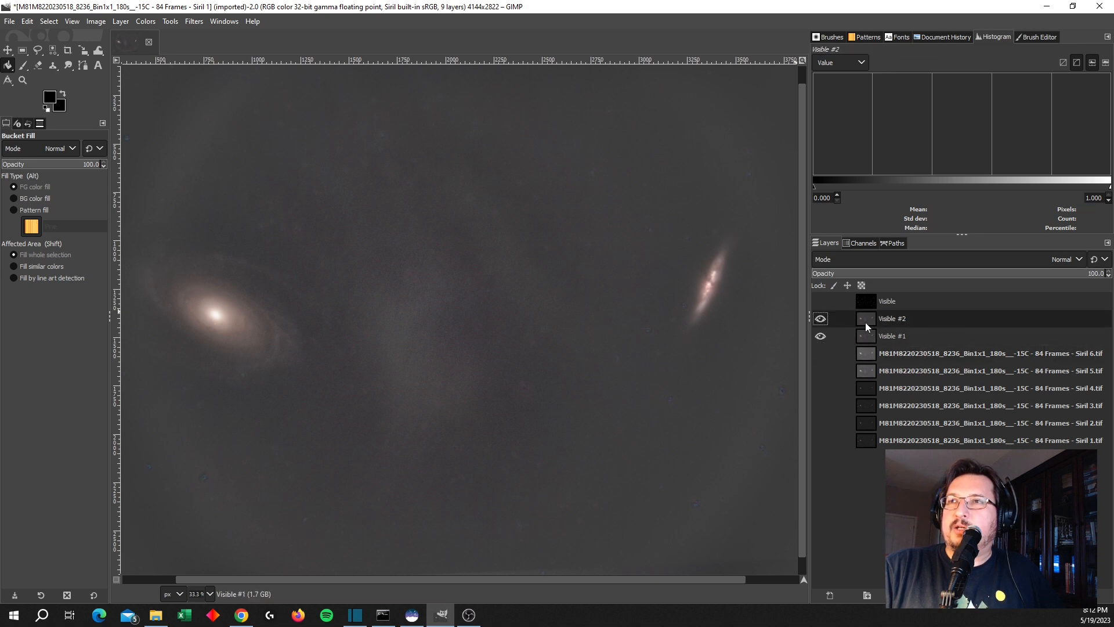
{"action": "left_click", "coordinate": [866, 318]}
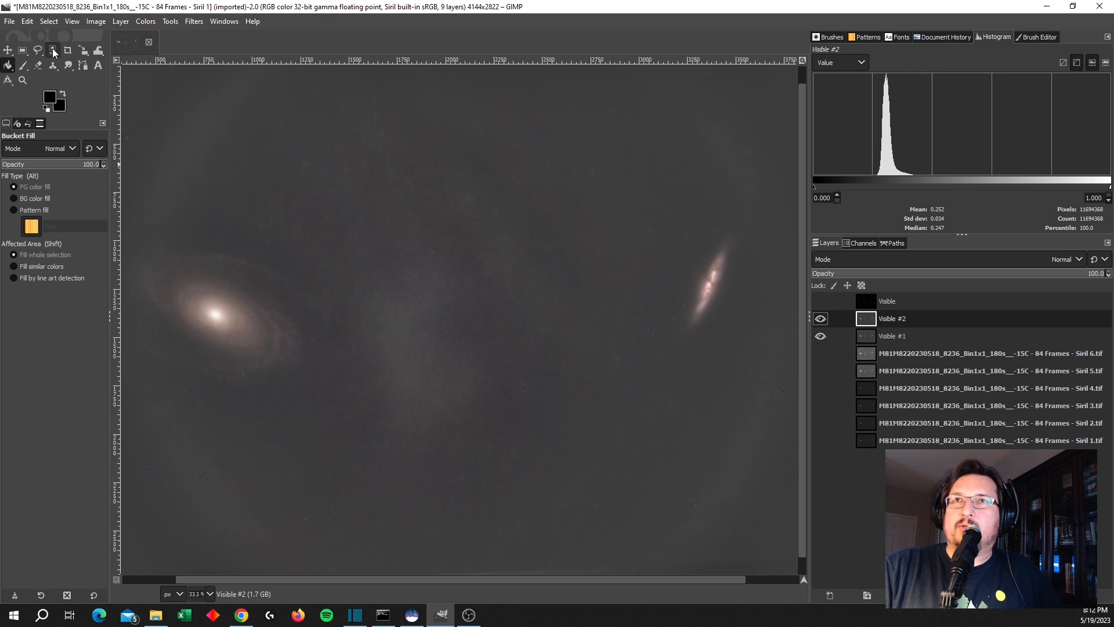
Free-select around the left galaxy and pick a background sky grey as foreground colour
{"action": "left_click", "coordinate": [43, 47]}
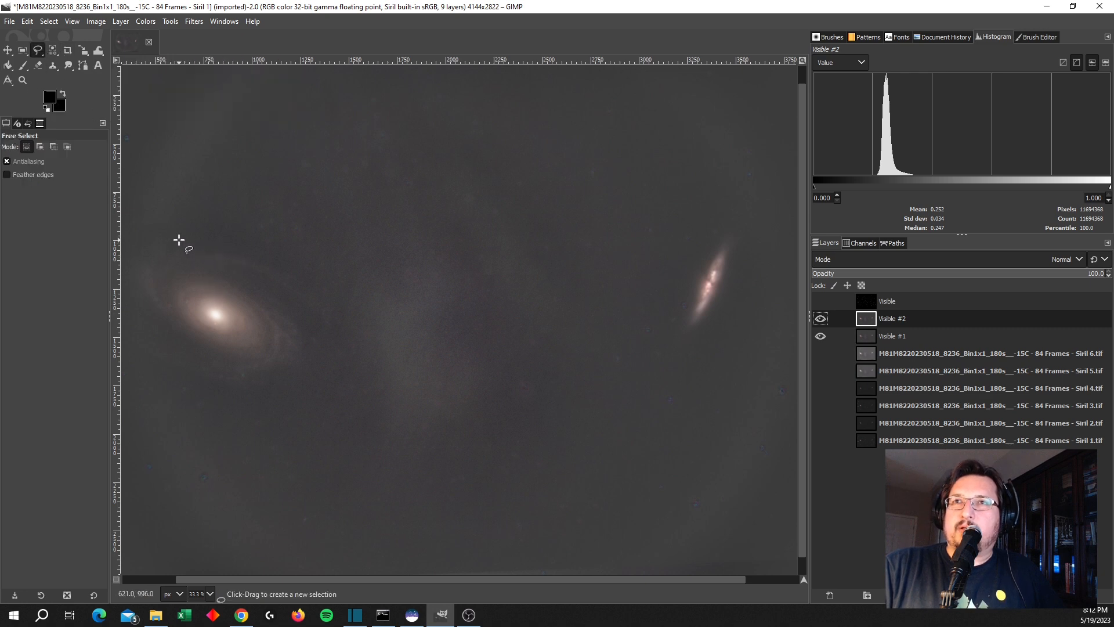
{"action": "left_click_drag", "start_coordinate": [183, 250], "coordinate": [289, 266]}
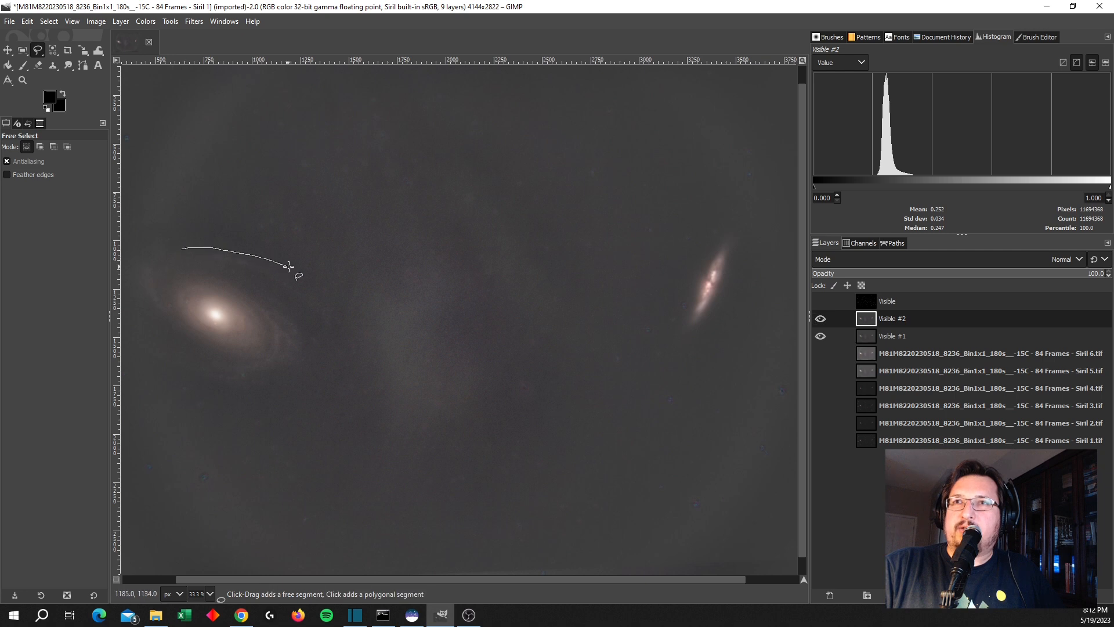
{"action": "left_click_drag", "start_coordinate": [291, 267], "coordinate": [192, 369]}
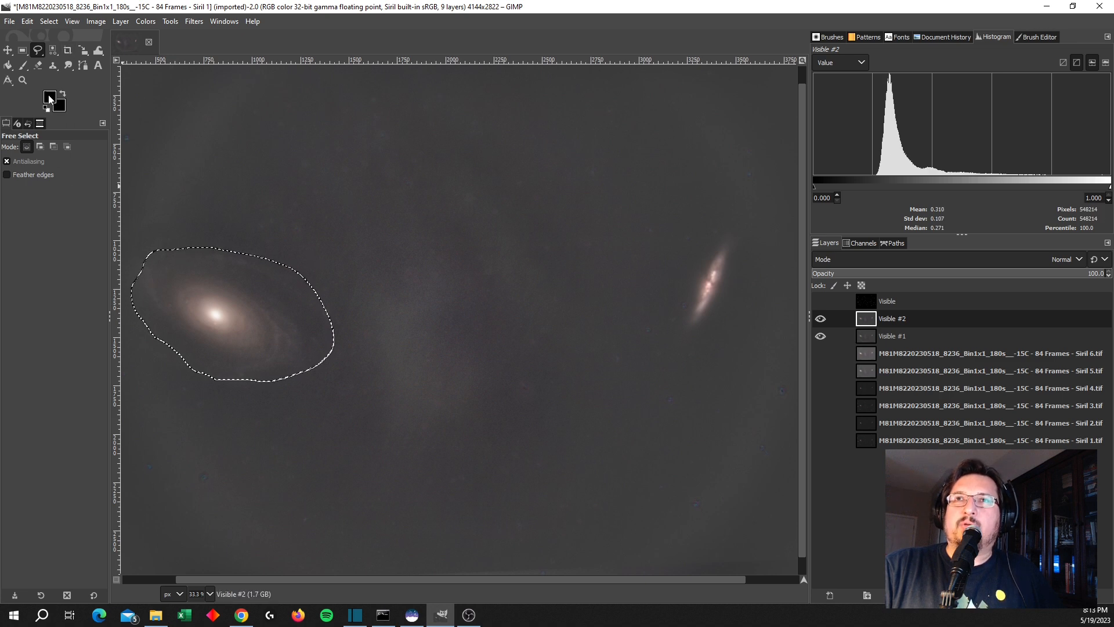
{"action": "left_click", "coordinate": [46, 94]}
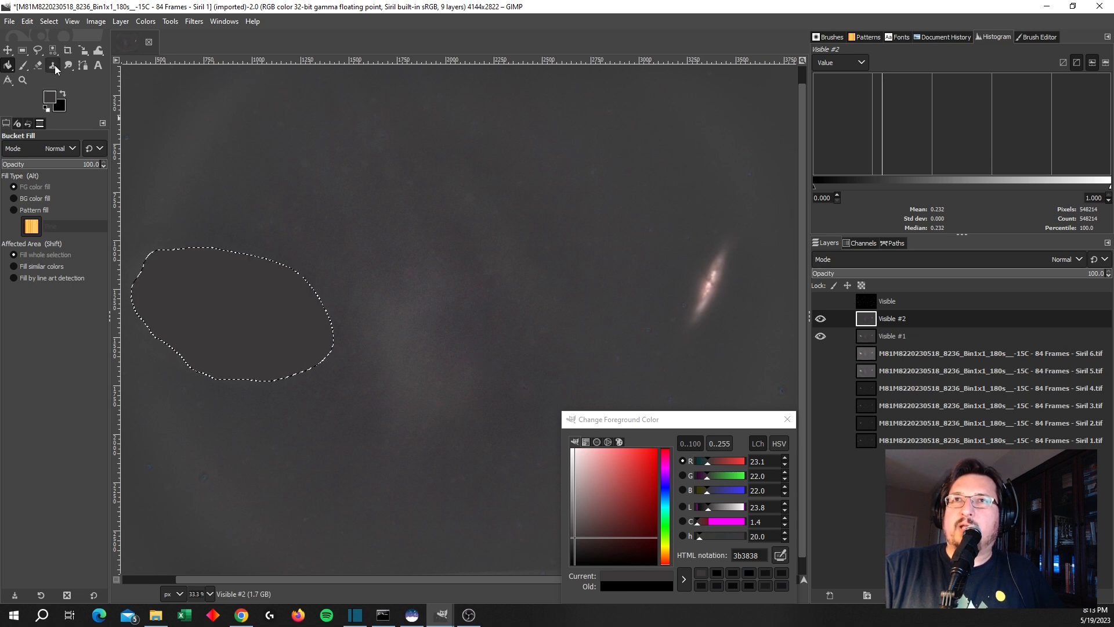
{"action": "mouse_move", "coordinate": [84, 66]}
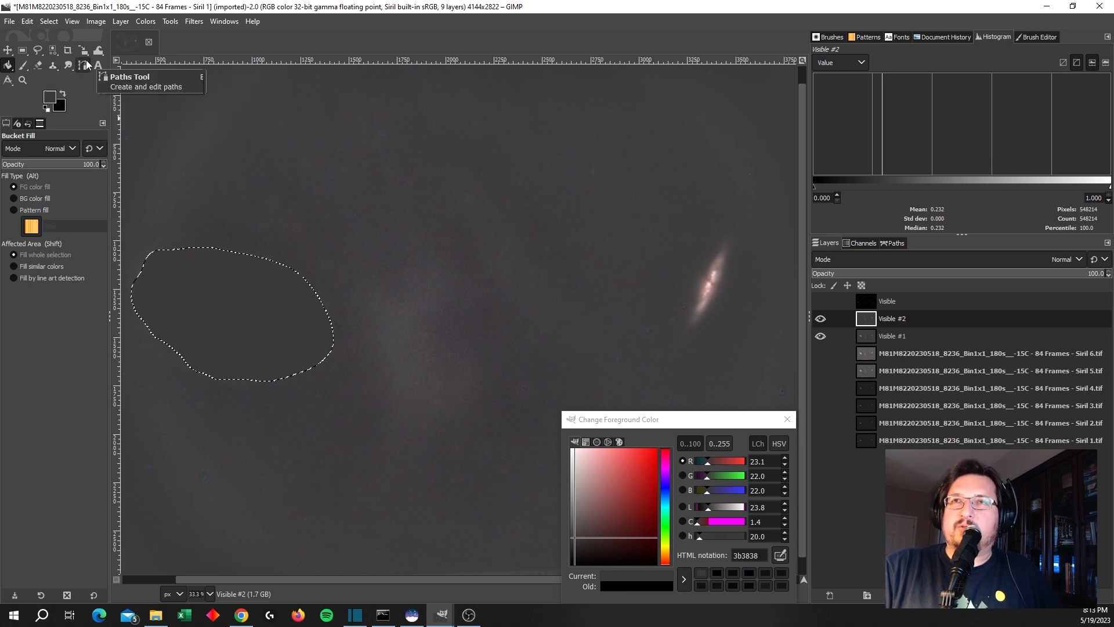
{"action": "mouse_move", "coordinate": [99, 73]}
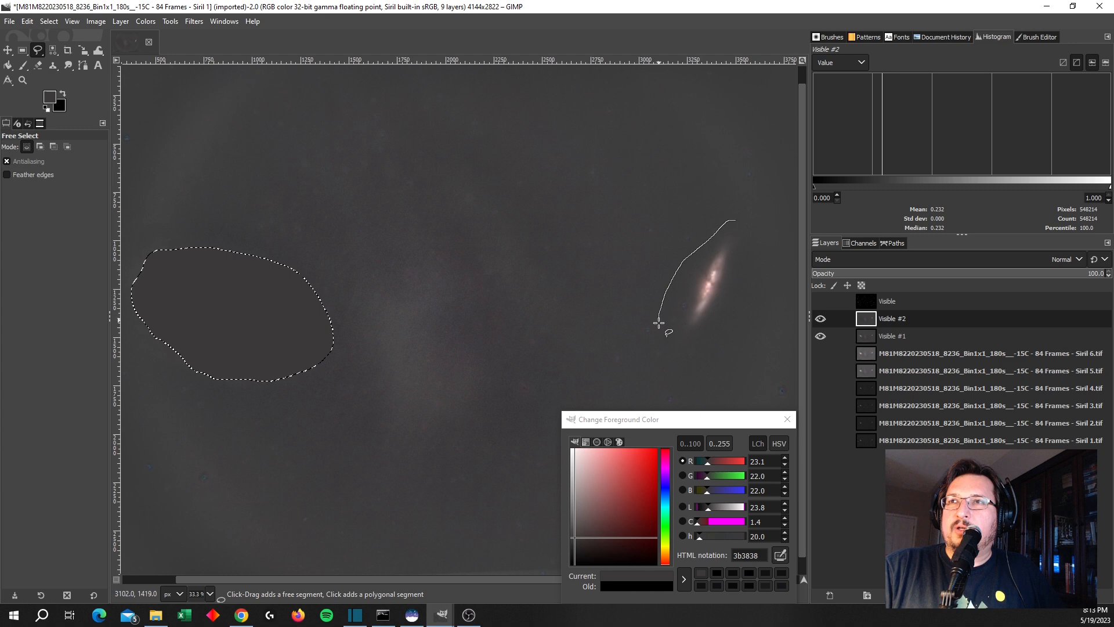
Free-select the right galaxy and fill both selections with the sky grey
{"action": "left_click_drag", "start_coordinate": [657, 323], "coordinate": [744, 222]}
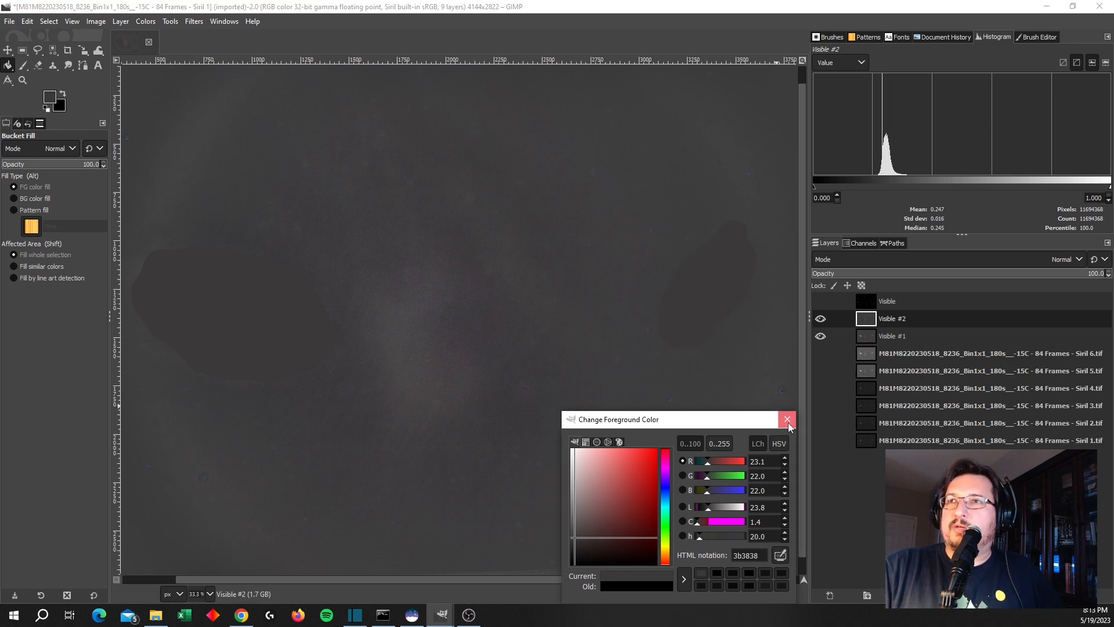
{"action": "left_click", "coordinate": [787, 420]}
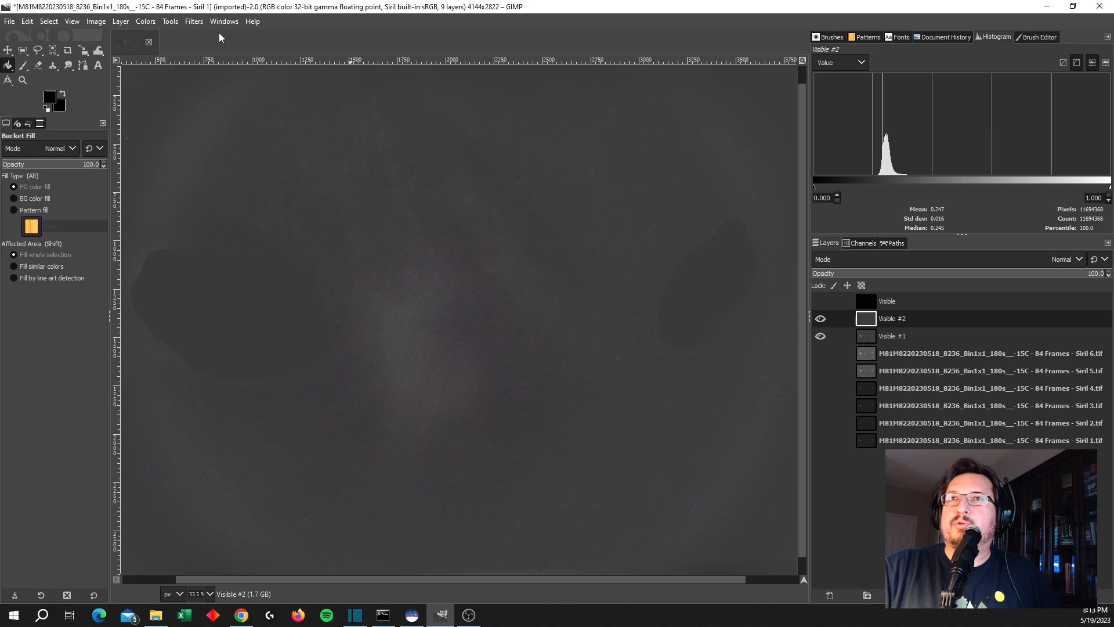
Apply a Gaussian Blur of about 126 px to the Visible #2 layer
{"action": "left_click", "coordinate": [193, 21]}
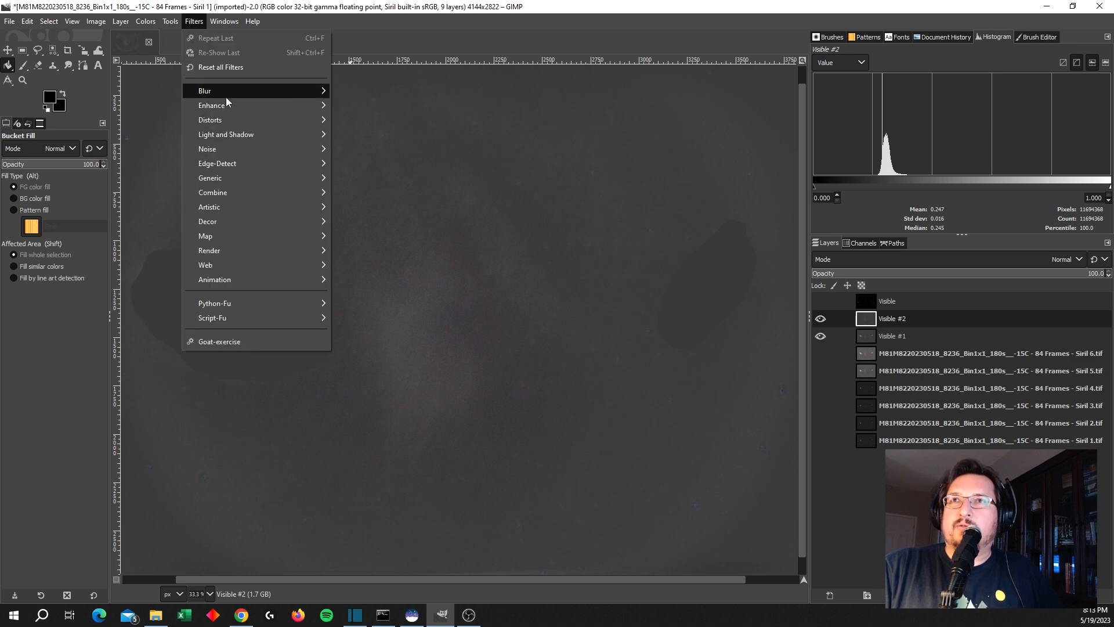
{"action": "left_click", "coordinate": [204, 91]}
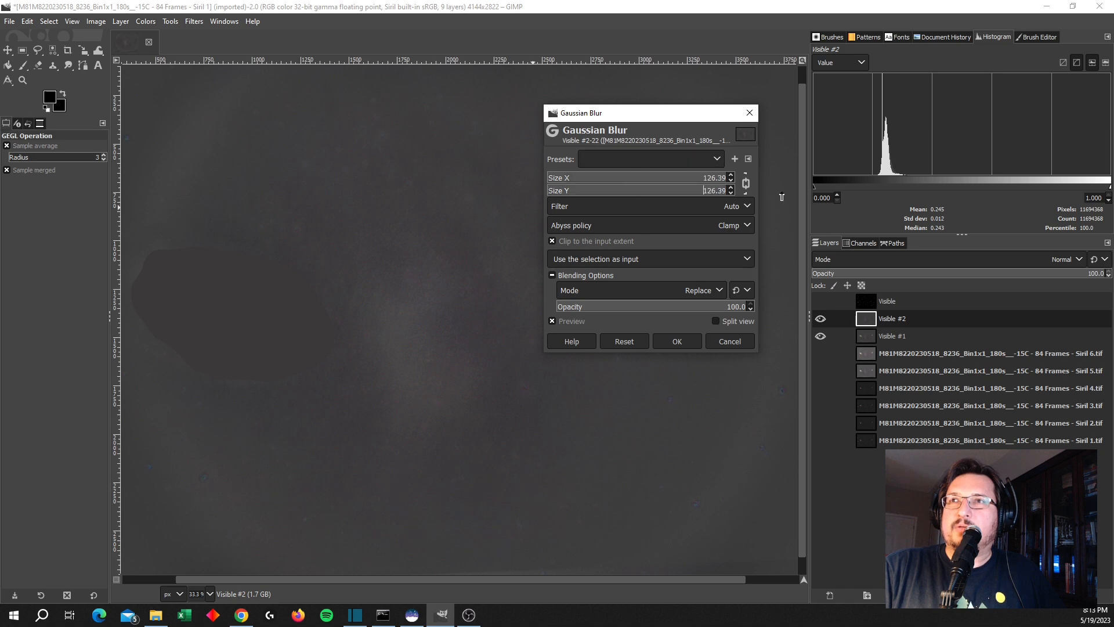
{"action": "left_click", "coordinate": [677, 341]}
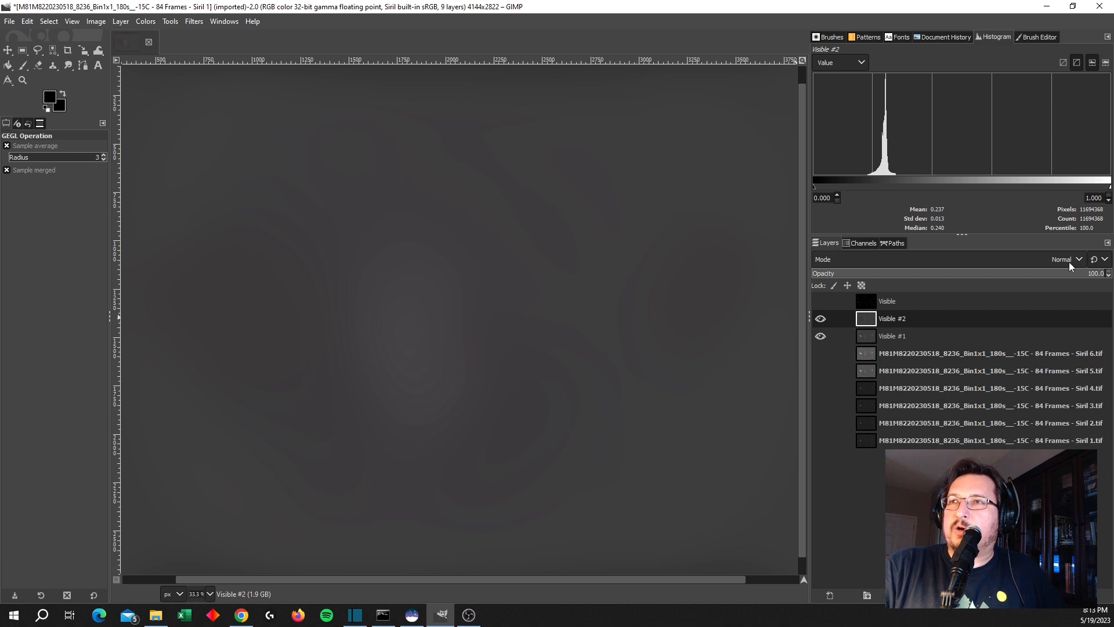
{"action": "mouse_move", "coordinate": [1084, 303]}
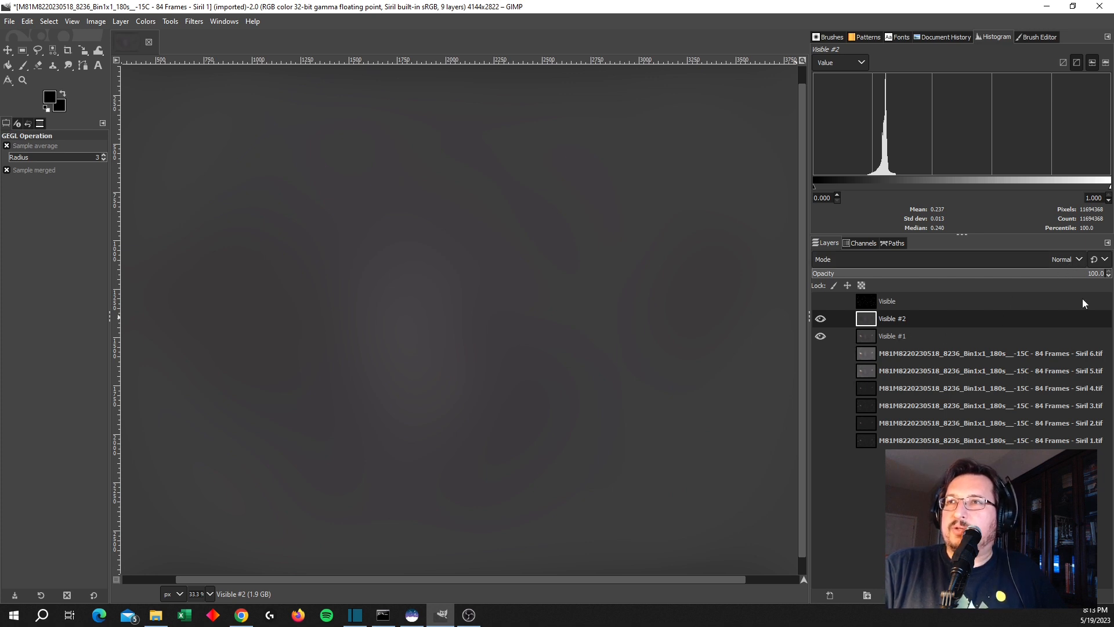
Set the blurred layer to Subtract and merge the visible result into new layers
{"action": "left_click", "coordinate": [1069, 259]}
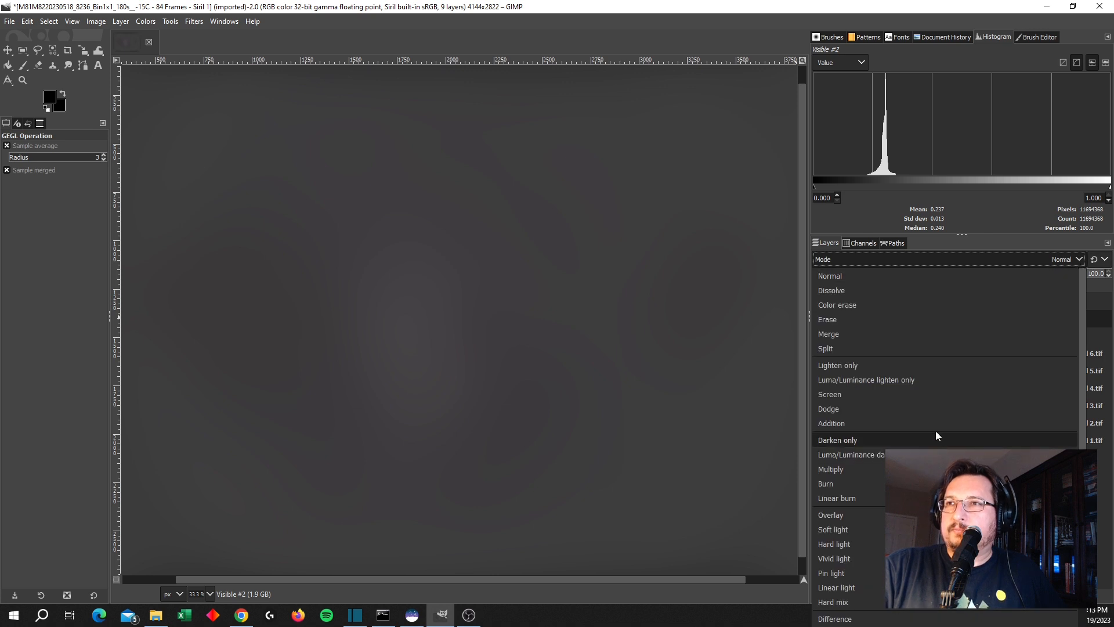
{"action": "scroll", "scroll_direction": "down", "scroll_amount": 3}
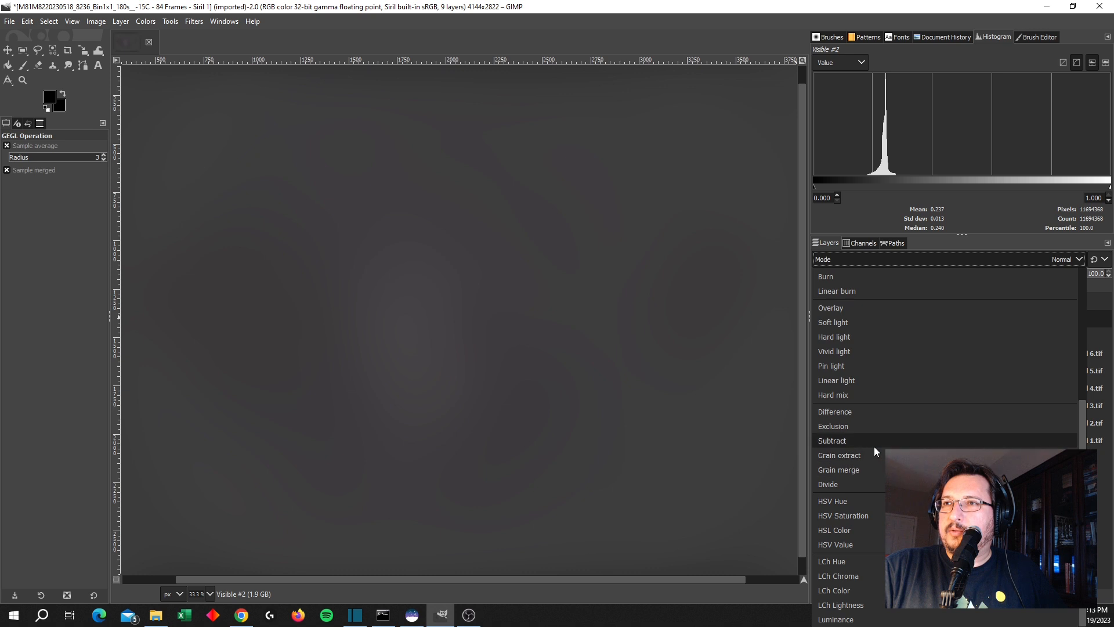
{"action": "left_click", "coordinate": [833, 441]}
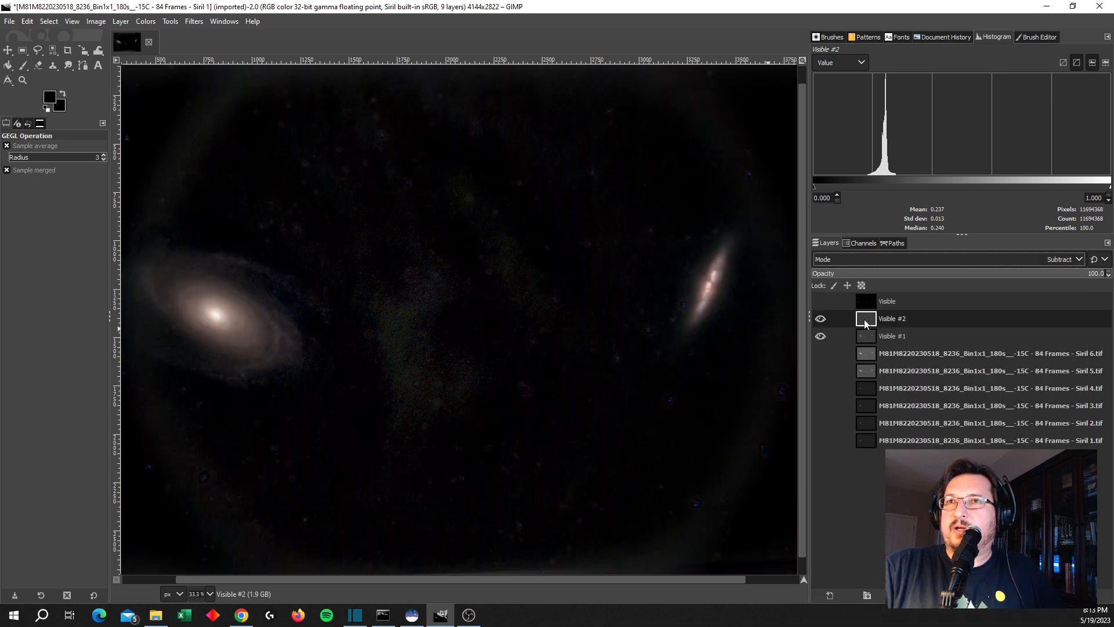
{"action": "right_click", "coordinate": [892, 319]}
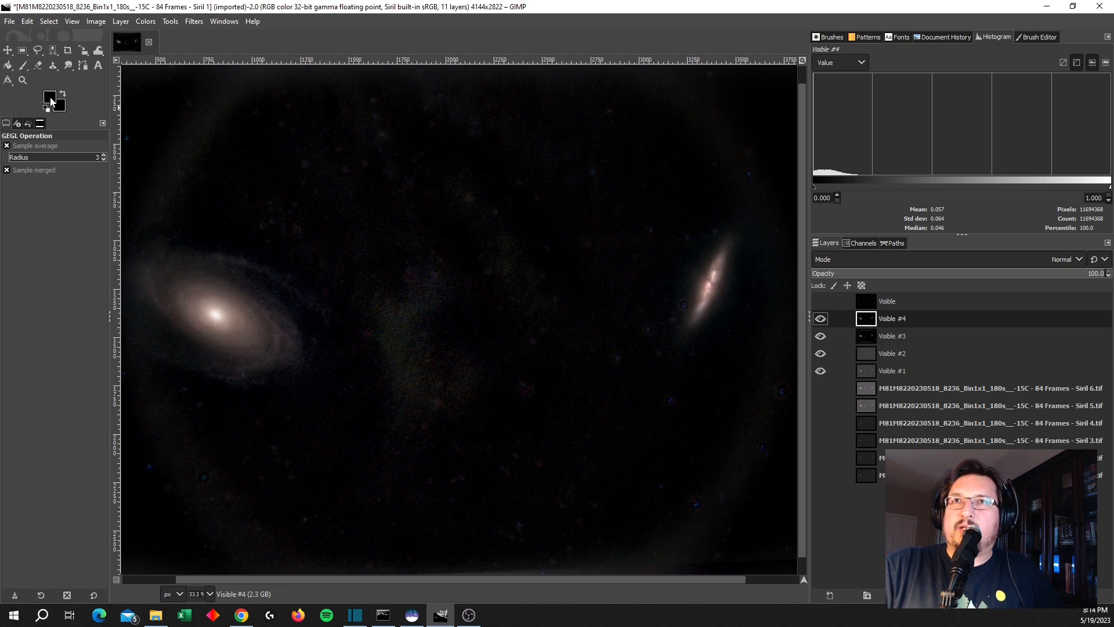
Fill Visible #4 with dark colour 01151c and set it to Subtract to darken the sky
{"action": "left_click", "coordinate": [48, 97]}
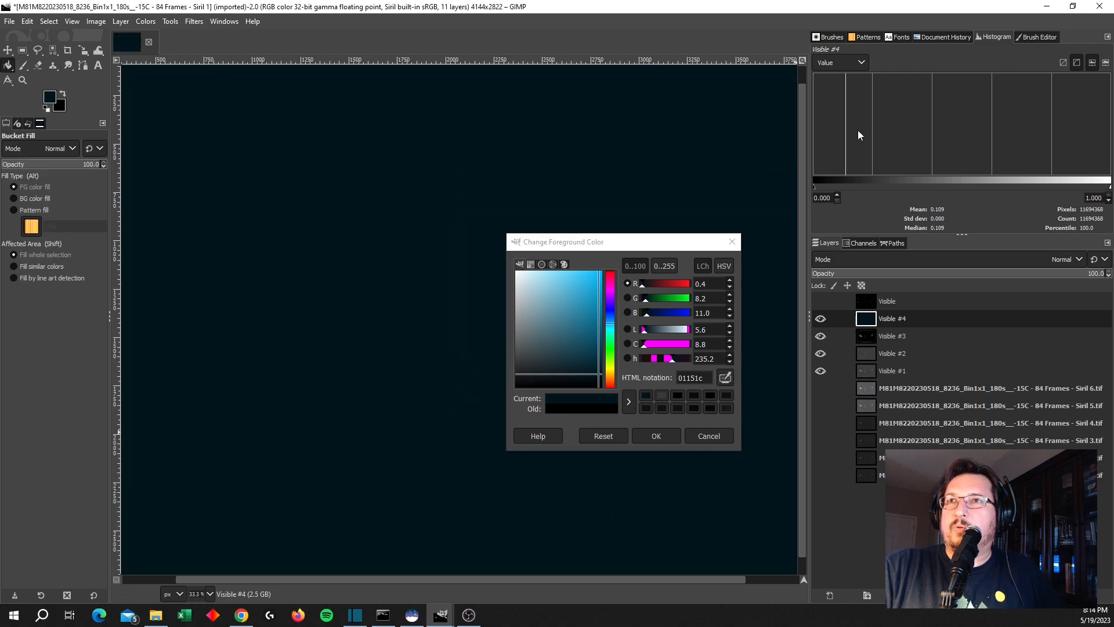
{"action": "left_click", "coordinate": [1079, 259]}
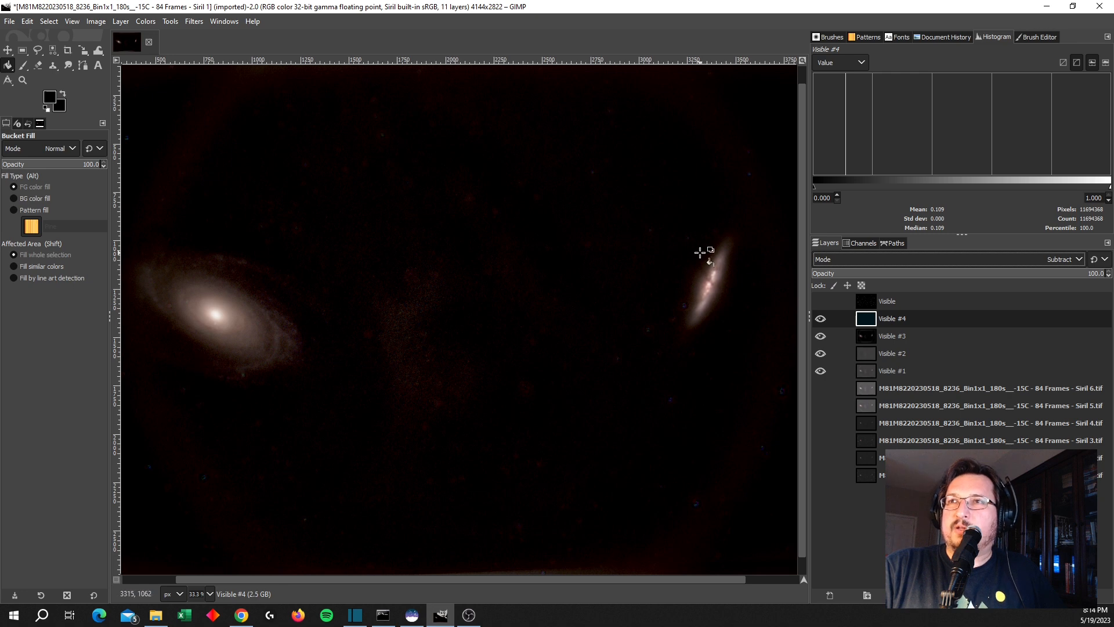
{"action": "mouse_move", "coordinate": [418, 192]}
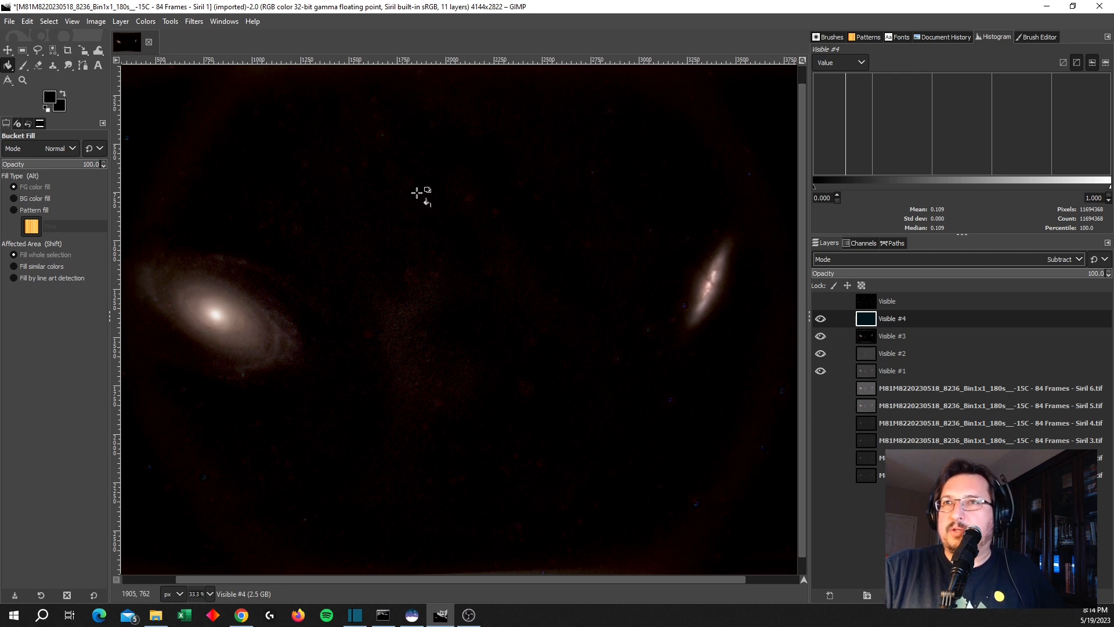
{"action": "mouse_move", "coordinate": [928, 361]}
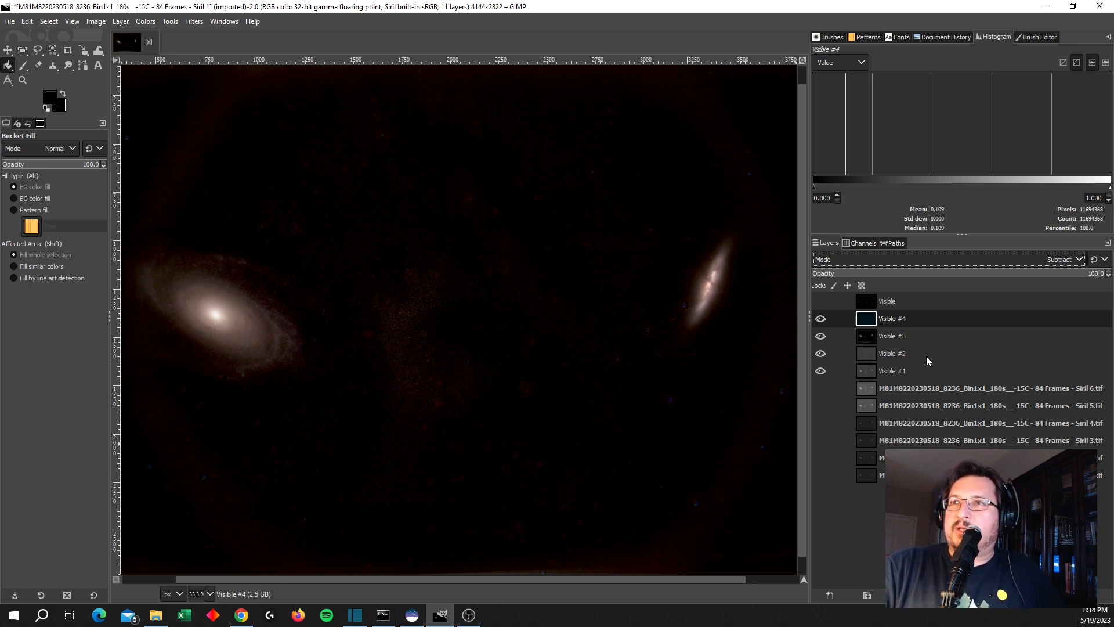
{"action": "left_click", "coordinate": [820, 301]}
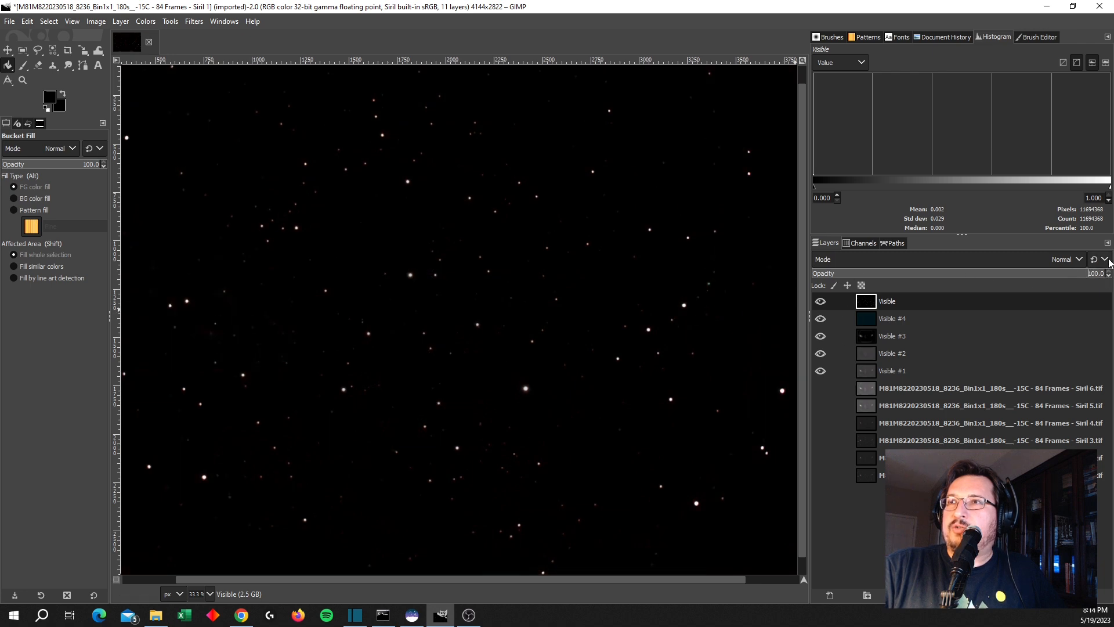
{"action": "left_click", "coordinate": [1081, 259]}
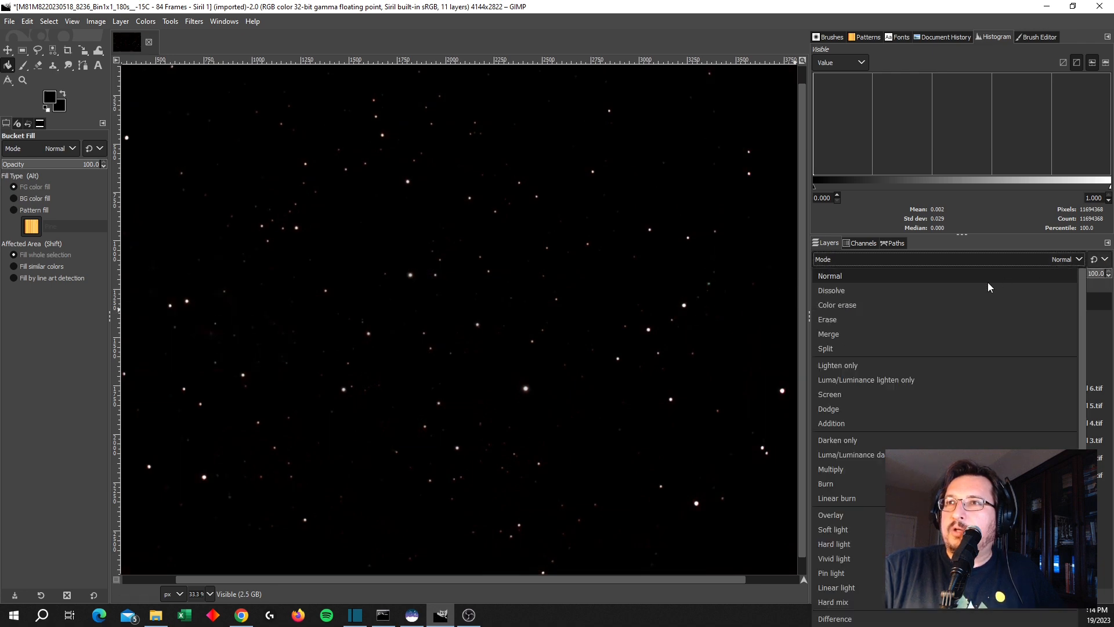
{"action": "left_click", "coordinate": [838, 366]}
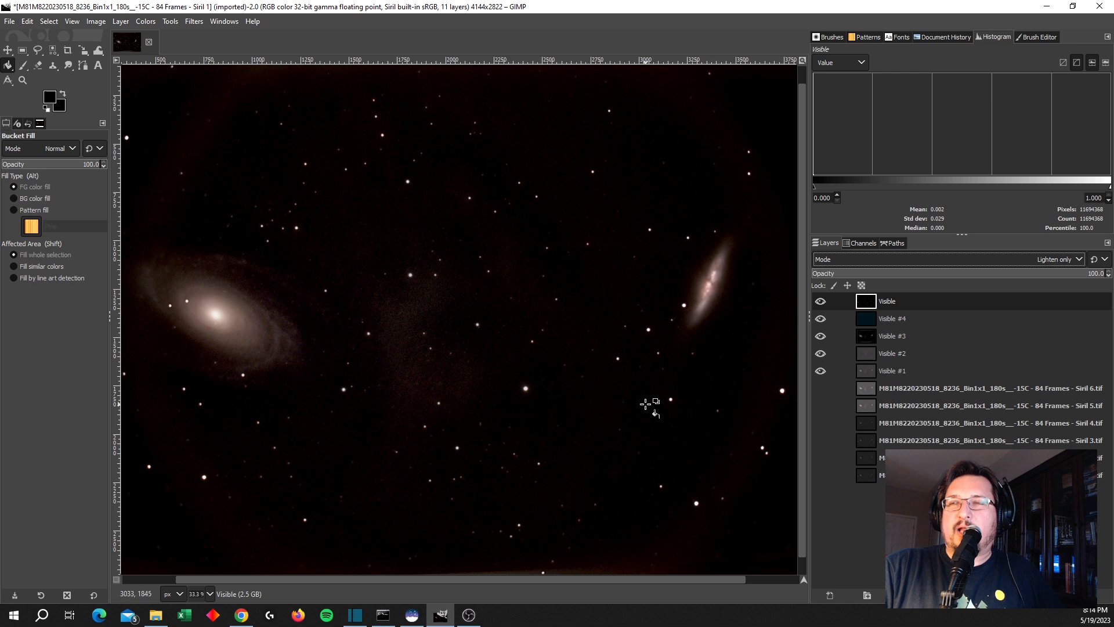
{"action": "mouse_move", "coordinate": [401, 372]}
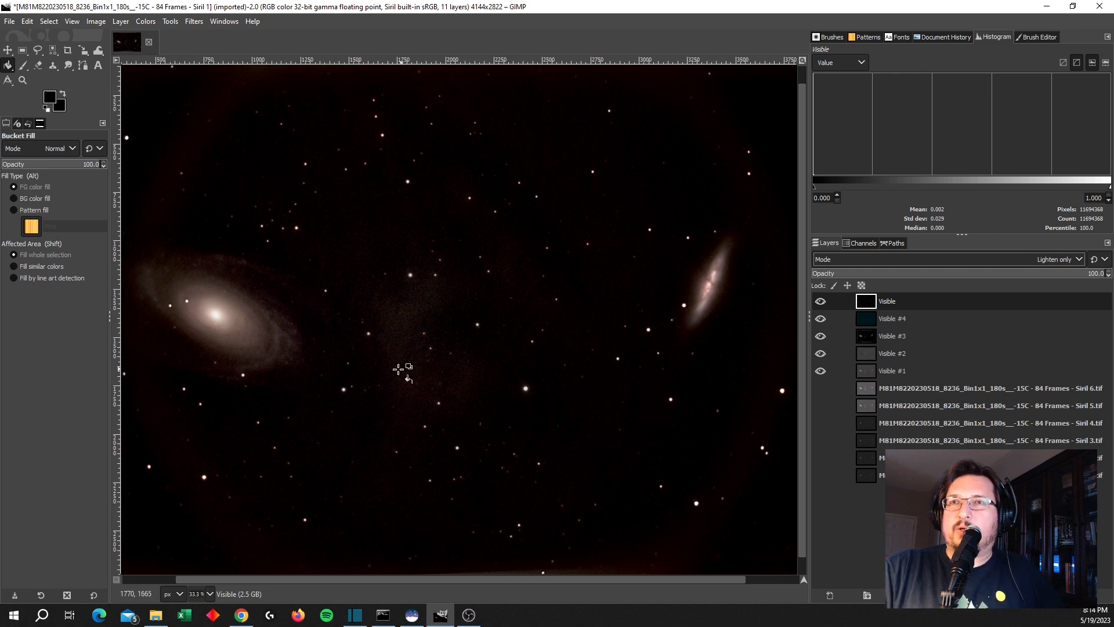
{"action": "mouse_move", "coordinate": [585, 246]}
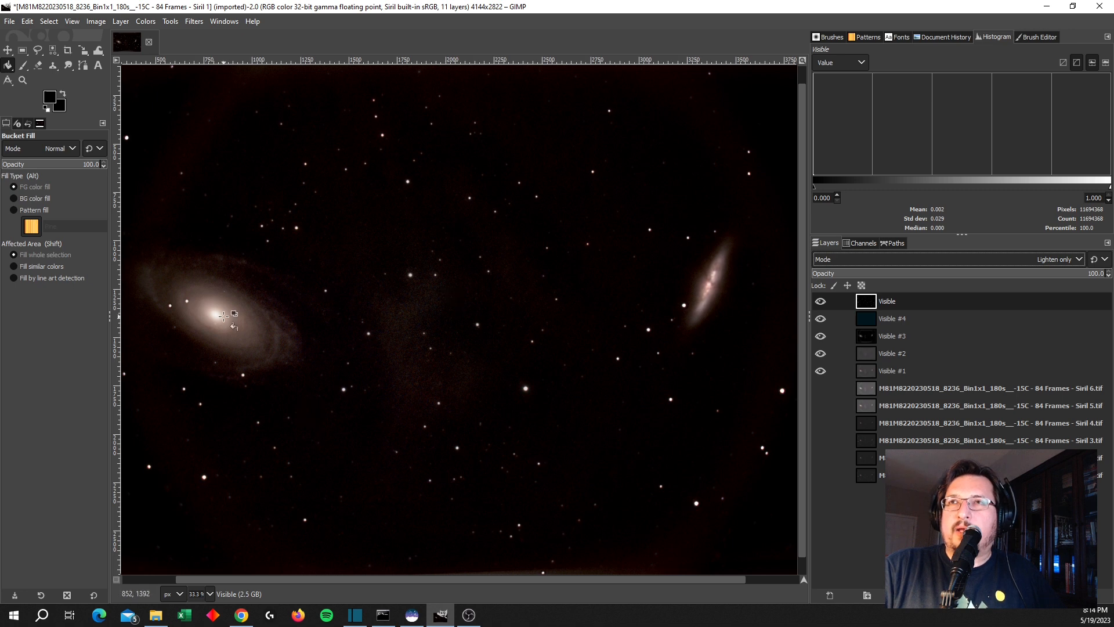
{"action": "mouse_move", "coordinate": [681, 303]}
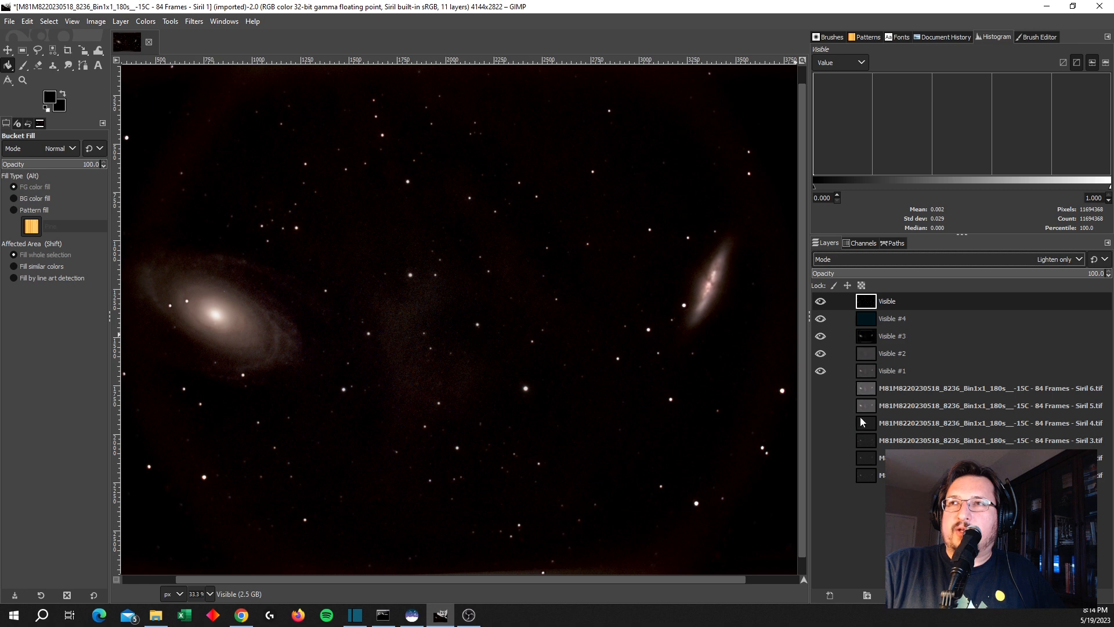
{"action": "mouse_move", "coordinate": [528, 255]}
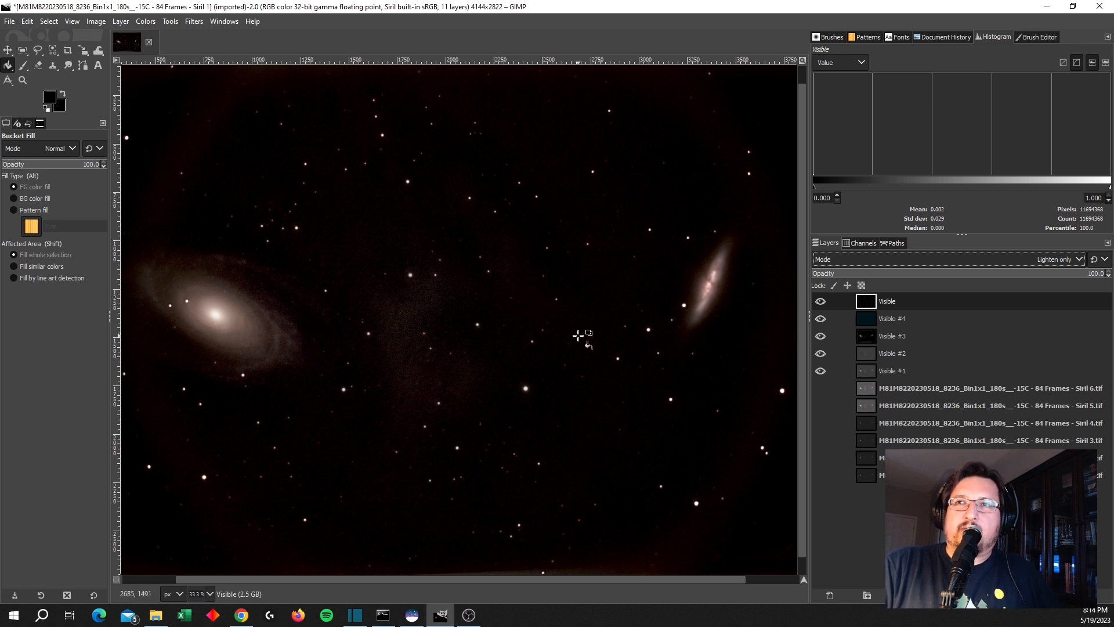
{"action": "mouse_move", "coordinate": [415, 318]}
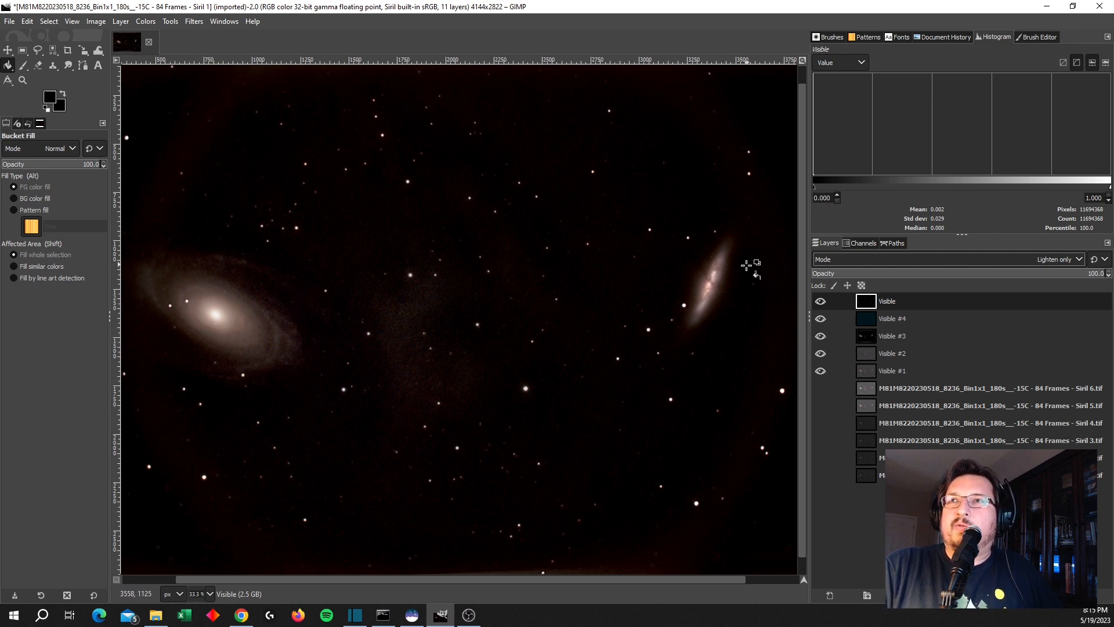
{"action": "mouse_move", "coordinate": [779, 213]}
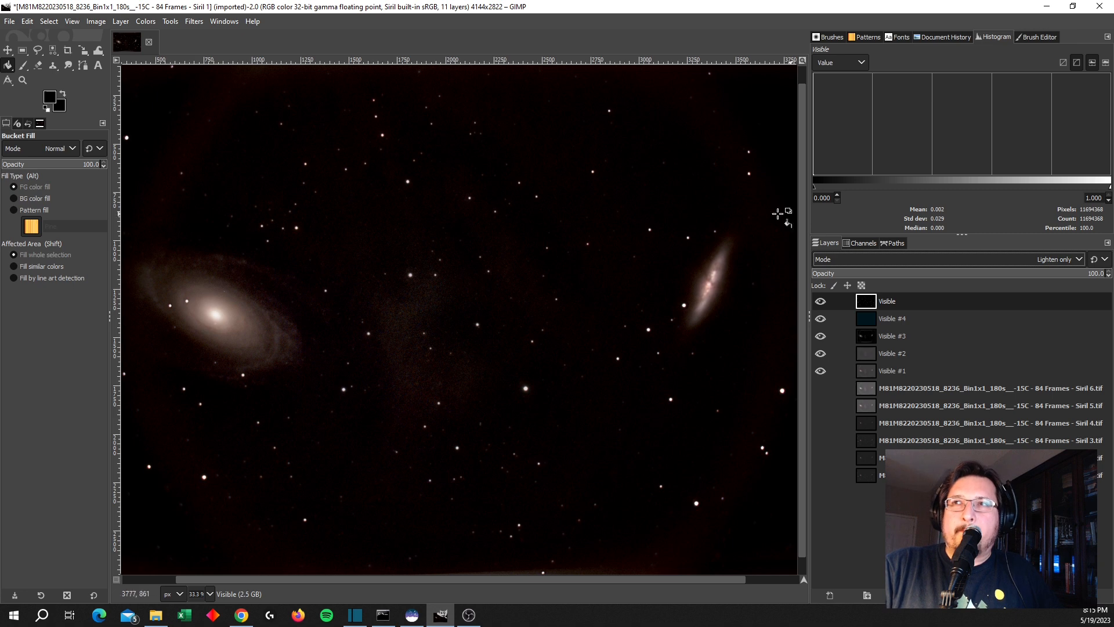
{"action": "mouse_move", "coordinate": [678, 288]}
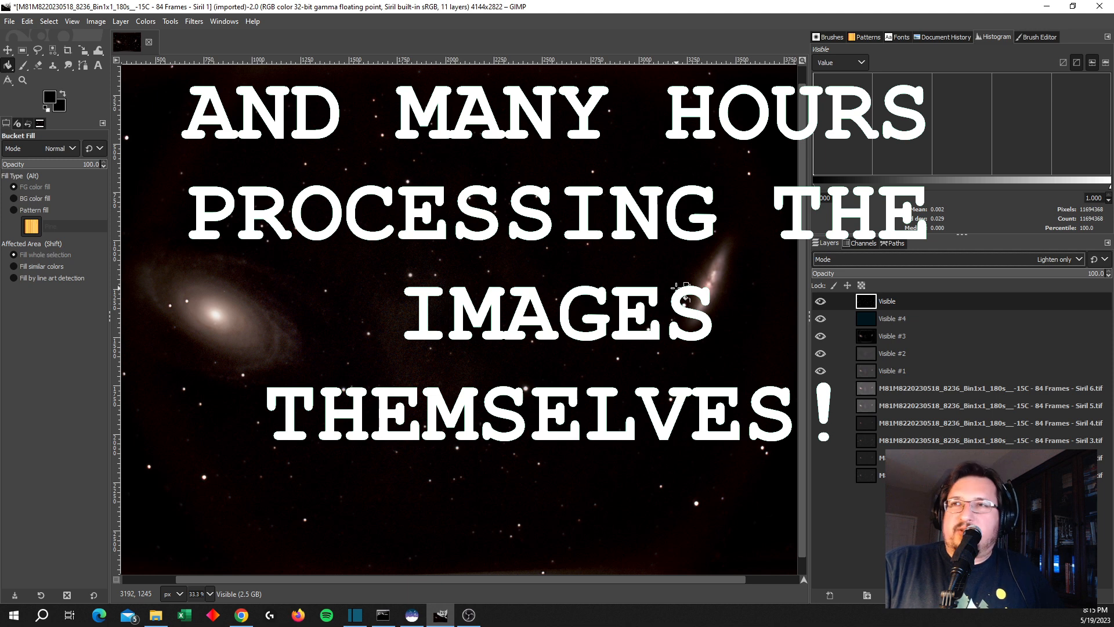
{"action": "mouse_move", "coordinate": [716, 293]}
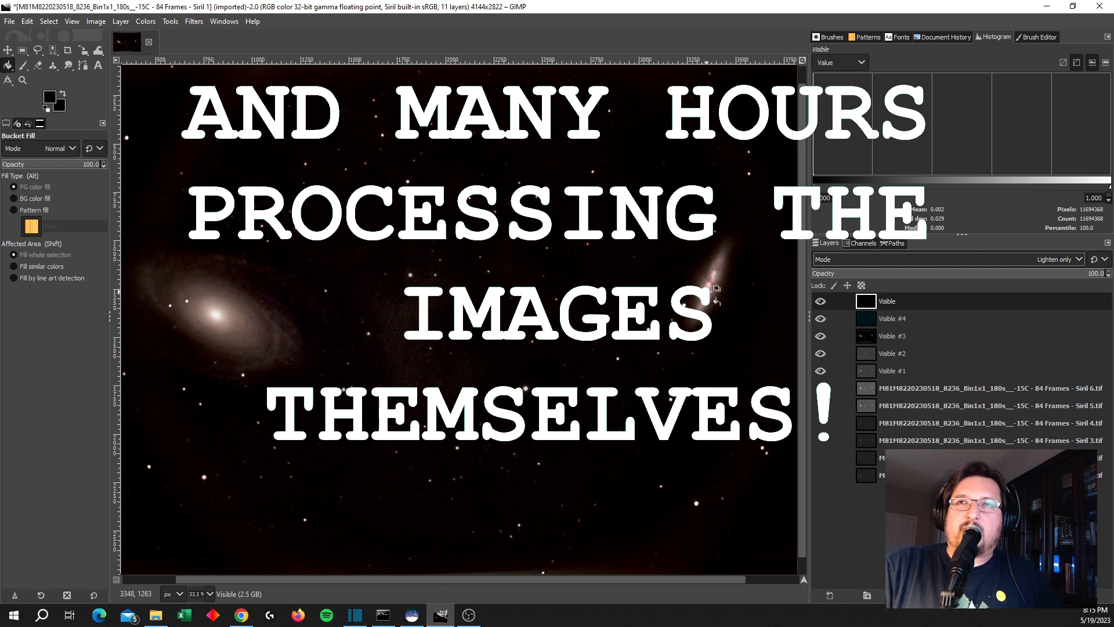
{"action": "mouse_move", "coordinate": [614, 180]}
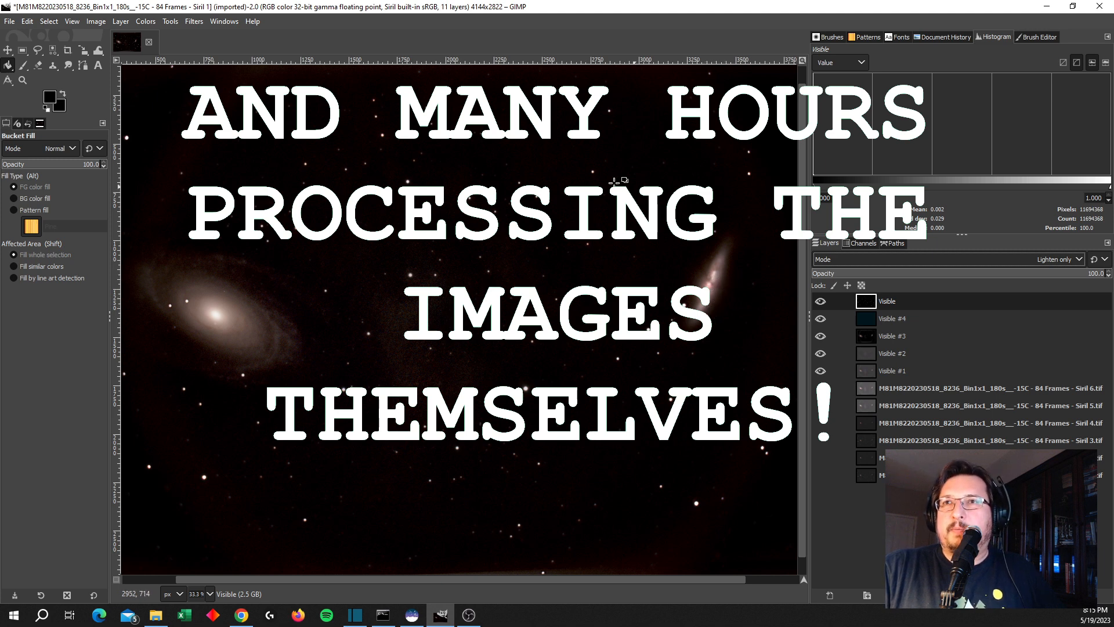
{"action": "mouse_move", "coordinate": [477, 359]}
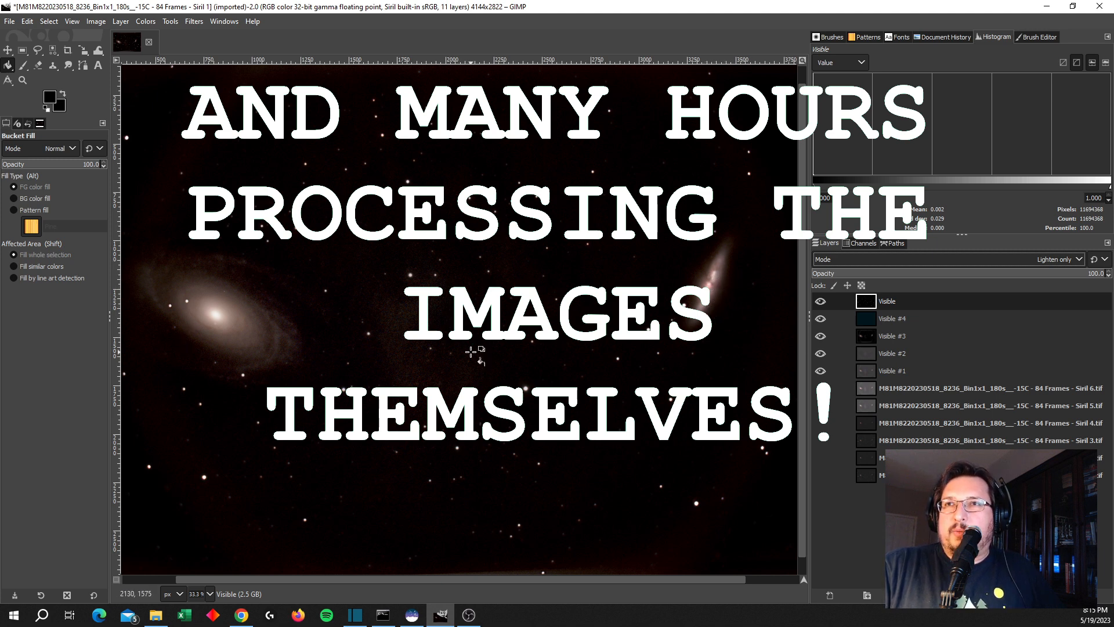
{"action": "mouse_move", "coordinate": [477, 351]}
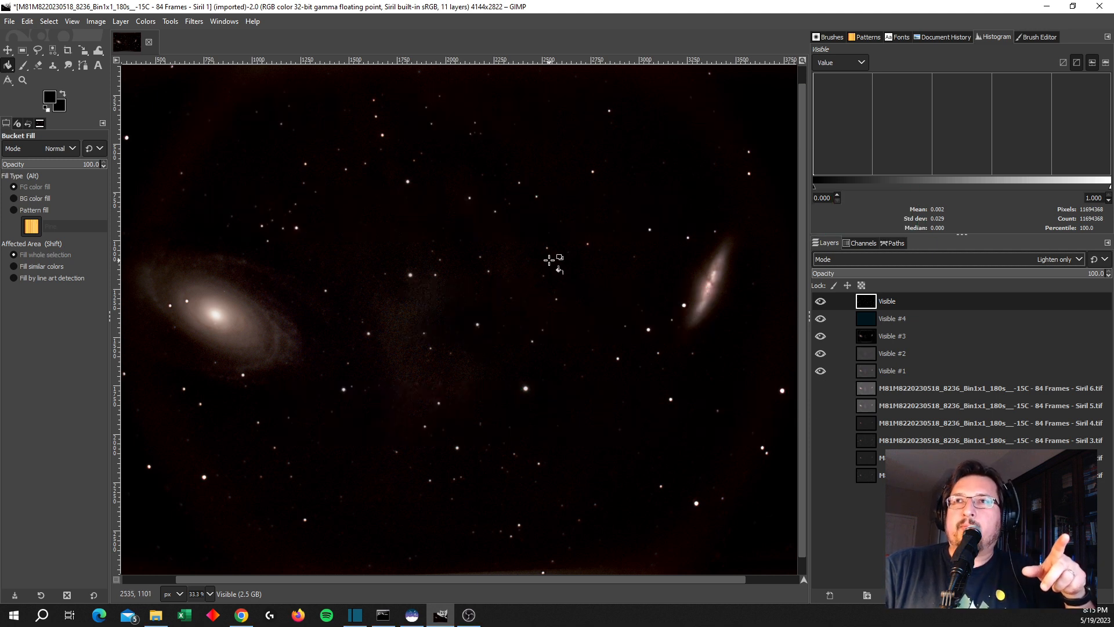
{"action": "mouse_move", "coordinate": [668, 225]}
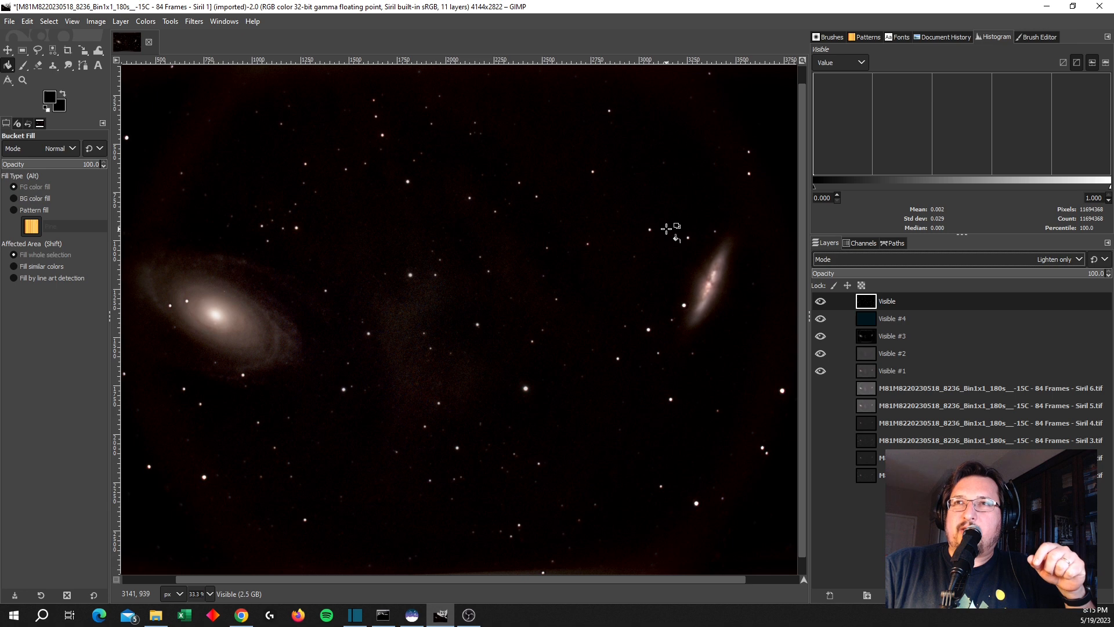
Hide every layer except the top stars-only 'Visible' layer
{"action": "left_click", "coordinate": [820, 318]}
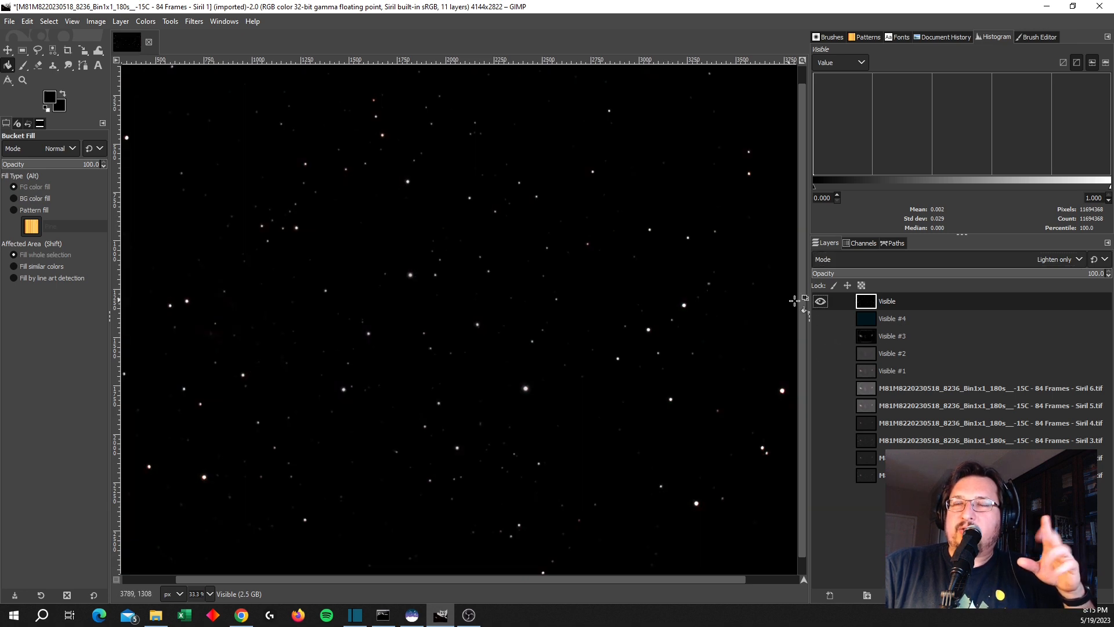
{"action": "mouse_move", "coordinate": [376, 161]}
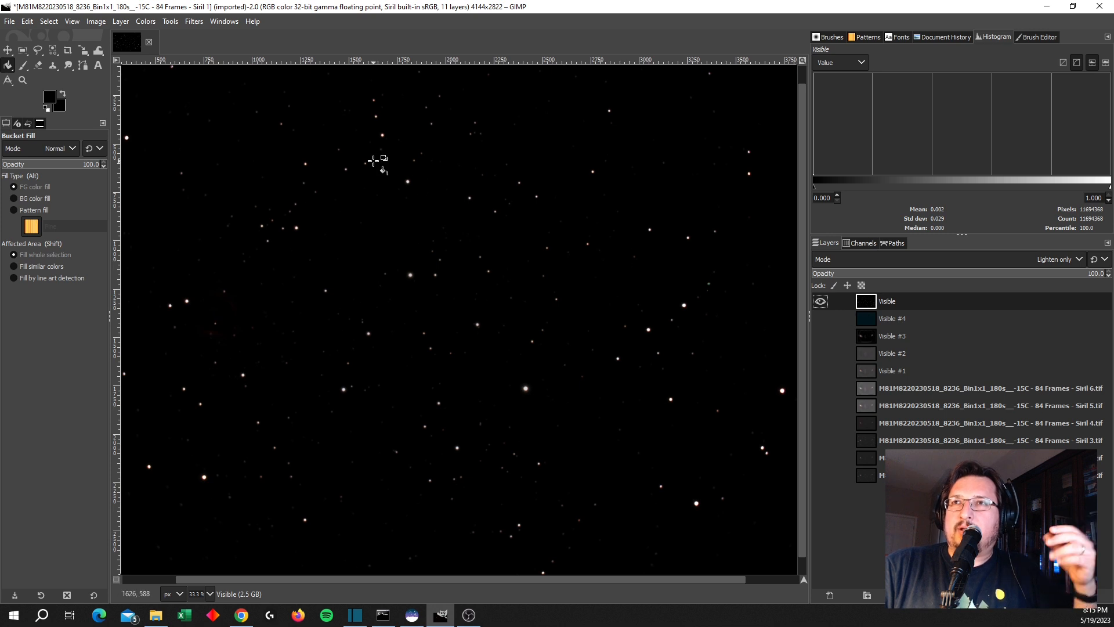
{"action": "mouse_move", "coordinate": [366, 174]}
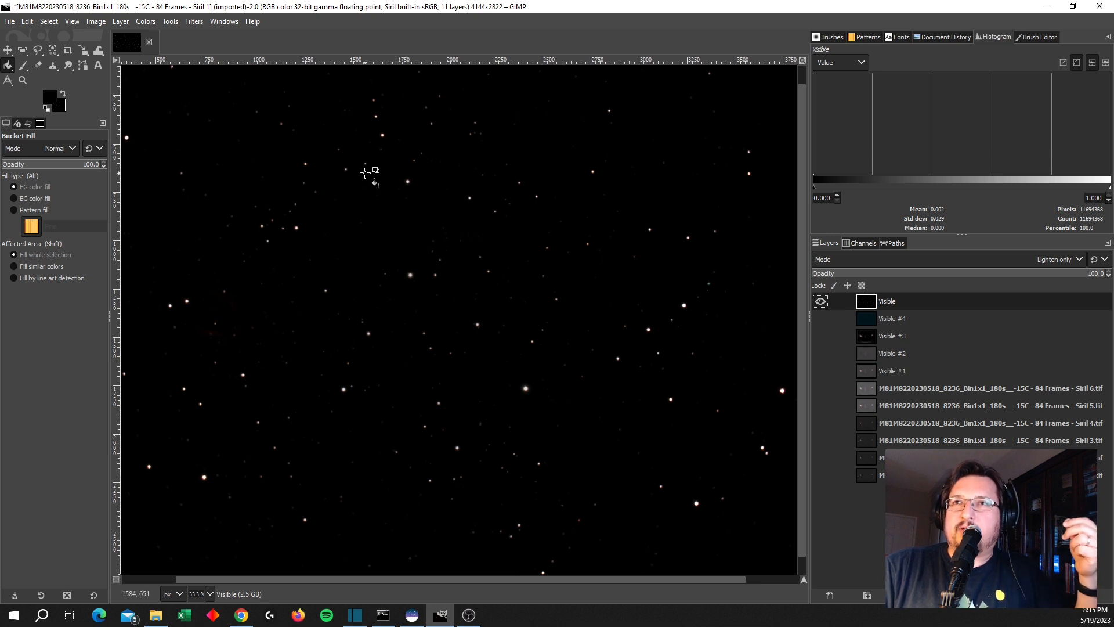
{"action": "mouse_move", "coordinate": [366, 185]}
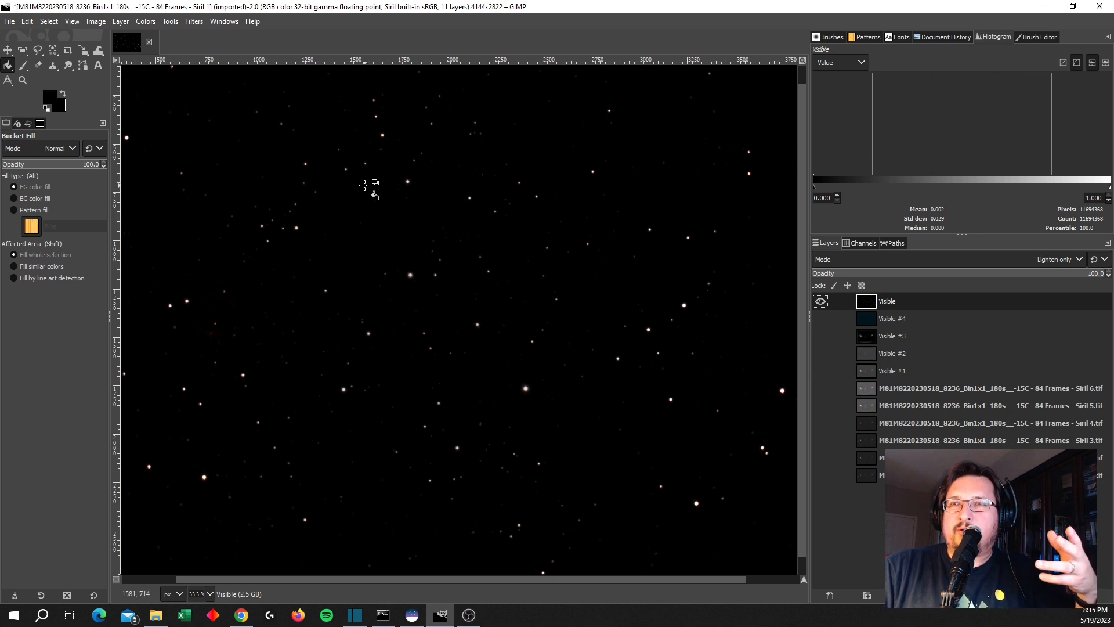
{"action": "mouse_move", "coordinate": [646, 261]}
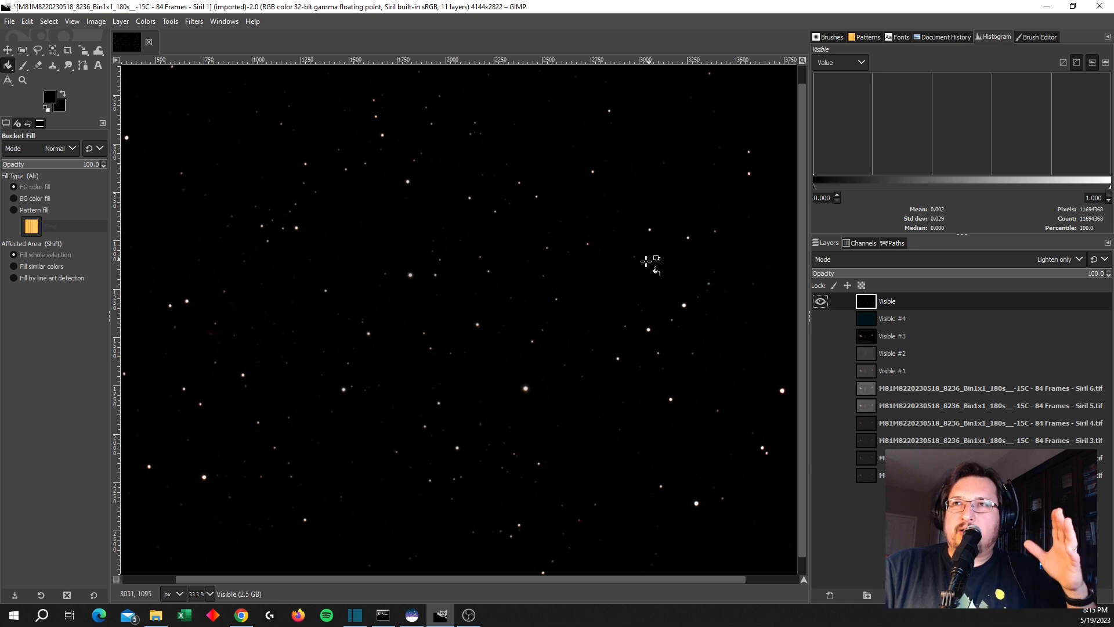
{"action": "mouse_move", "coordinate": [580, 250]}
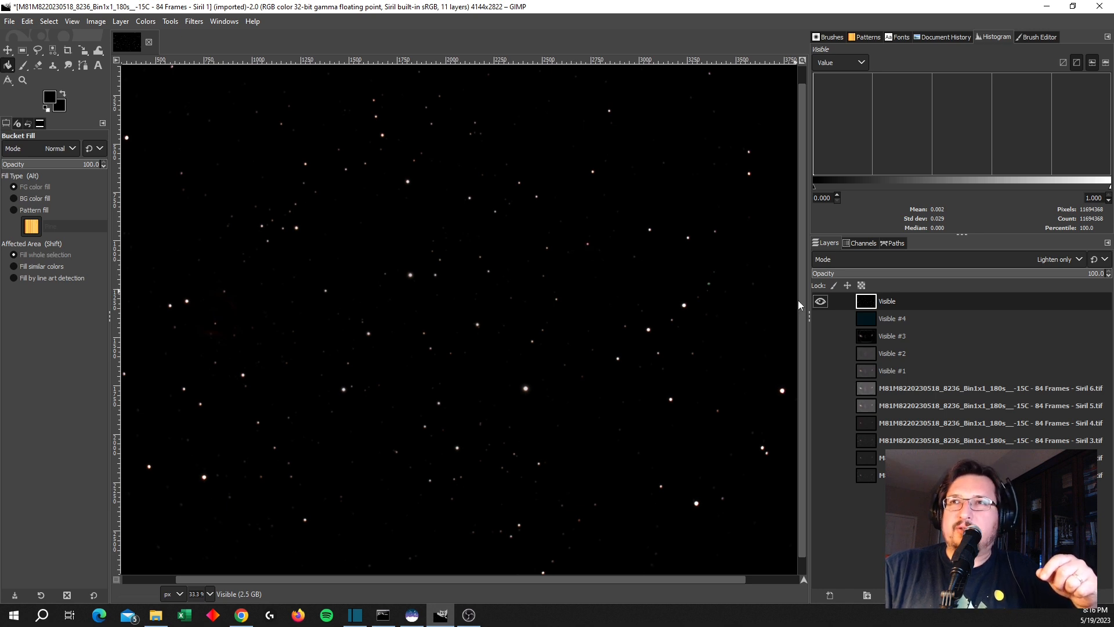
{"action": "mouse_move", "coordinate": [460, 114]}
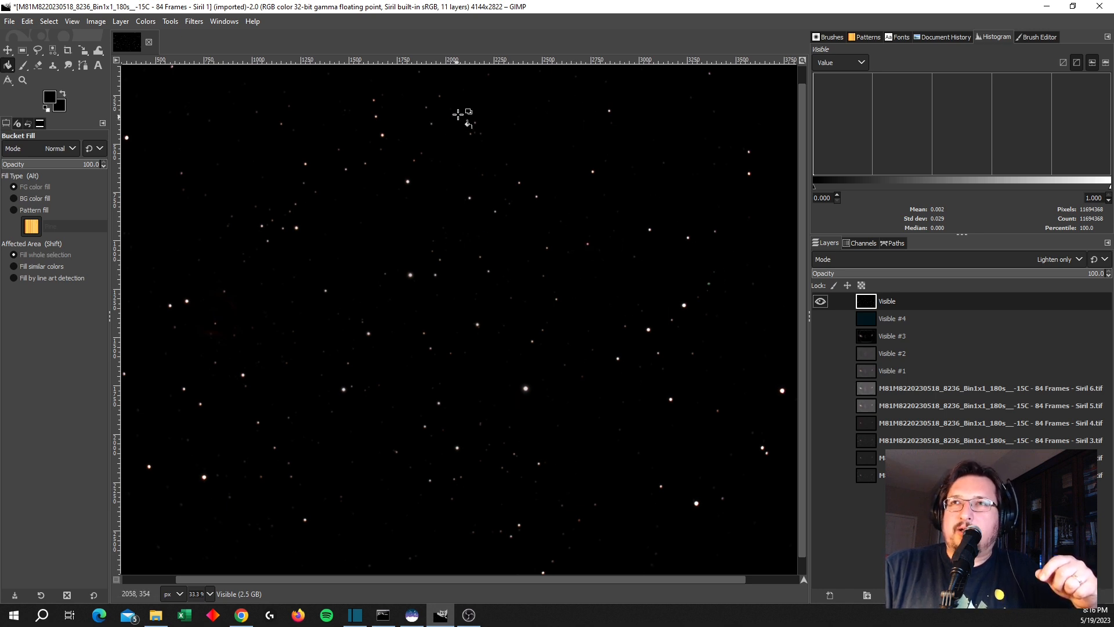
{"action": "mouse_move", "coordinate": [522, 36]}
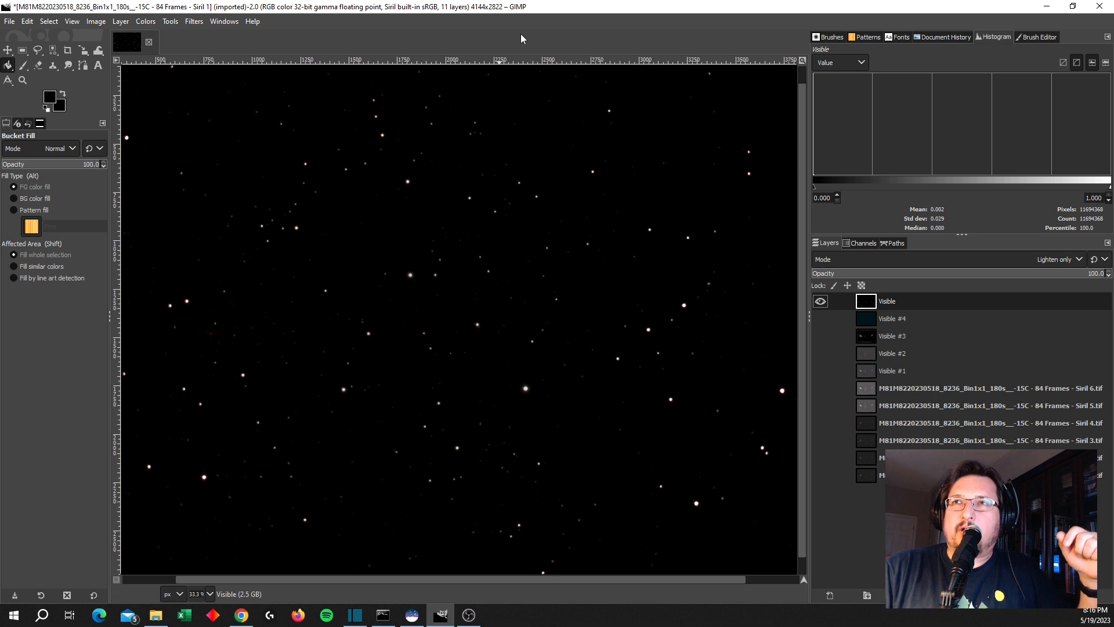
{"action": "mouse_move", "coordinate": [490, 55]}
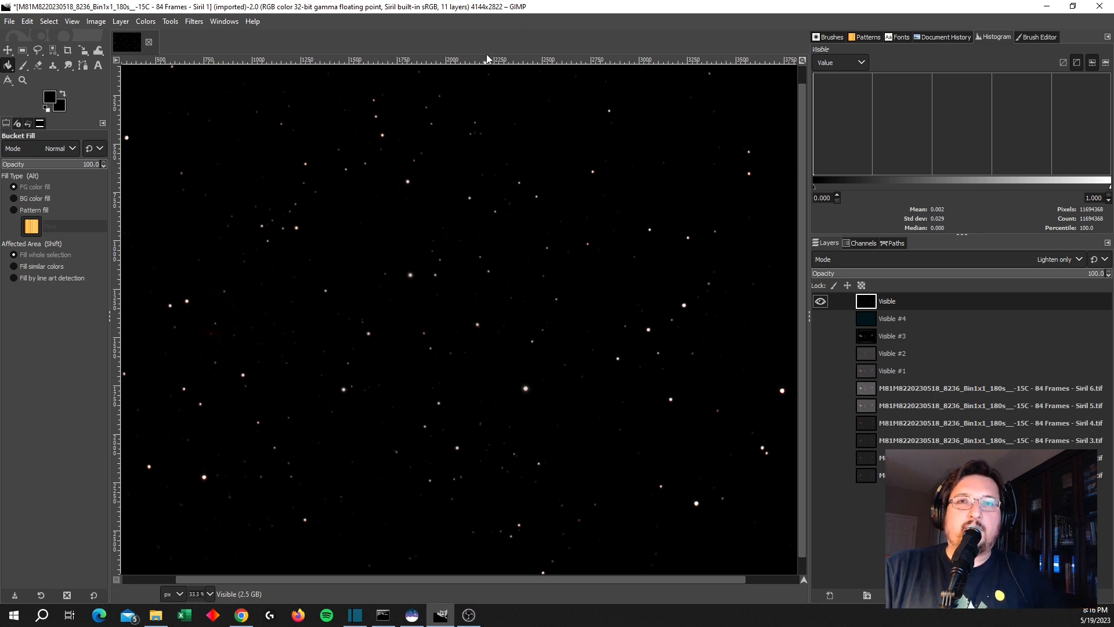